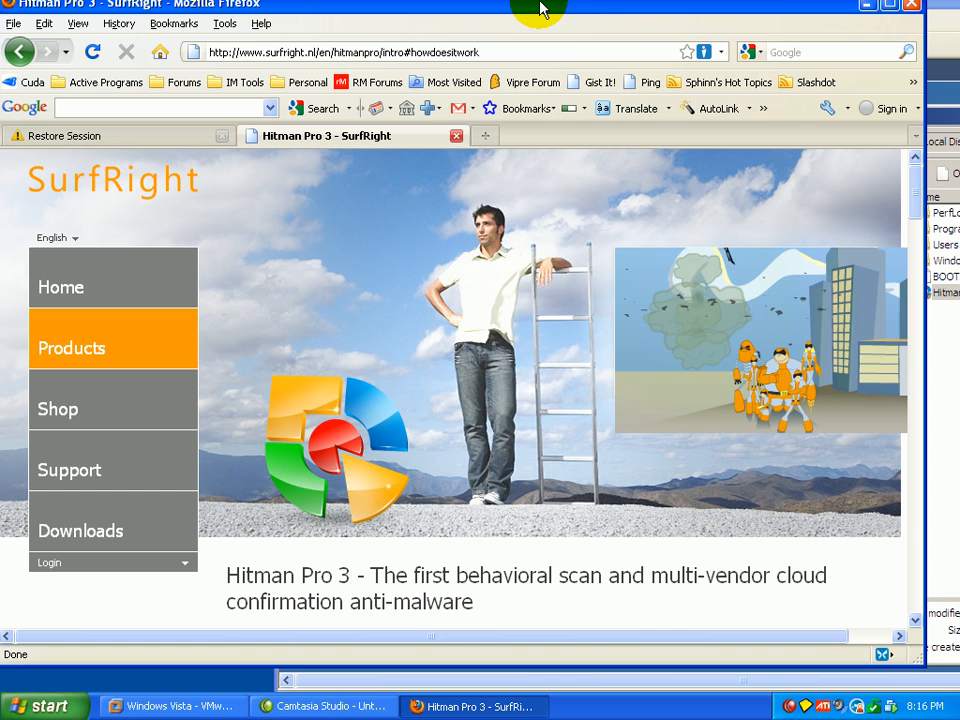
{"action": "mouse_move", "coordinate": [545, 37]}
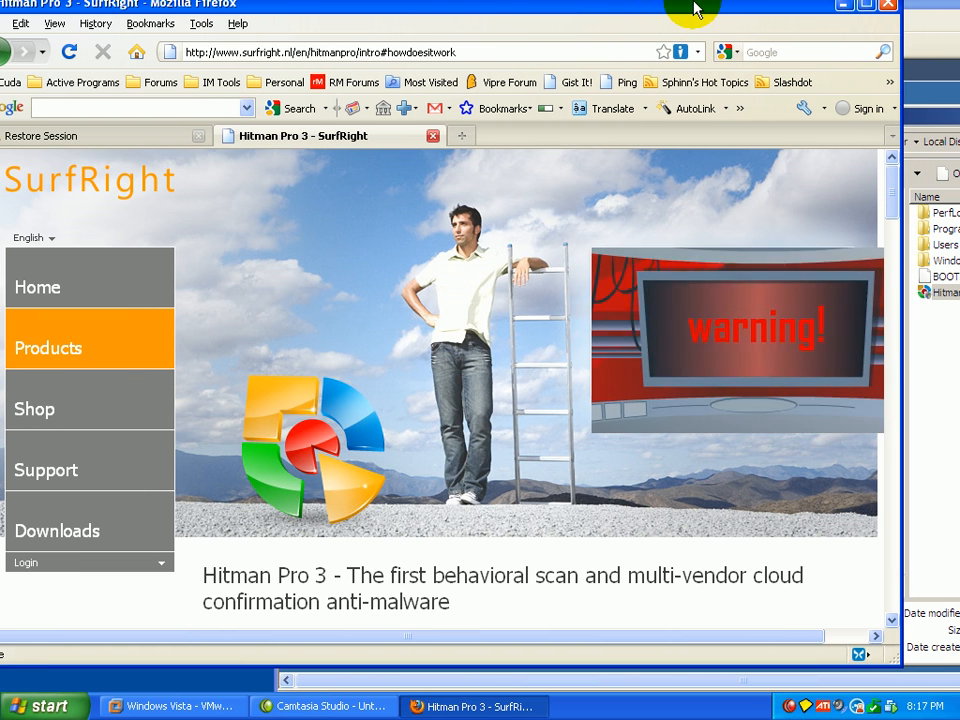
{"action": "mouse_move", "coordinate": [475, 145]}
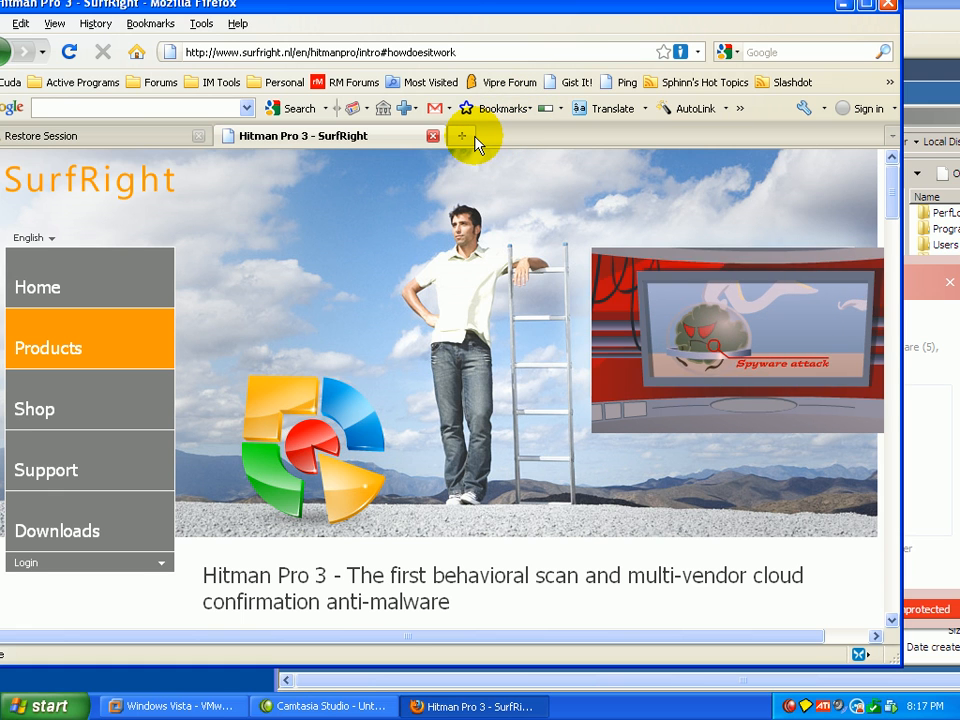
{"action": "mouse_move", "coordinate": [462, 135]}
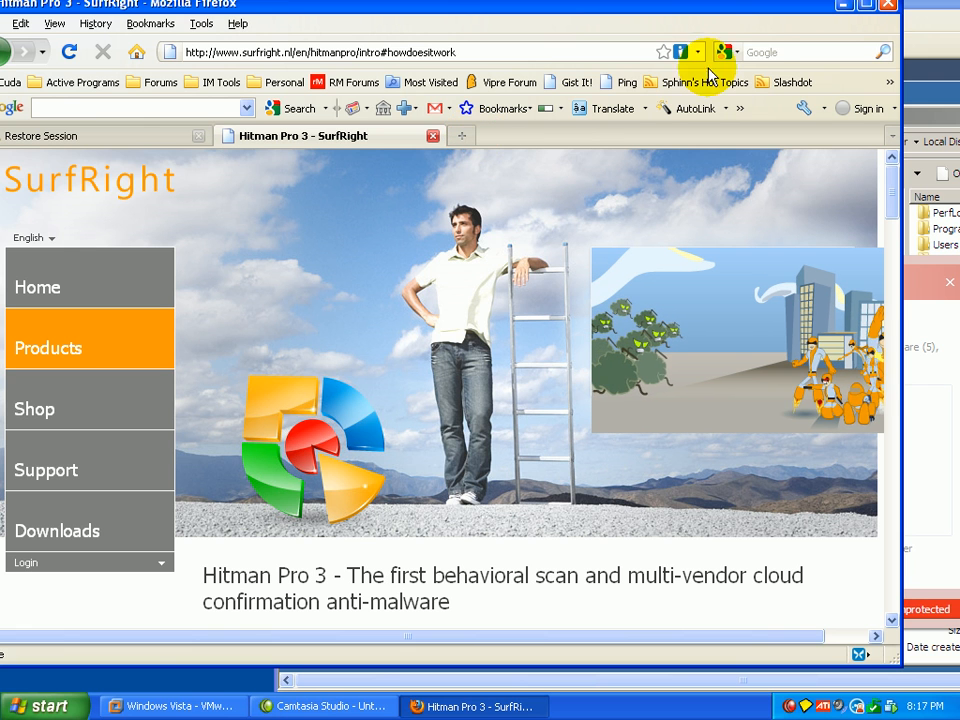
- Go to Google via 'goo' in the address bar, bypassing the fake blocked-navigation warning
{"action": "left_click", "coordinate": [170, 705]}
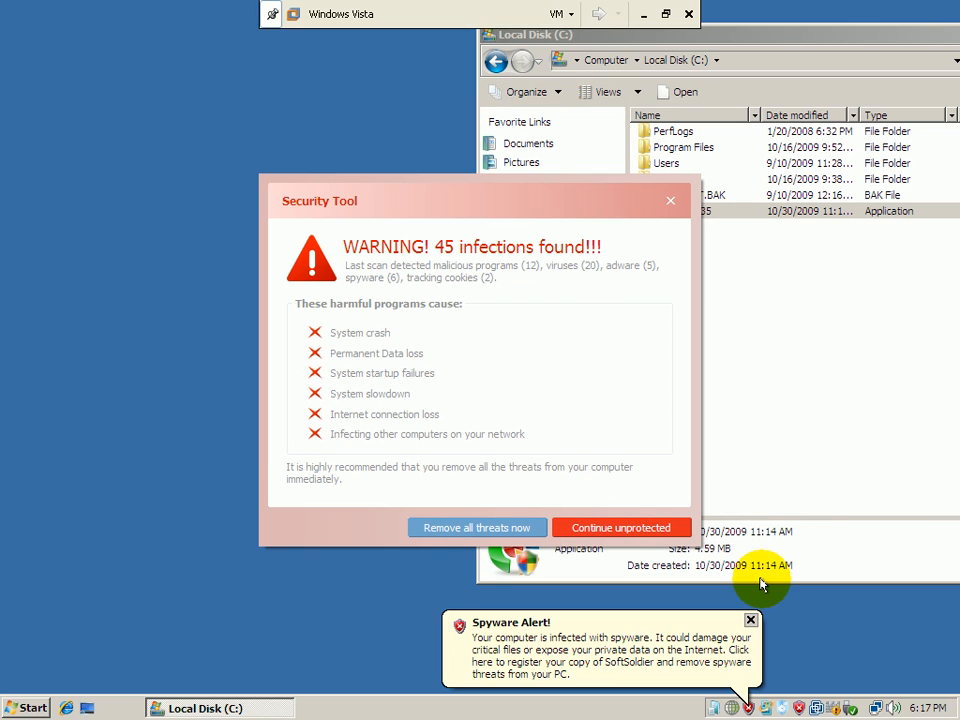
{"action": "mouse_move", "coordinate": [840, 6]}
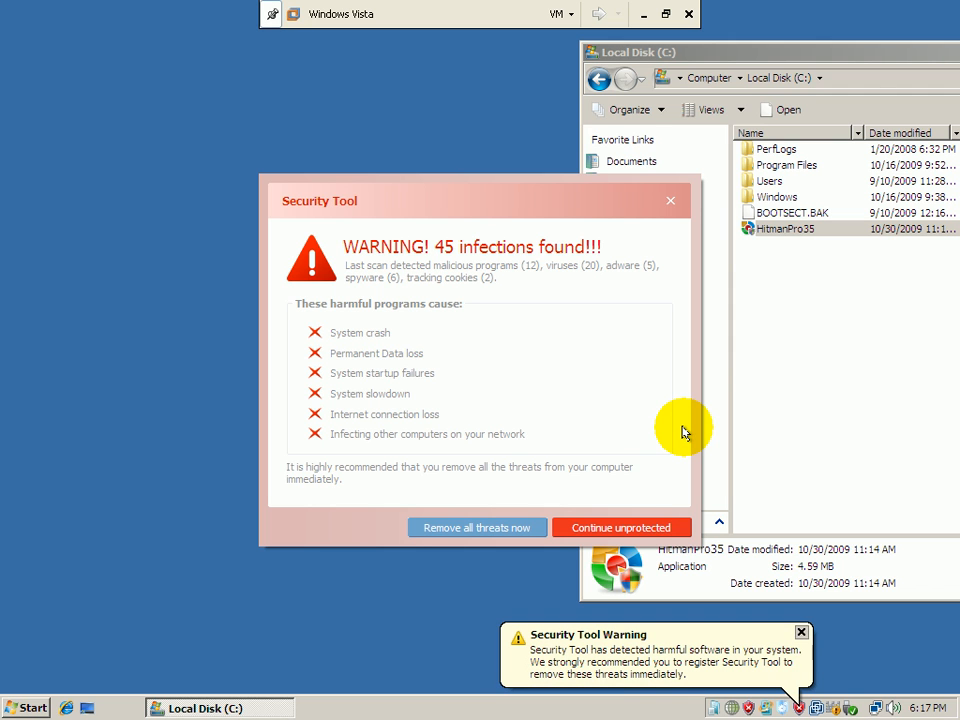
{"action": "mouse_move", "coordinate": [452, 200]}
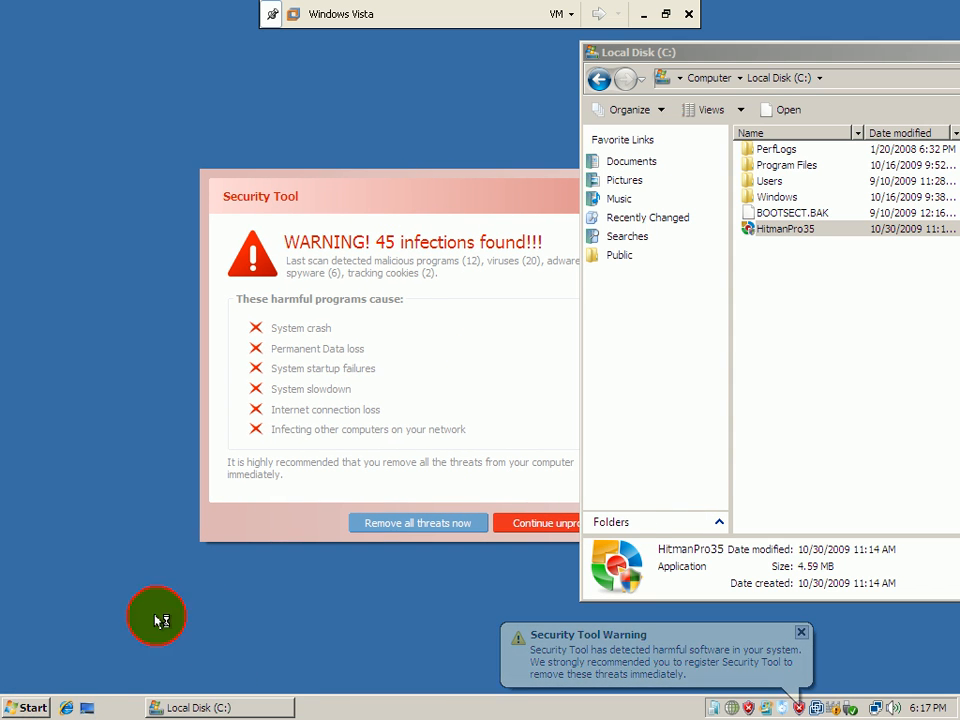
{"action": "mouse_move", "coordinate": [348, 190]}
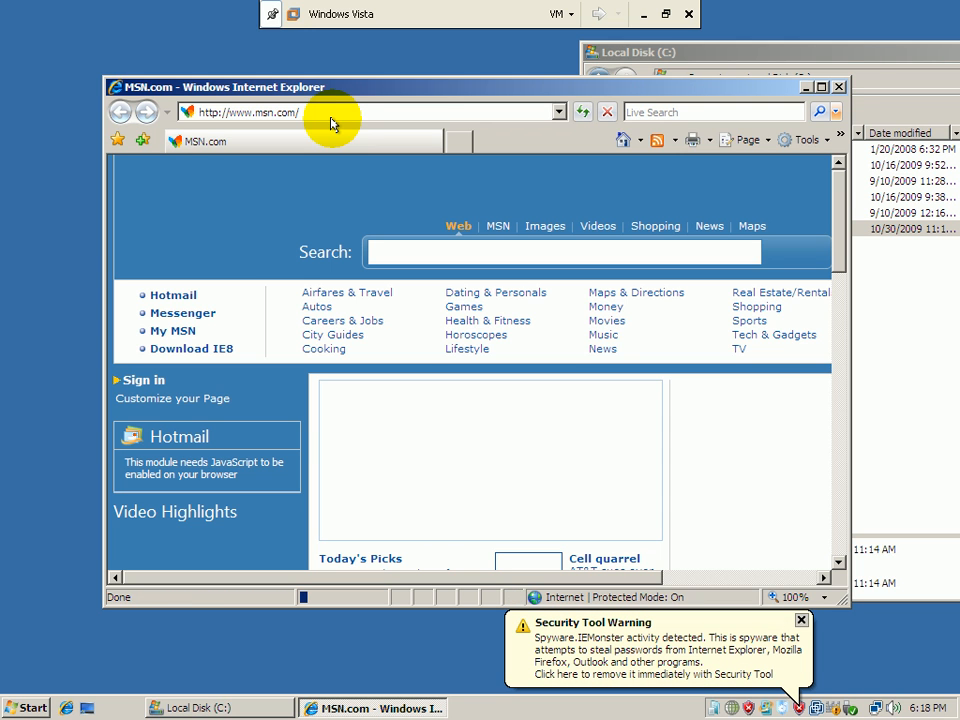
{"action": "left_click", "coordinate": [583, 111]}
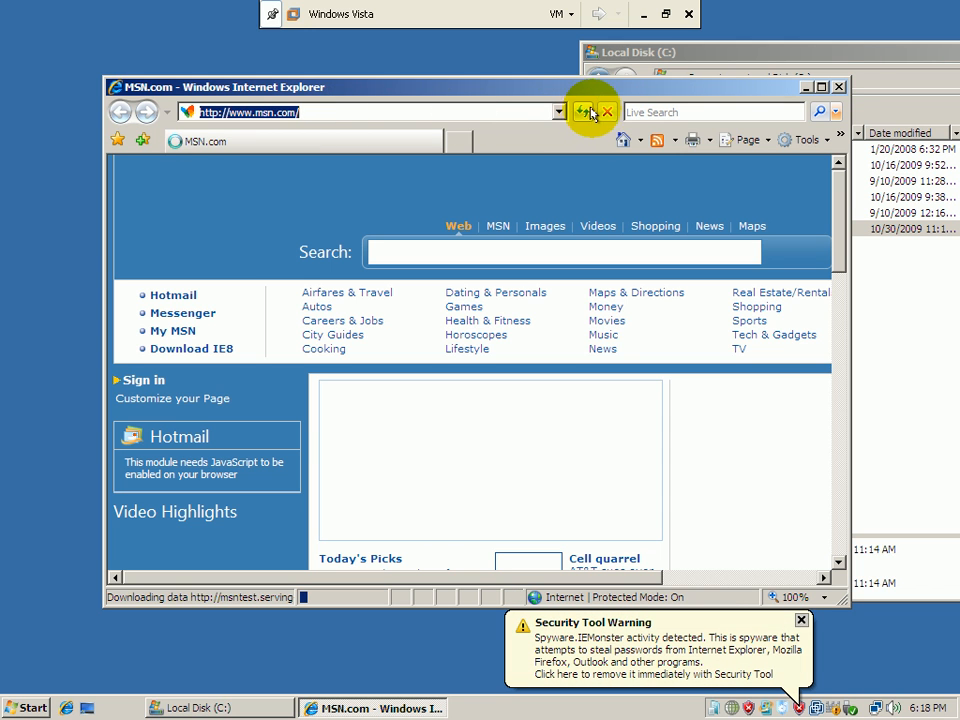
{"action": "type", "text": "goo"}
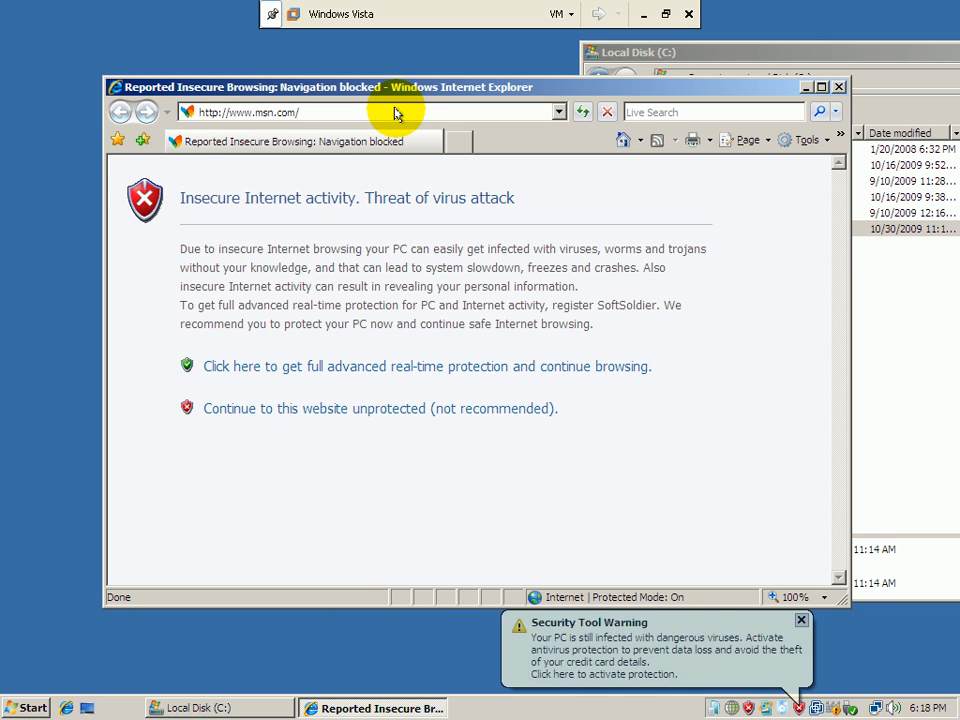
{"action": "mouse_move", "coordinate": [226, 240]}
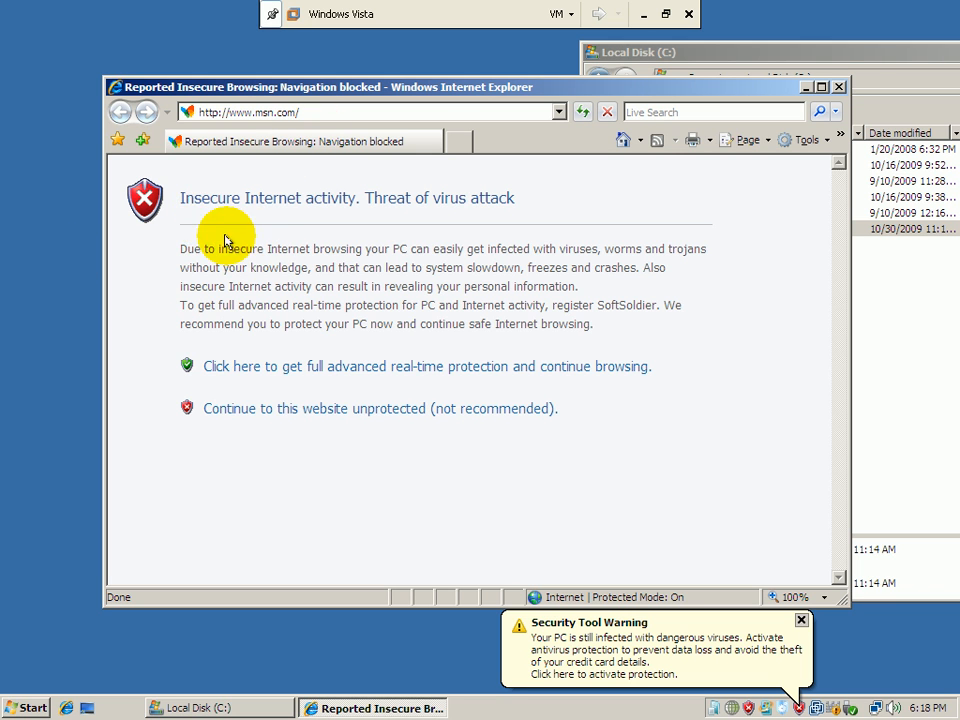
{"action": "mouse_move", "coordinate": [185, 200]}
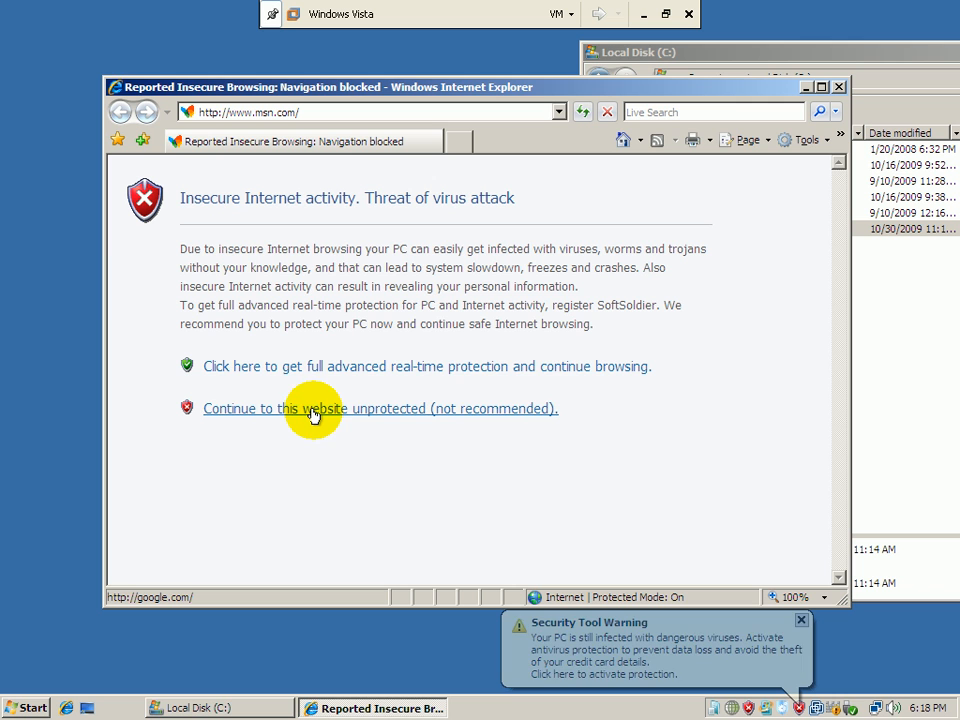
{"action": "left_click", "coordinate": [380, 408]}
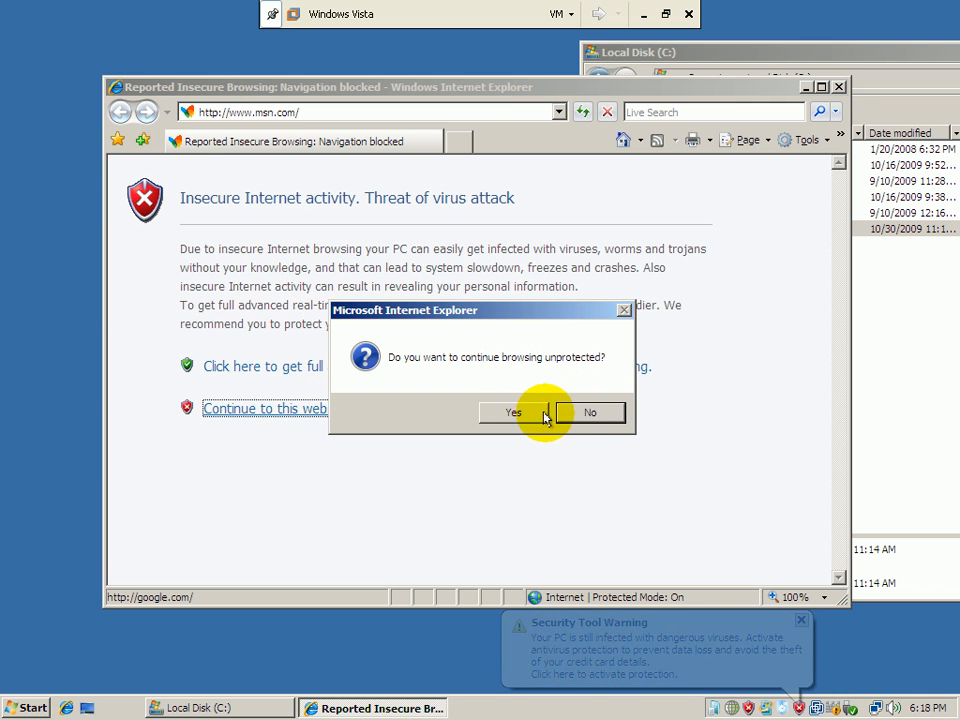
{"action": "left_click", "coordinate": [513, 412]}
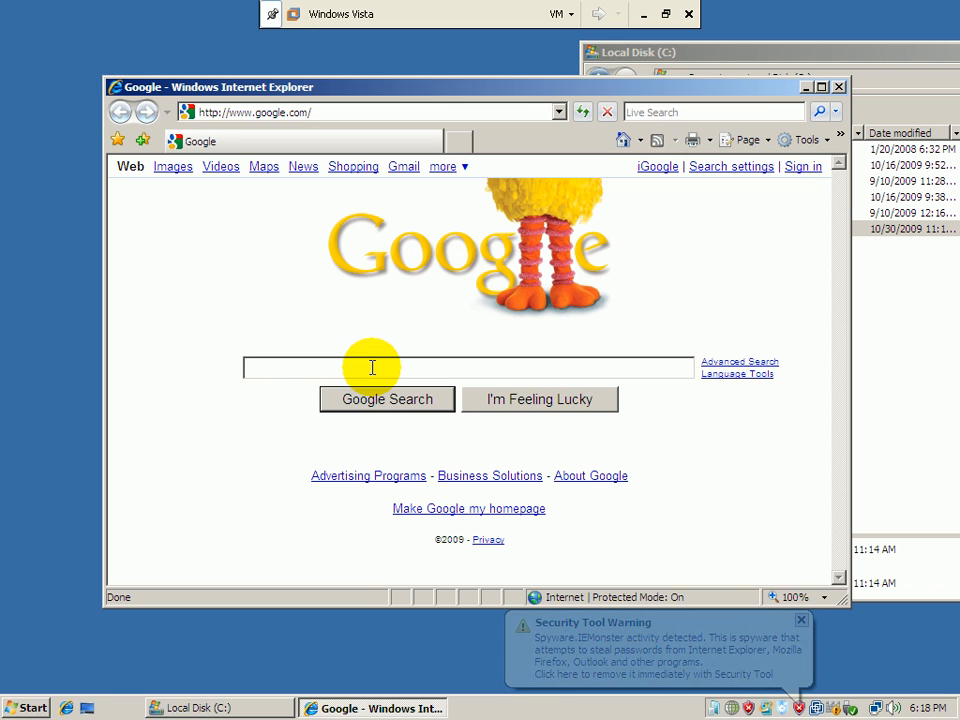
- Search Google for 'free online games', reach Info.com results, then re-enter 'goo' in the address bar
{"action": "type", "text": "free"}
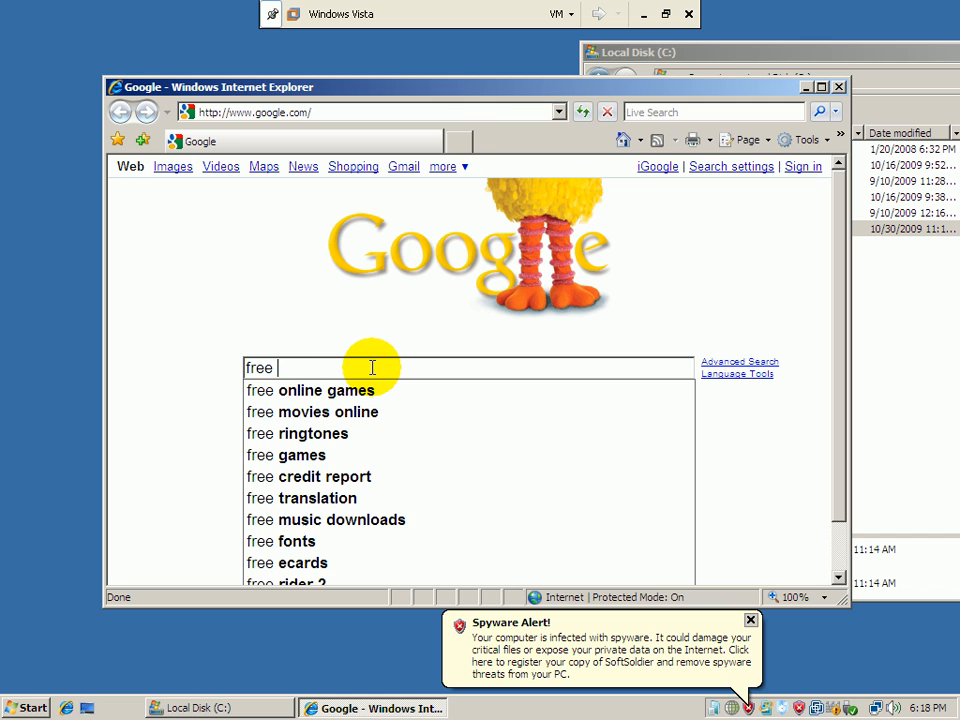
{"action": "left_click", "coordinate": [310, 390]}
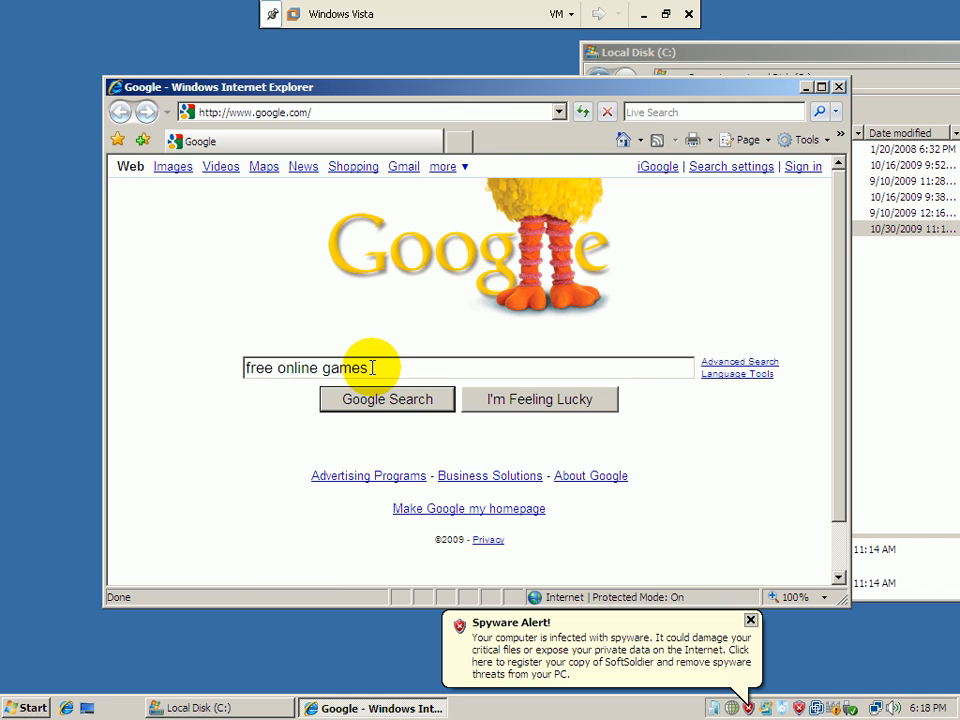
{"action": "left_click", "coordinate": [386, 399]}
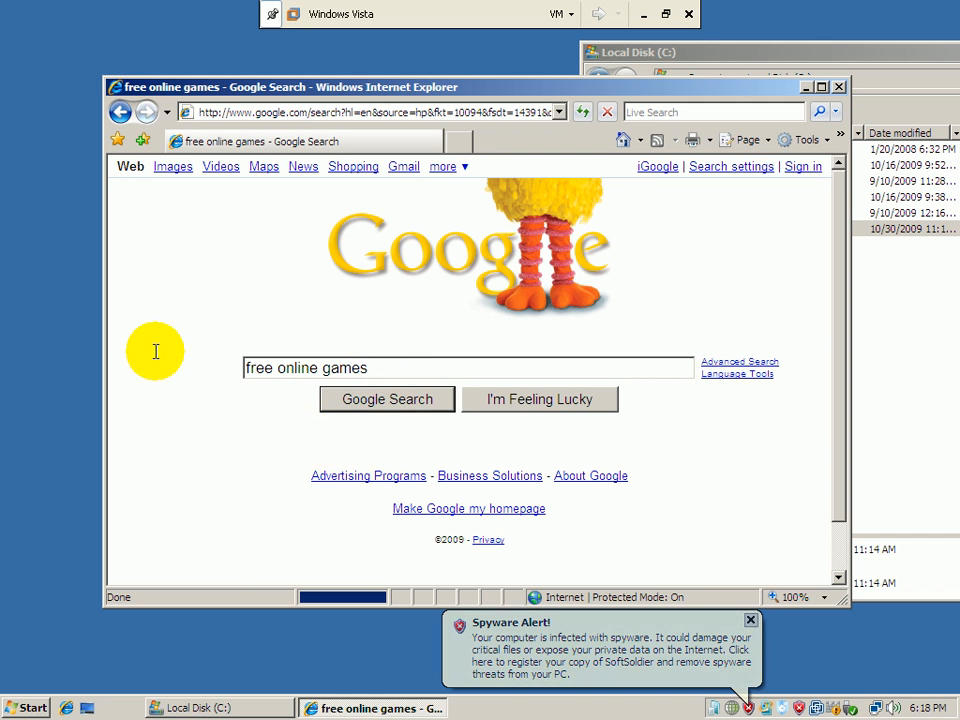
{"action": "left_click", "coordinate": [386, 399]}
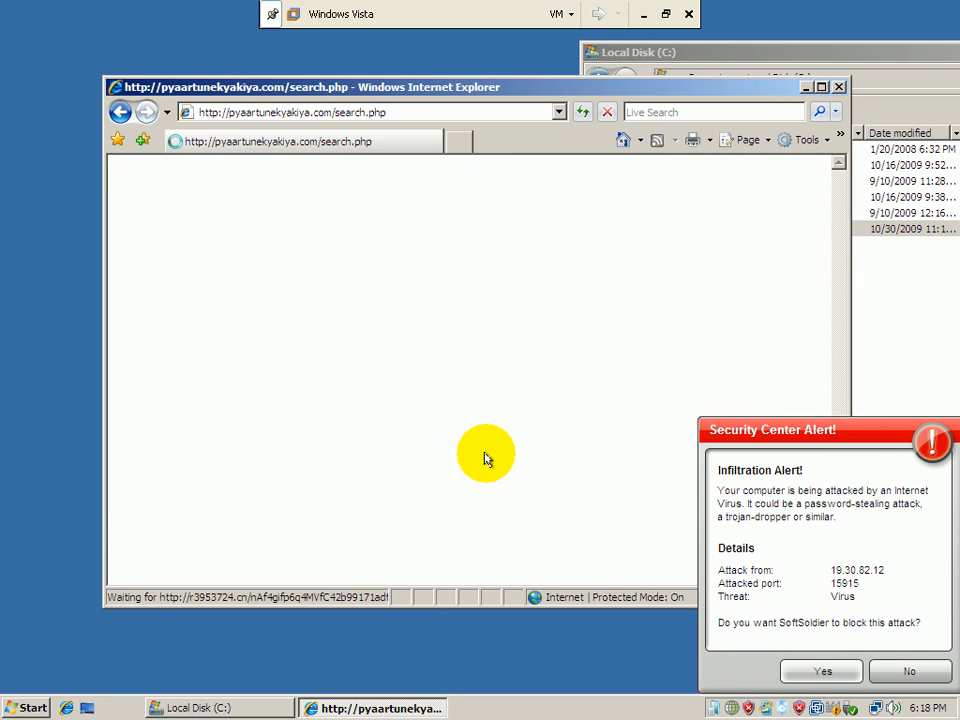
{"action": "mouse_move", "coordinate": [420, 138]}
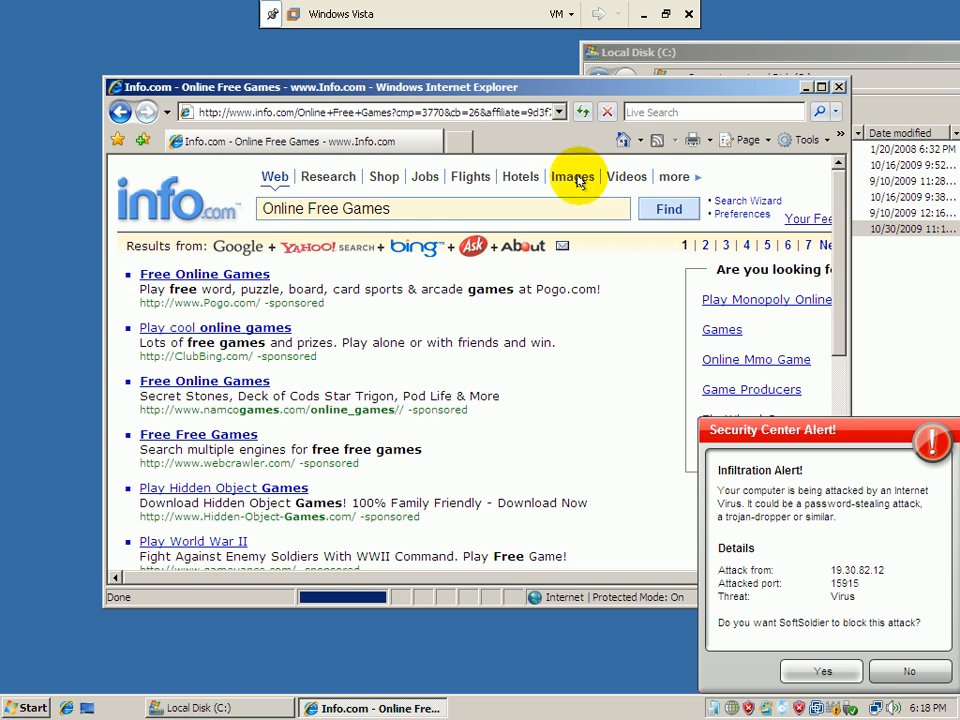
{"action": "mouse_move", "coordinate": [225, 197]}
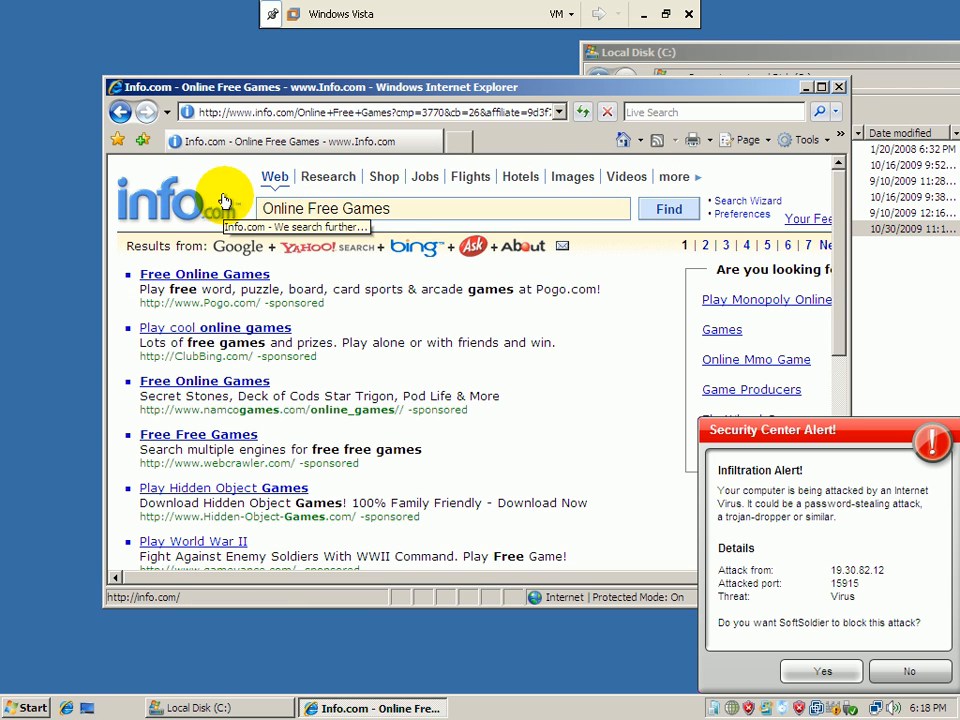
{"action": "mouse_move", "coordinate": [165, 241]}
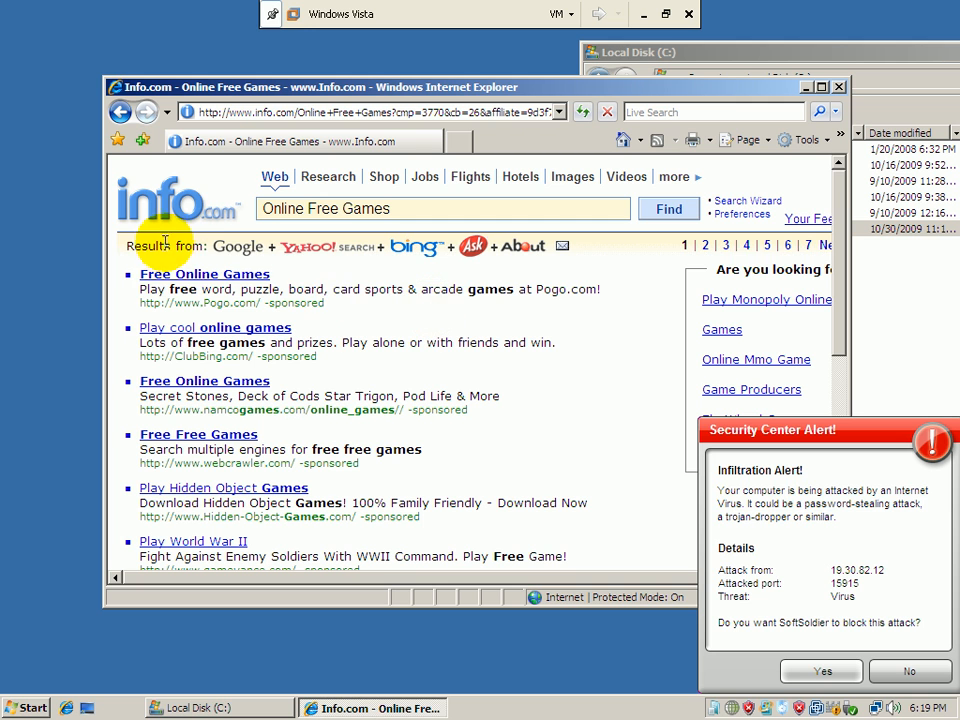
{"action": "mouse_move", "coordinate": [840, 208]}
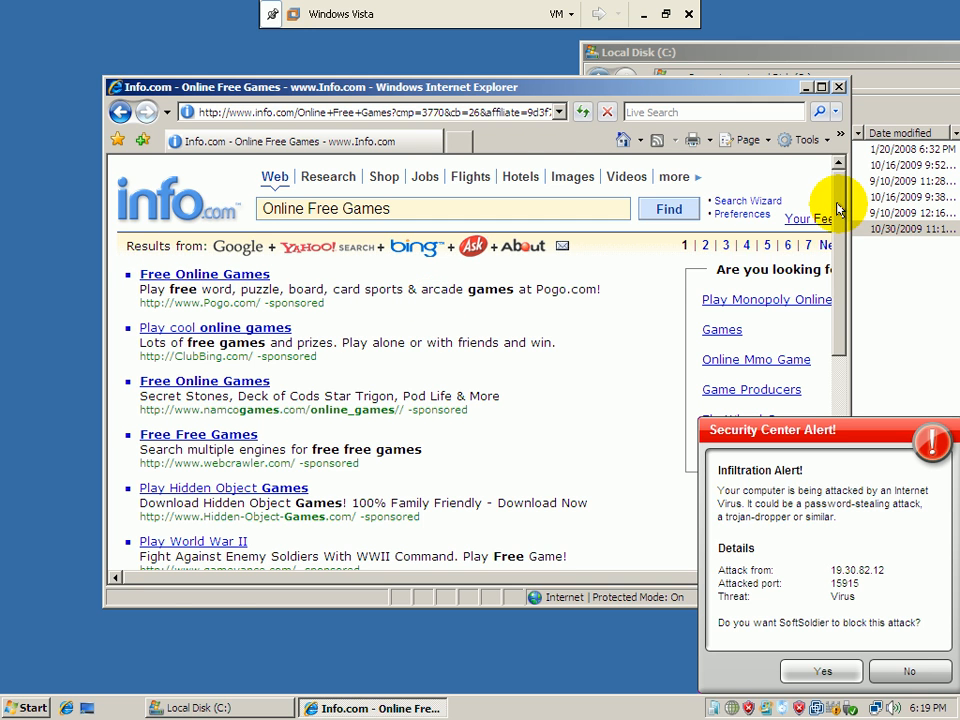
{"action": "mouse_move", "coordinate": [232, 130]}
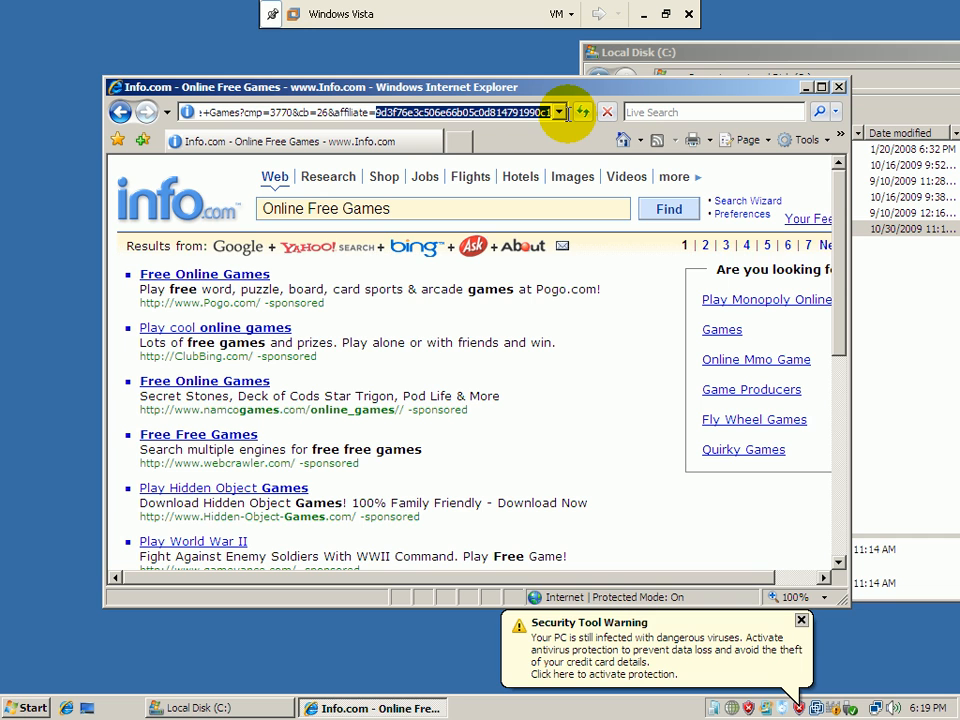
{"action": "mouse_move", "coordinate": [560, 118]}
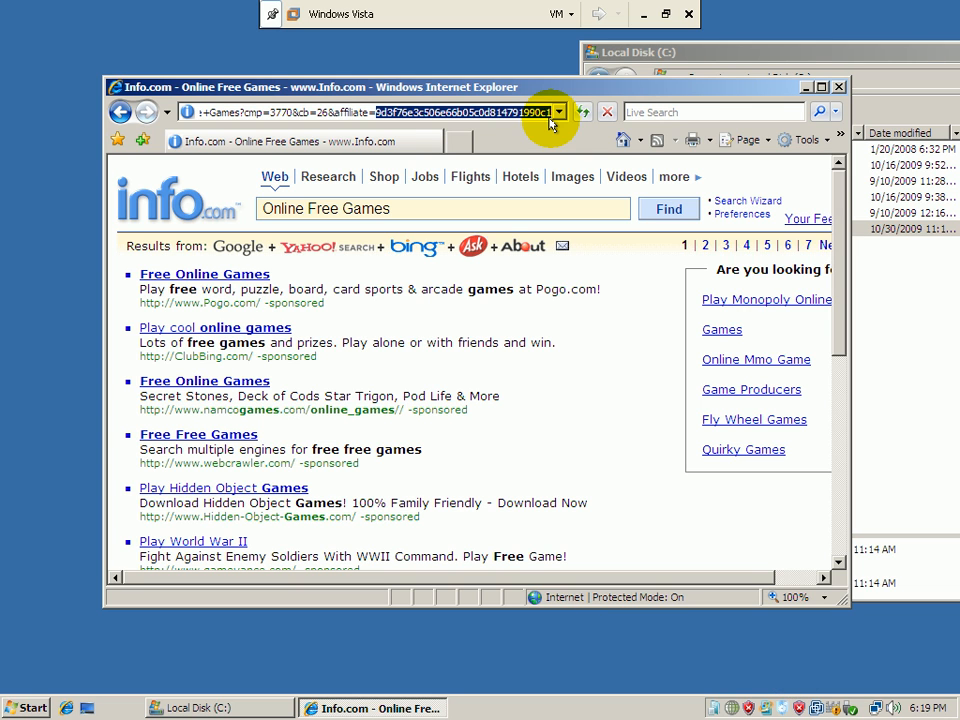
{"action": "mouse_move", "coordinate": [449, 124]}
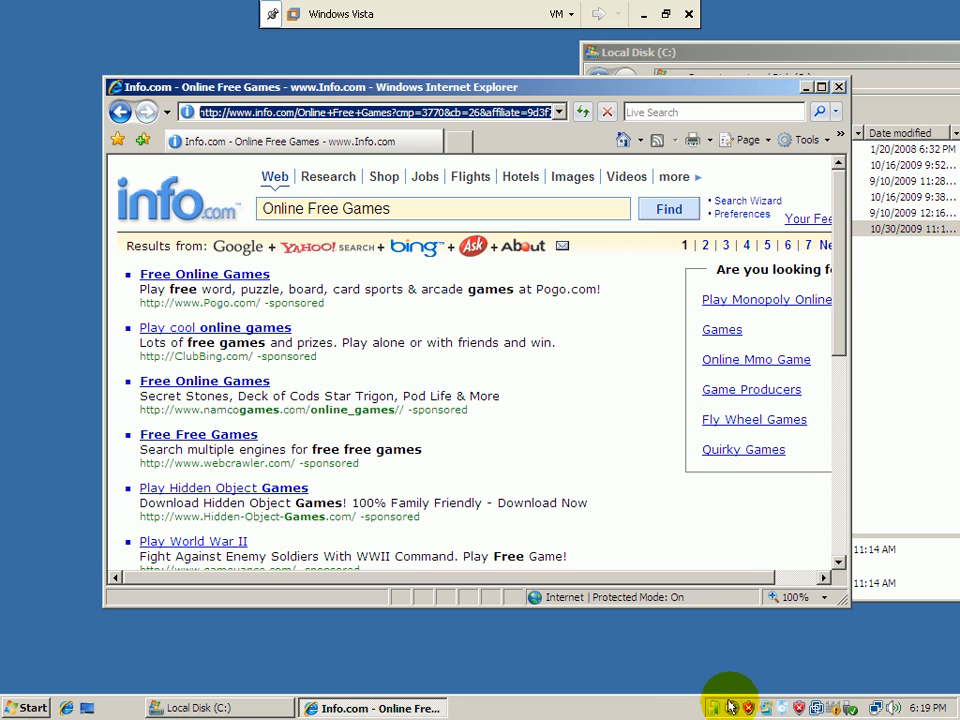
{"action": "mouse_move", "coordinate": [955, 455]}
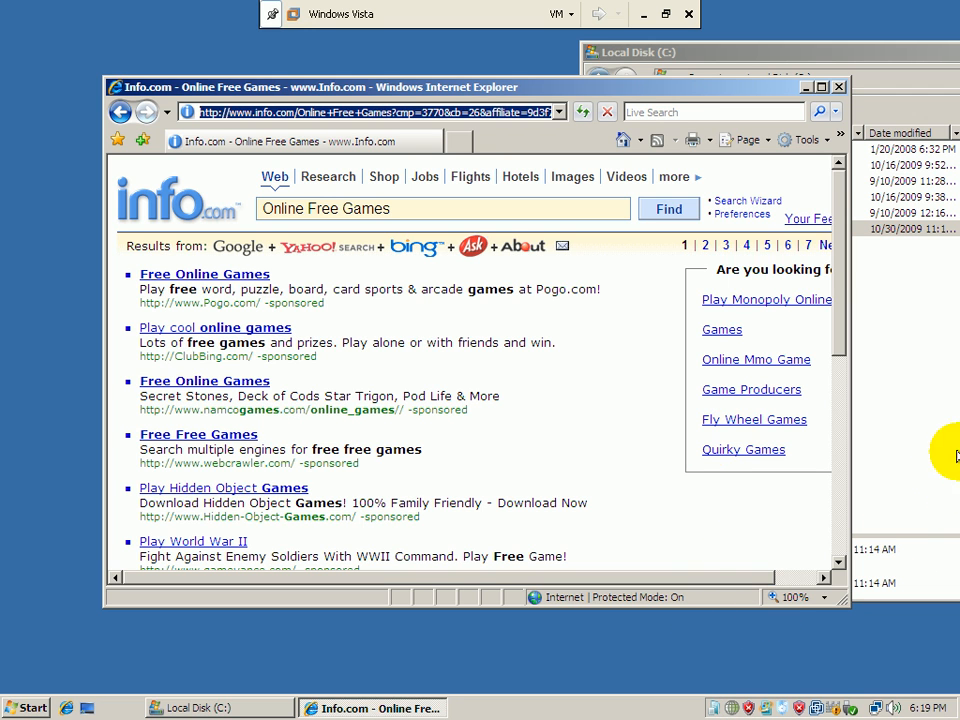
{"action": "type", "text": "goo"}
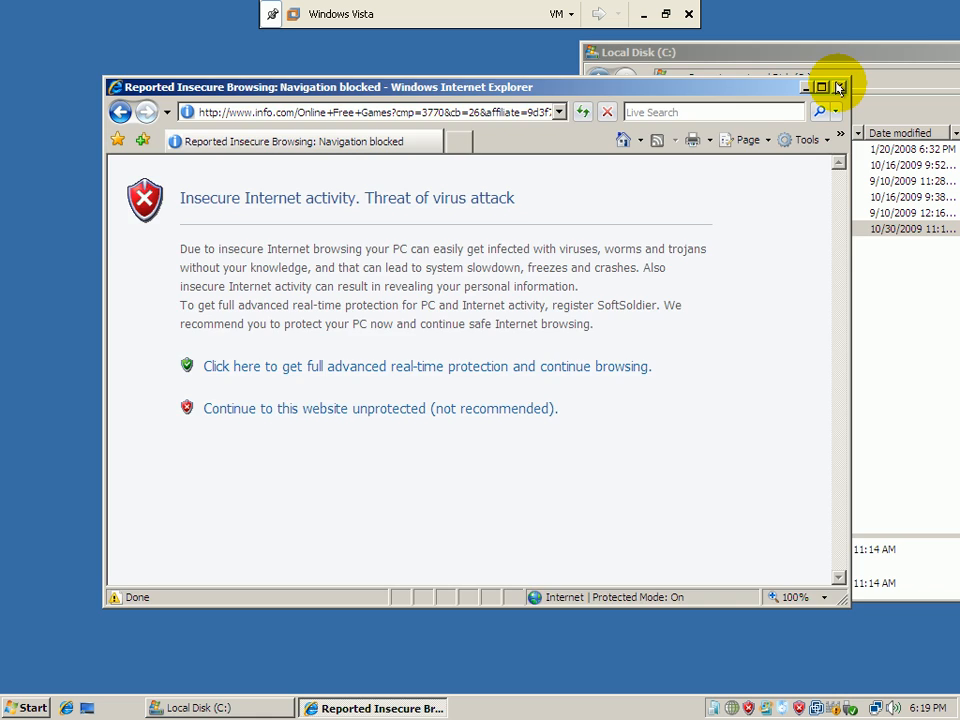
- Run the HitmanPro35 program from the root of Local Disk (C:)
{"action": "left_click", "coordinate": [838, 87]}
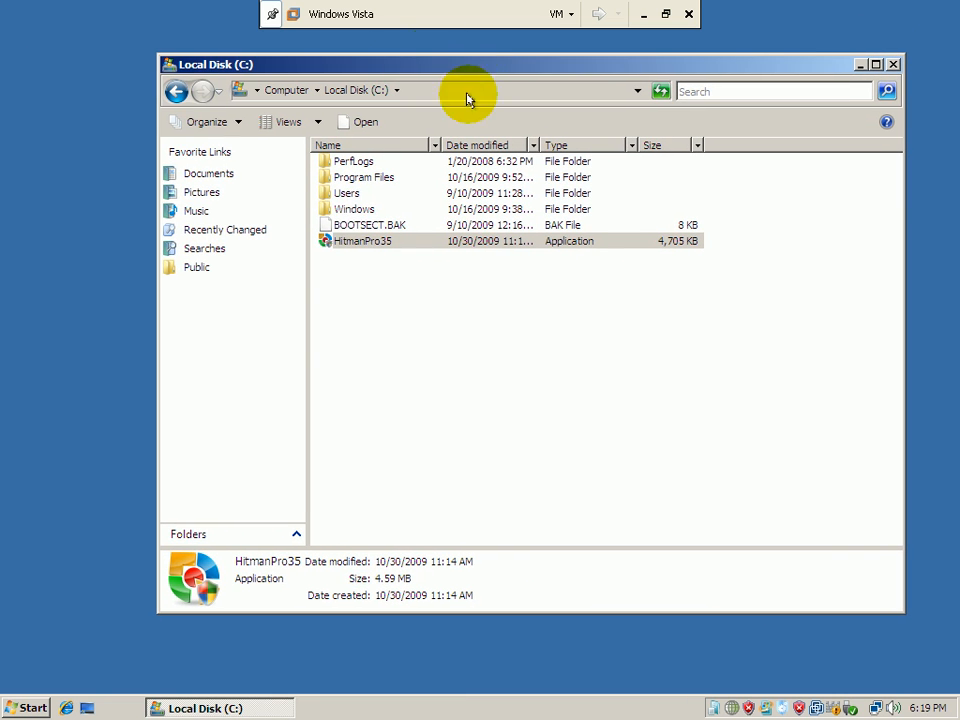
{"action": "mouse_move", "coordinate": [352, 244]}
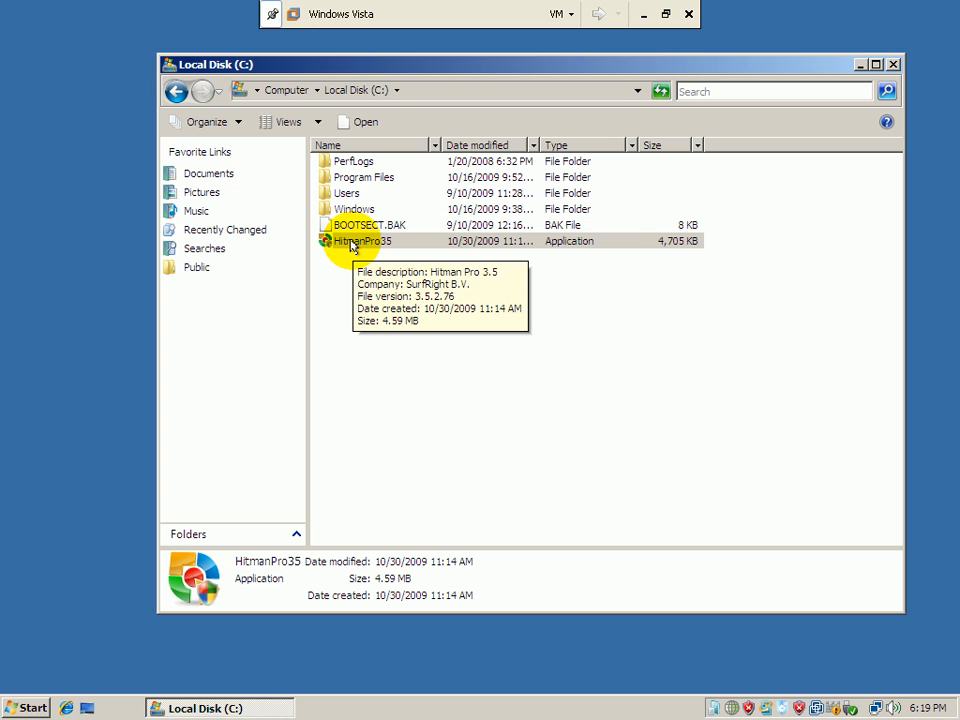
{"action": "left_click", "coordinate": [363, 240]}
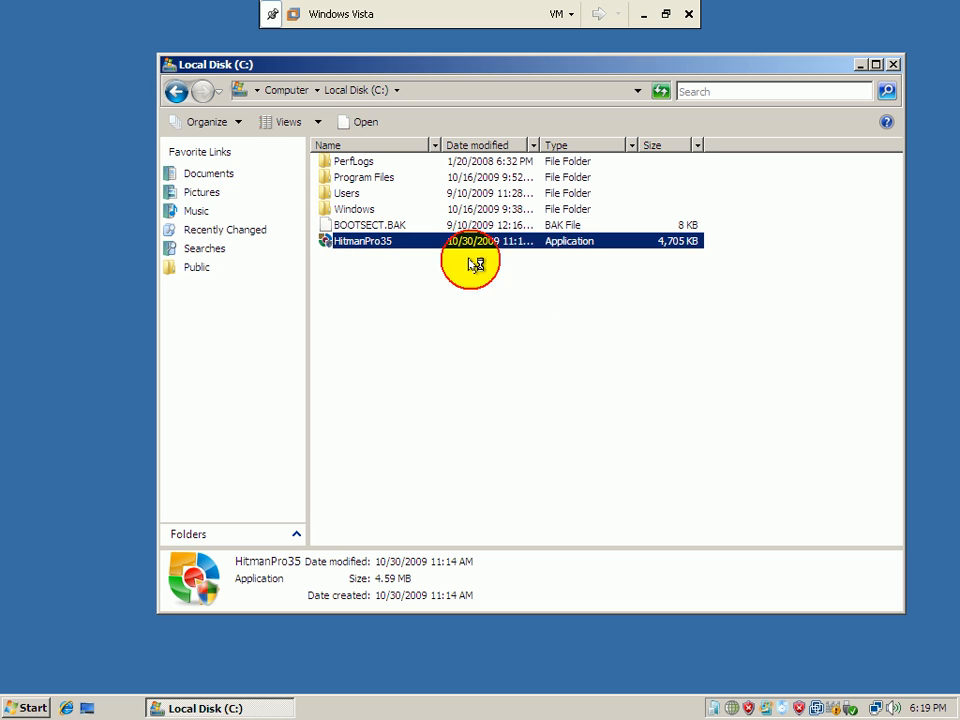
{"action": "mouse_move", "coordinate": [546, 328]}
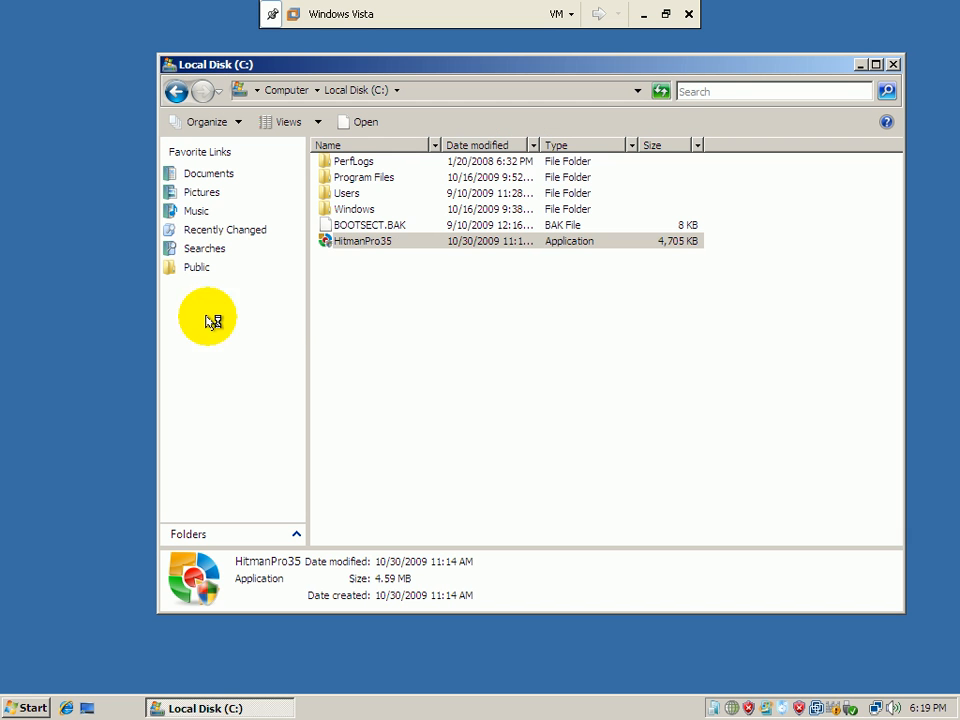
{"action": "mouse_move", "coordinate": [335, 313]}
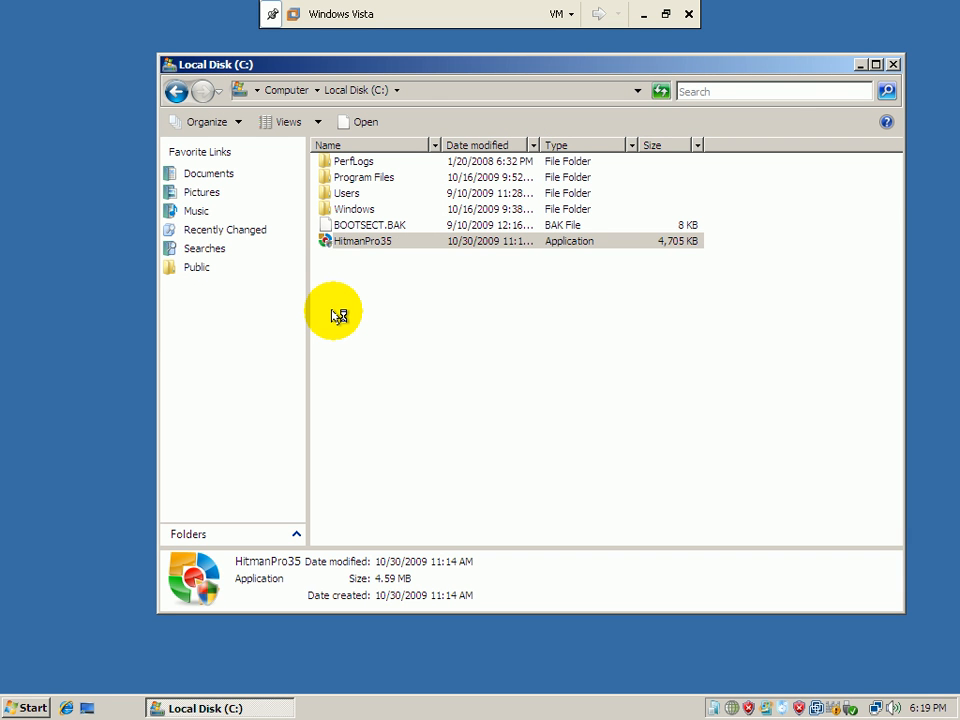
{"action": "double_click", "coordinate": [362, 241]}
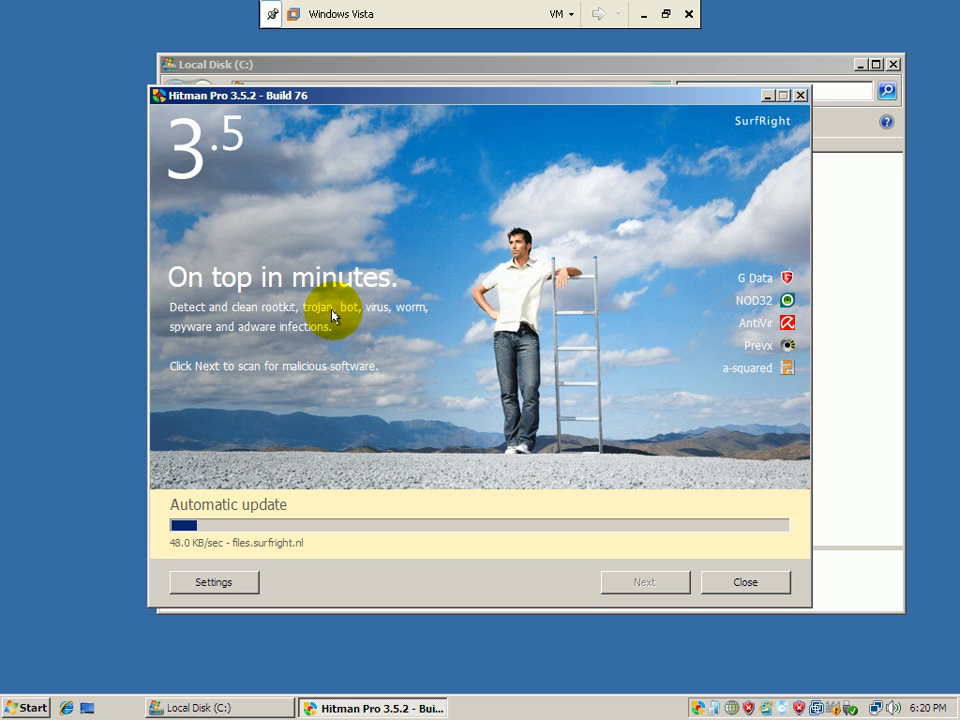
{"action": "mouse_move", "coordinate": [718, 287]}
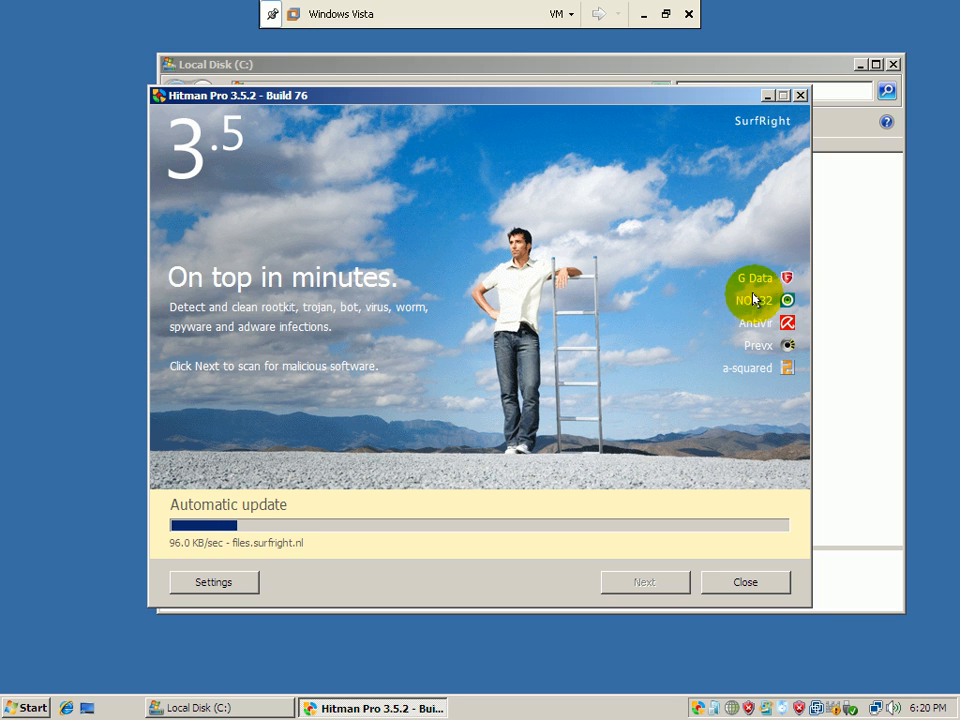
{"action": "mouse_move", "coordinate": [820, 328]}
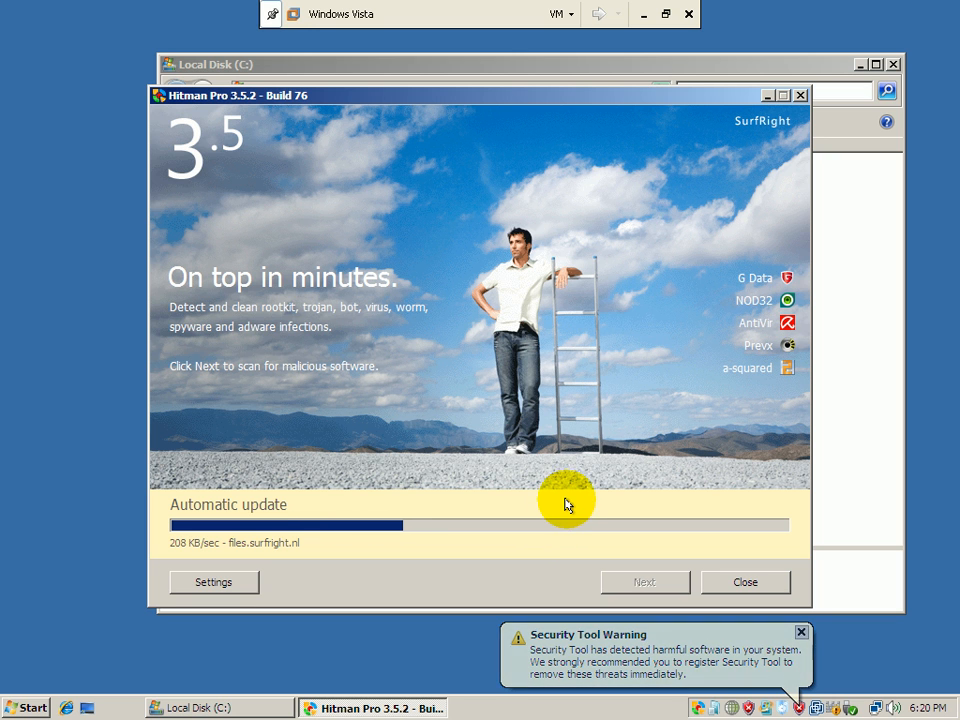
{"action": "mouse_move", "coordinate": [190, 315]}
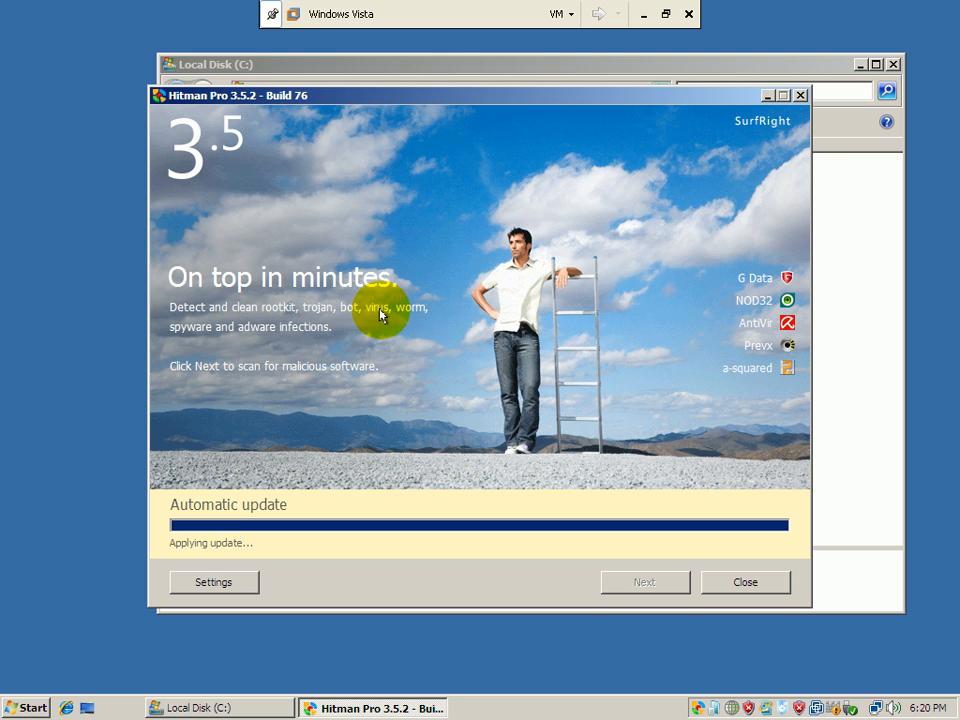
{"action": "mouse_move", "coordinate": [388, 314]}
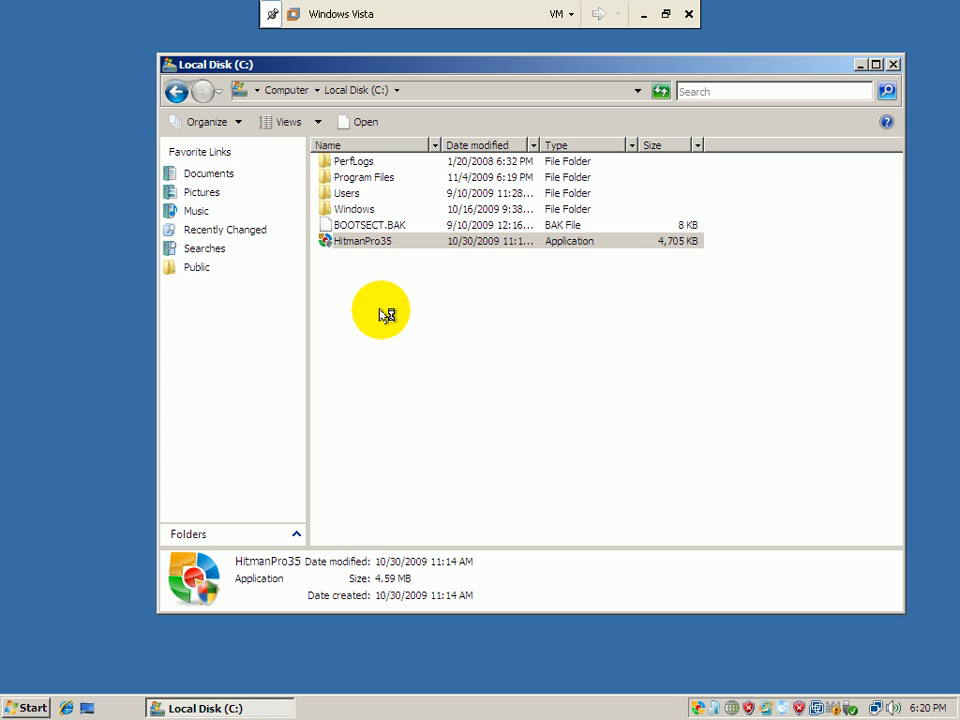
- Relaunch HitmanPro35 after the automatic update to open version 3.5.3 Build 78
{"action": "double_click", "coordinate": [362, 240]}
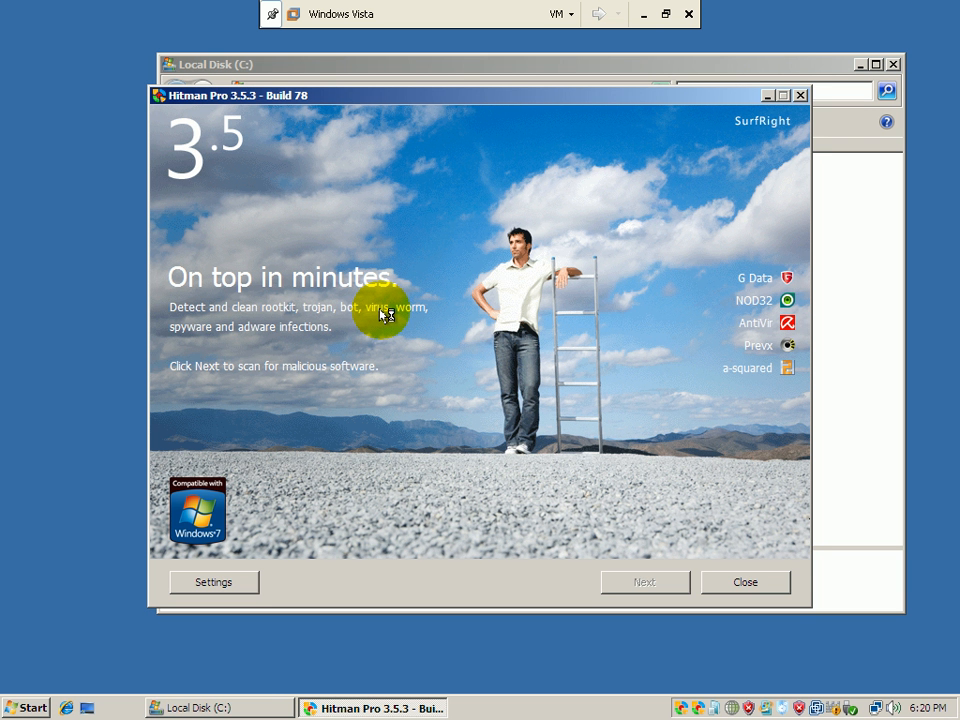
{"action": "mouse_move", "coordinate": [157, 507]}
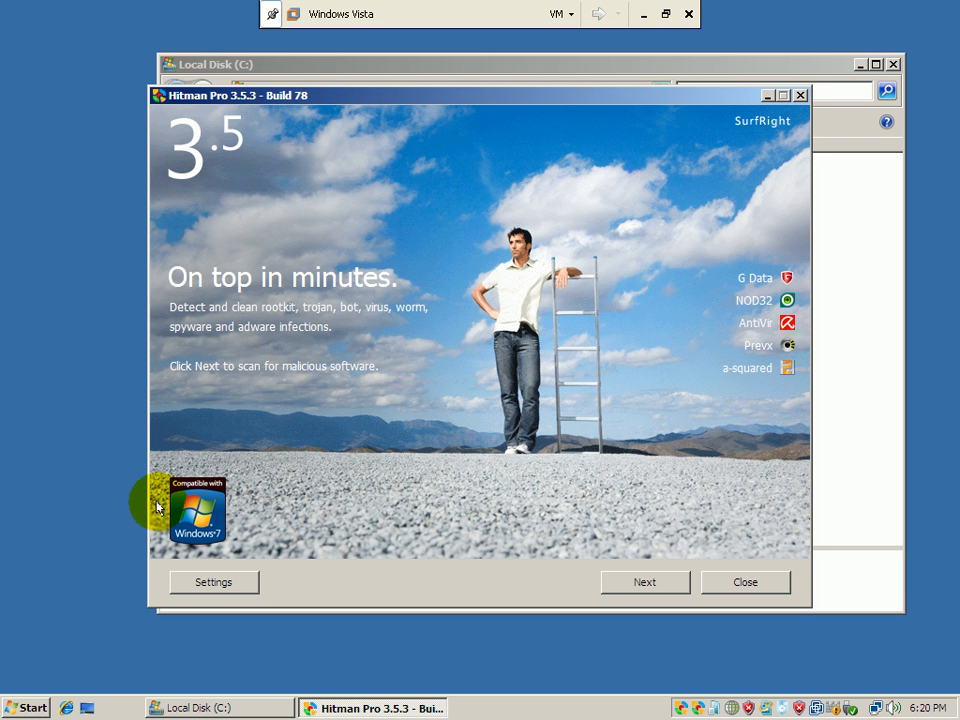
{"action": "mouse_move", "coordinate": [608, 533]}
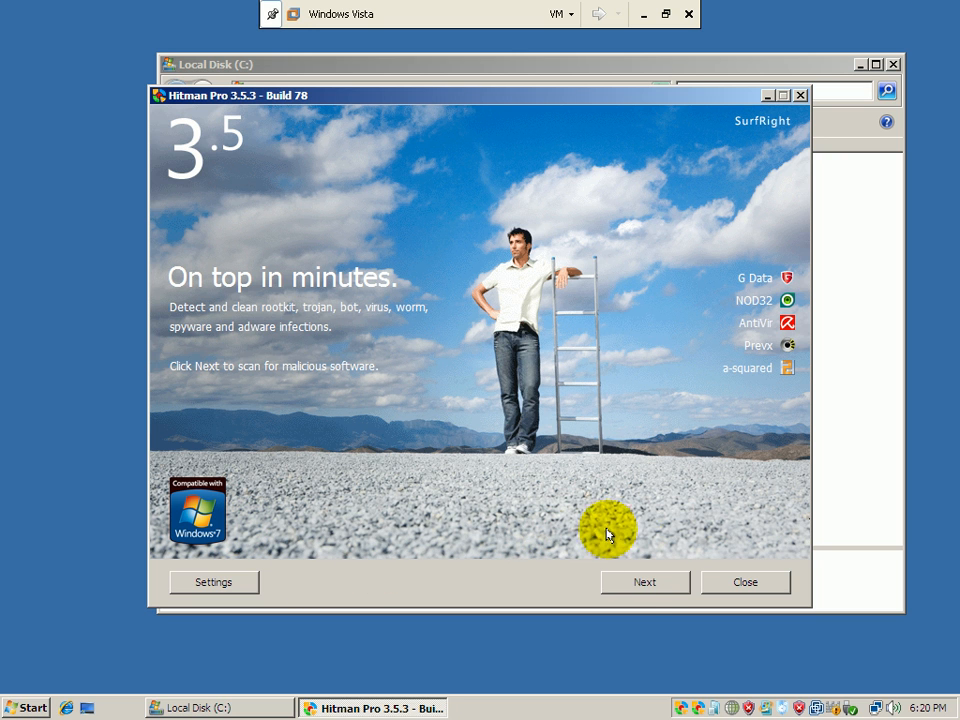
{"action": "mouse_move", "coordinate": [644, 582]}
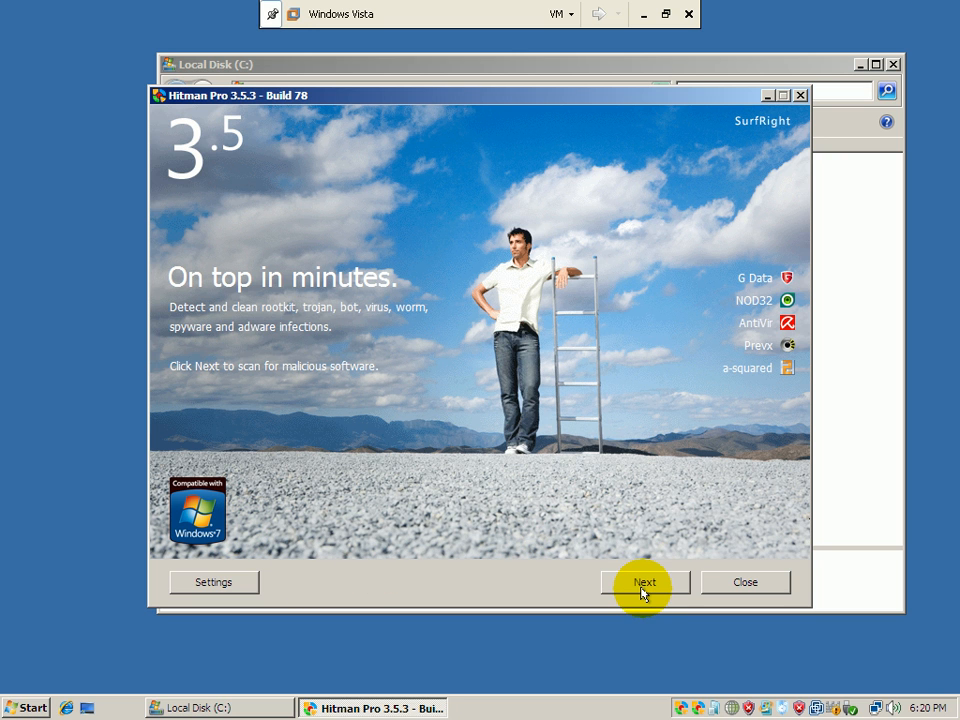
- Enable the 'Scan with Hitman Pro' Explorer option in Settings and save it
{"action": "left_click", "coordinate": [213, 582]}
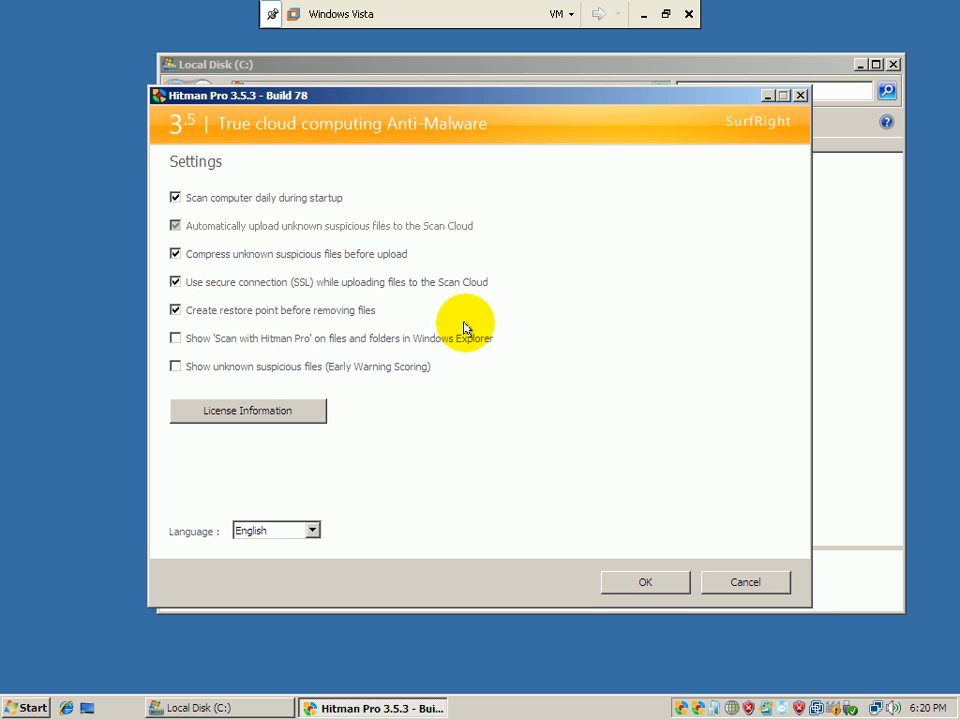
{"action": "mouse_move", "coordinate": [238, 375]}
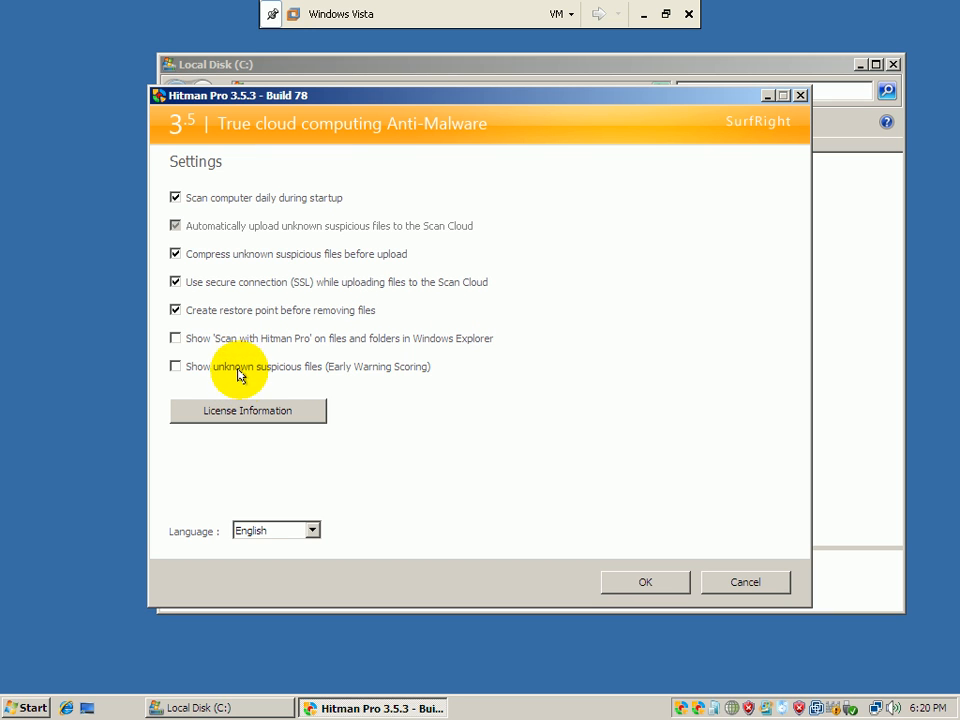
{"action": "mouse_move", "coordinate": [295, 345]}
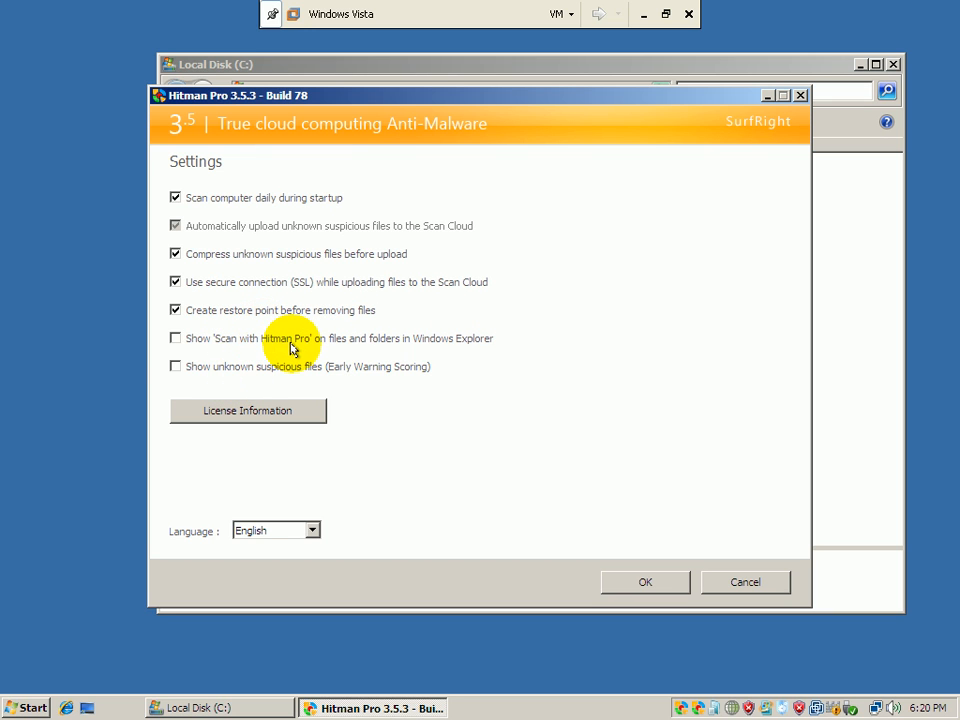
{"action": "mouse_move", "coordinate": [175, 338]}
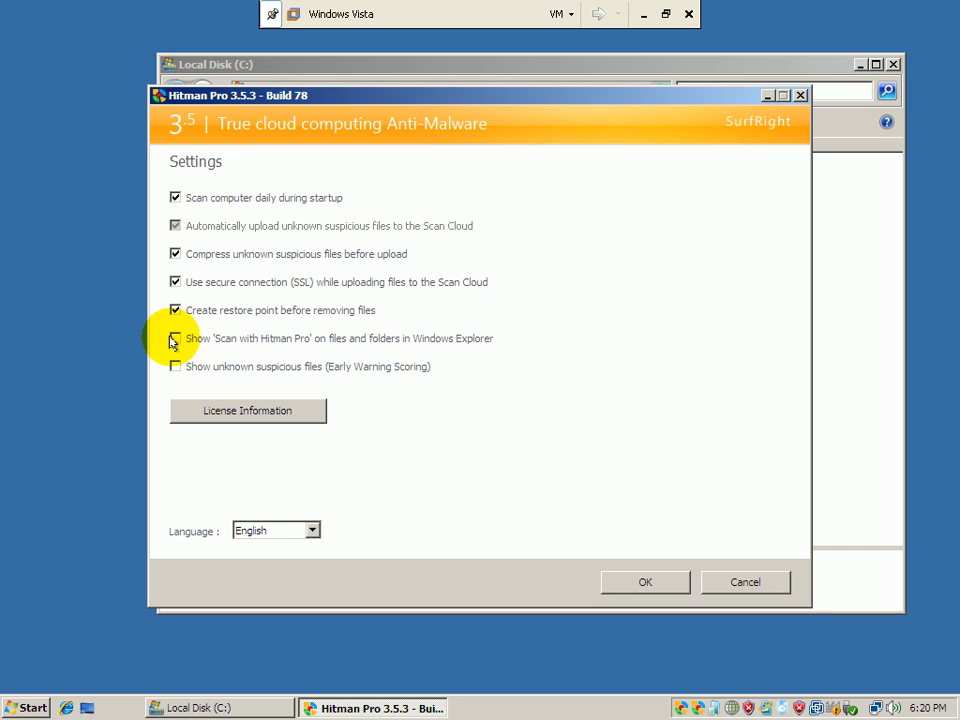
{"action": "left_click", "coordinate": [176, 338]}
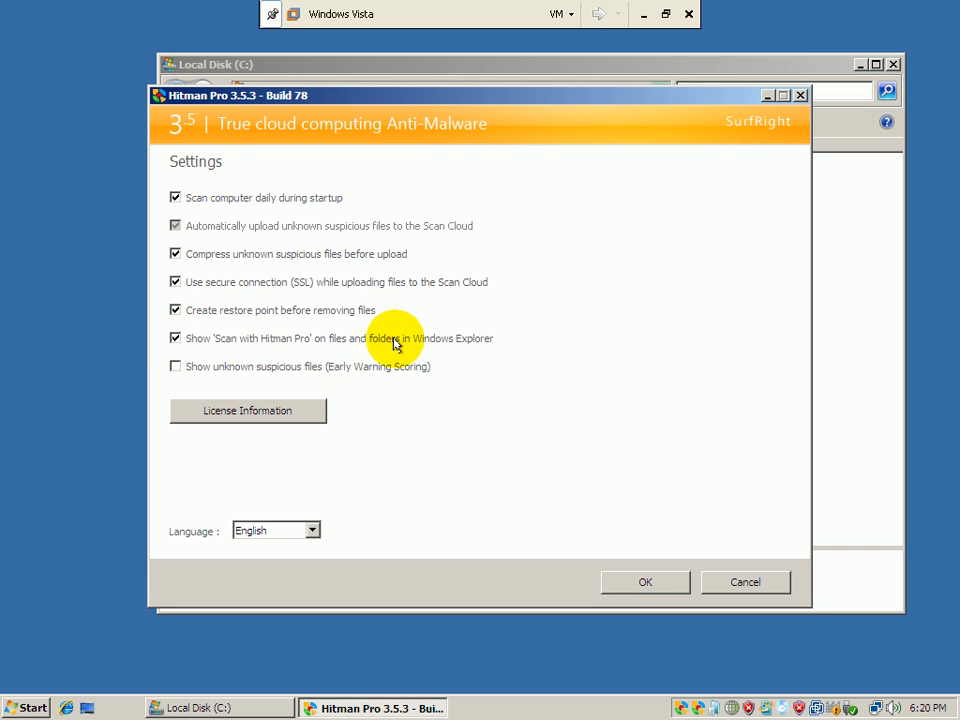
{"action": "mouse_move", "coordinate": [640, 637]}
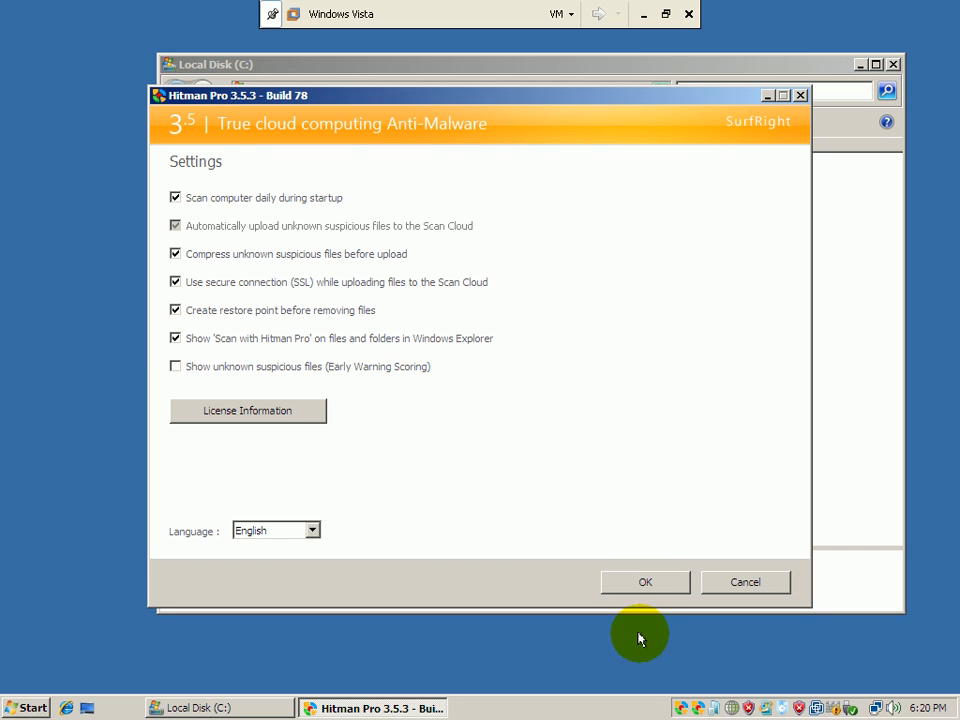
{"action": "mouse_move", "coordinate": [645, 582]}
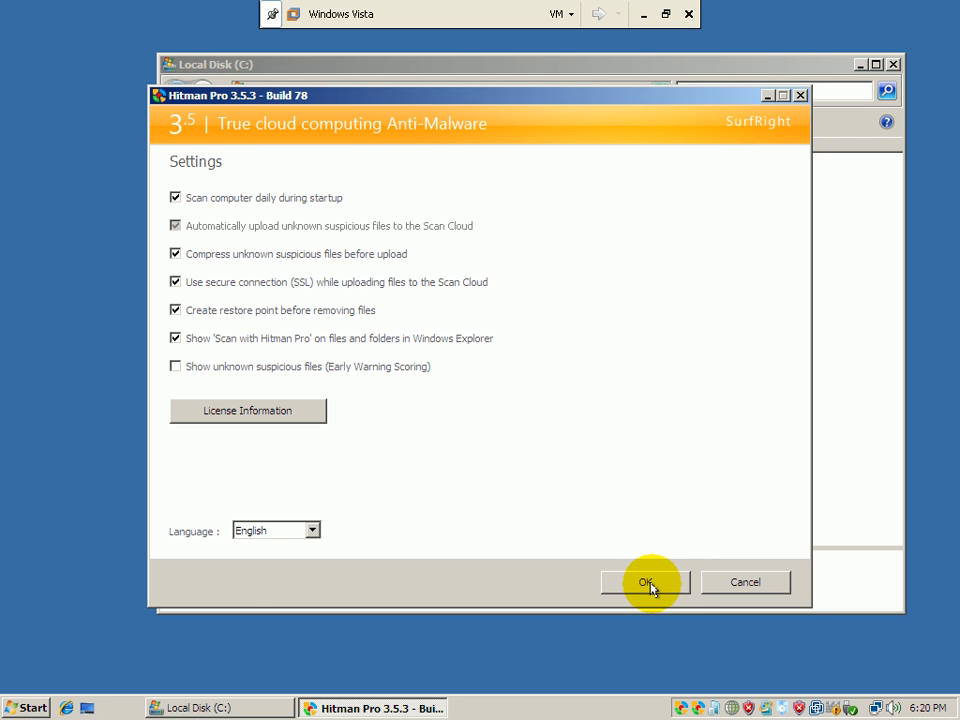
{"action": "left_click", "coordinate": [646, 582]}
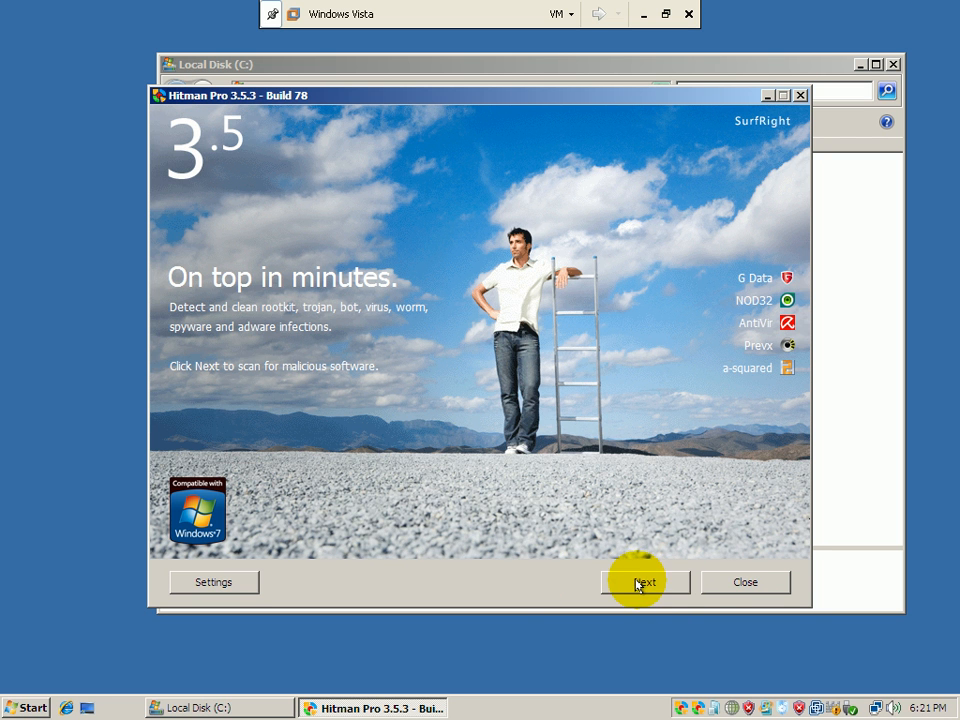
- Accept the Hitman Pro license agreement and start the computer scan
{"action": "left_click", "coordinate": [644, 582]}
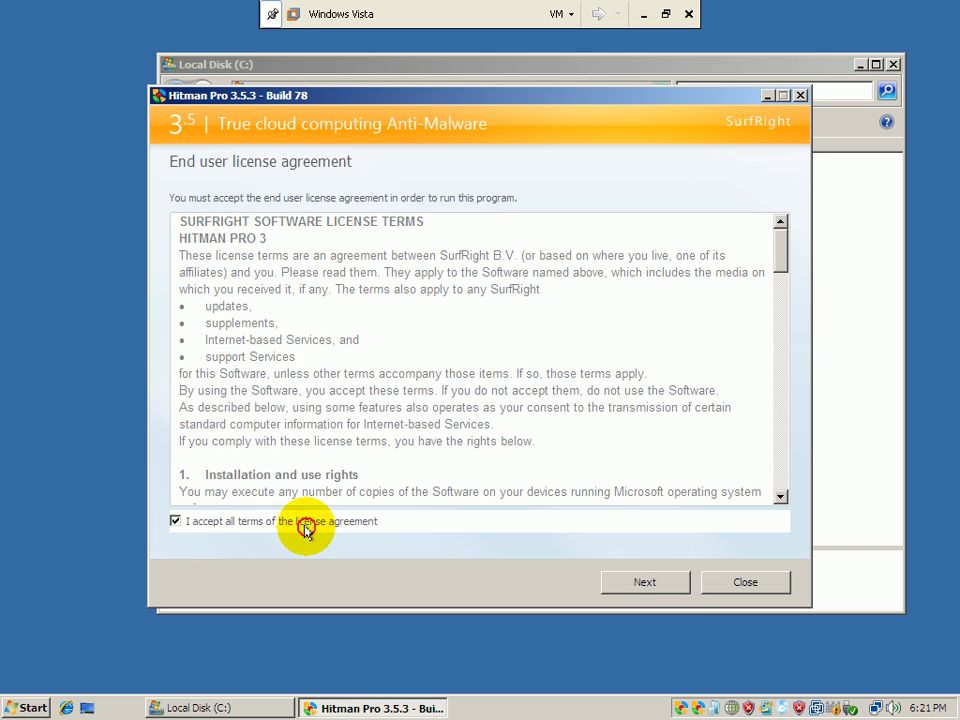
{"action": "left_click", "coordinate": [644, 582]}
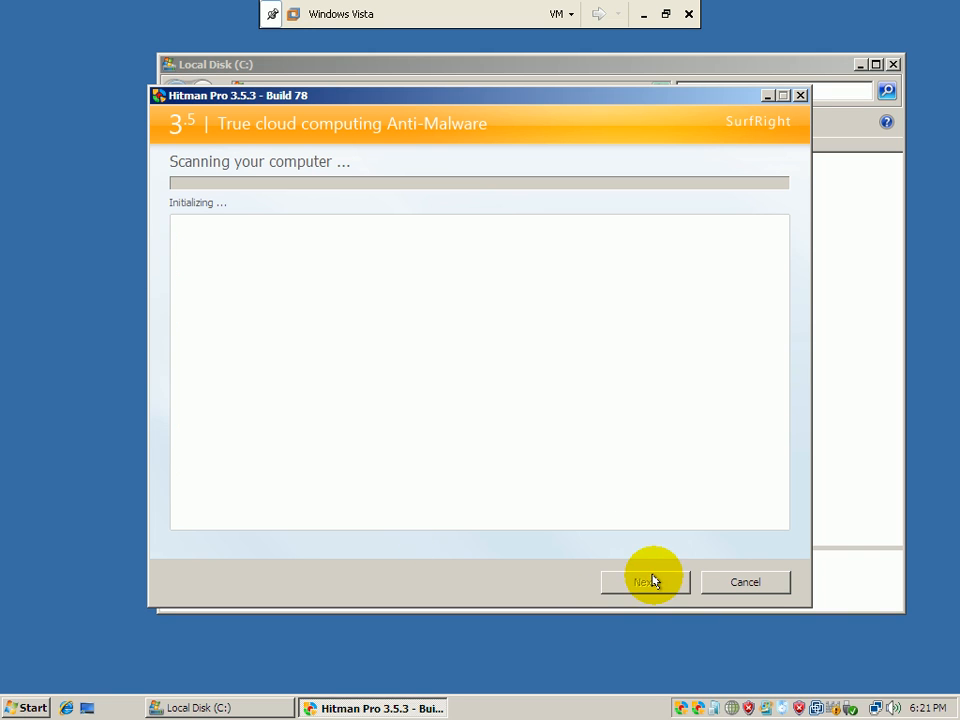
{"action": "mouse_move", "coordinate": [570, 470]}
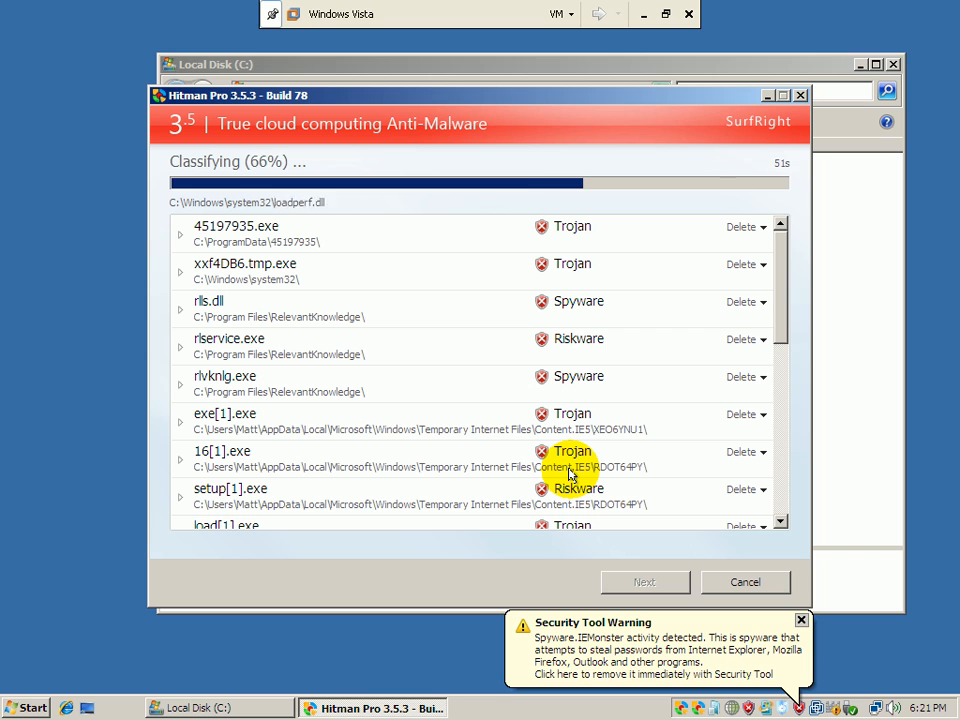
{"action": "mouse_move", "coordinate": [8, 385]}
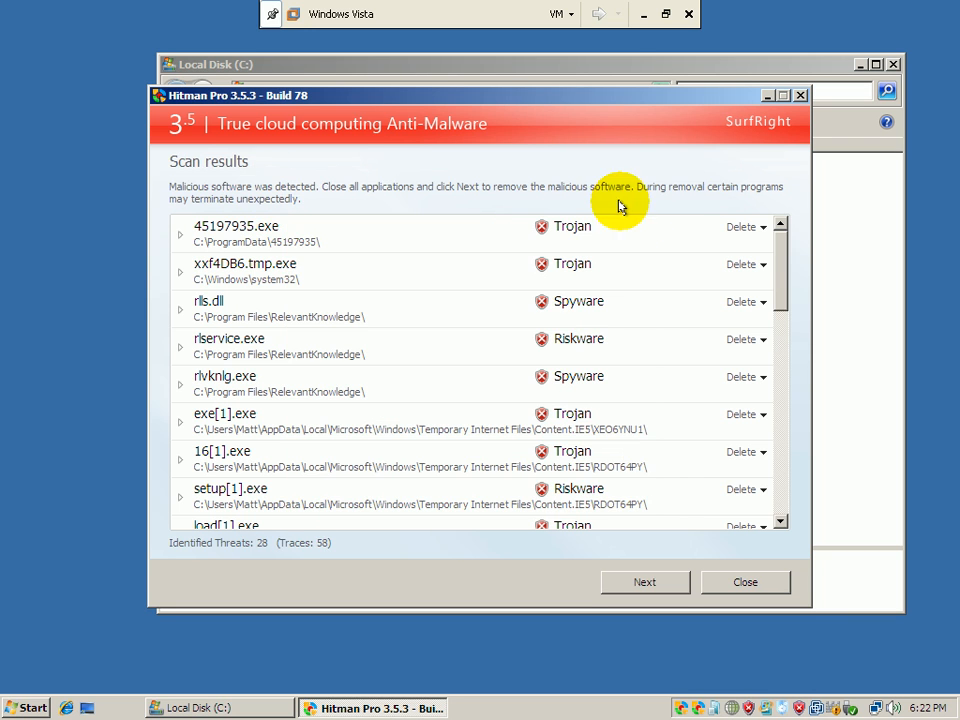
{"action": "mouse_move", "coordinate": [800, 270]}
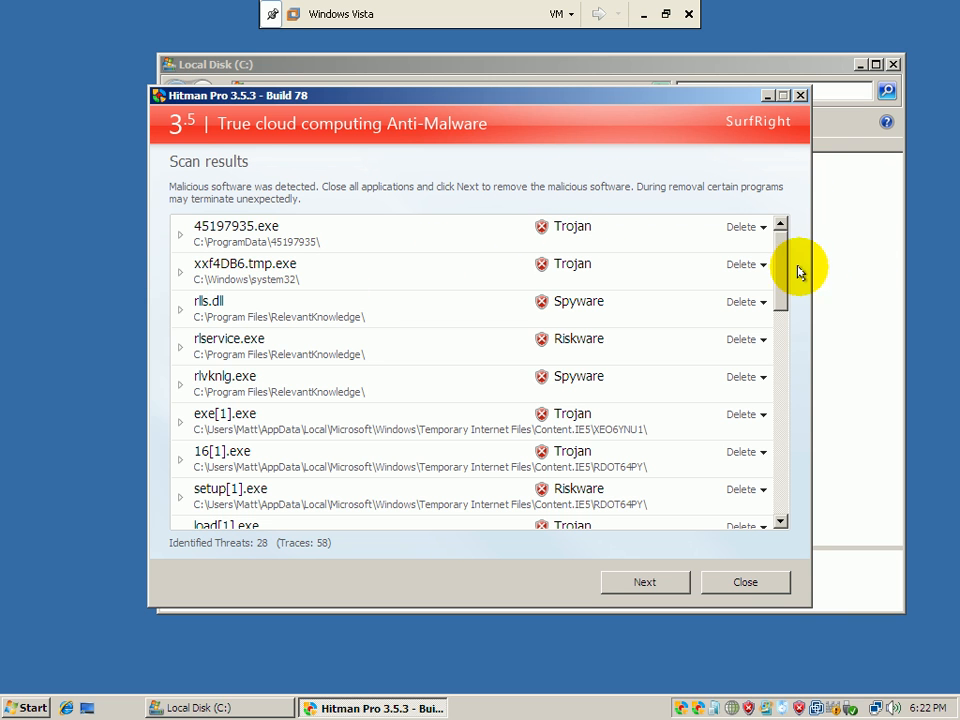
{"action": "scroll", "scroll_direction": "down", "scroll_amount": 3}
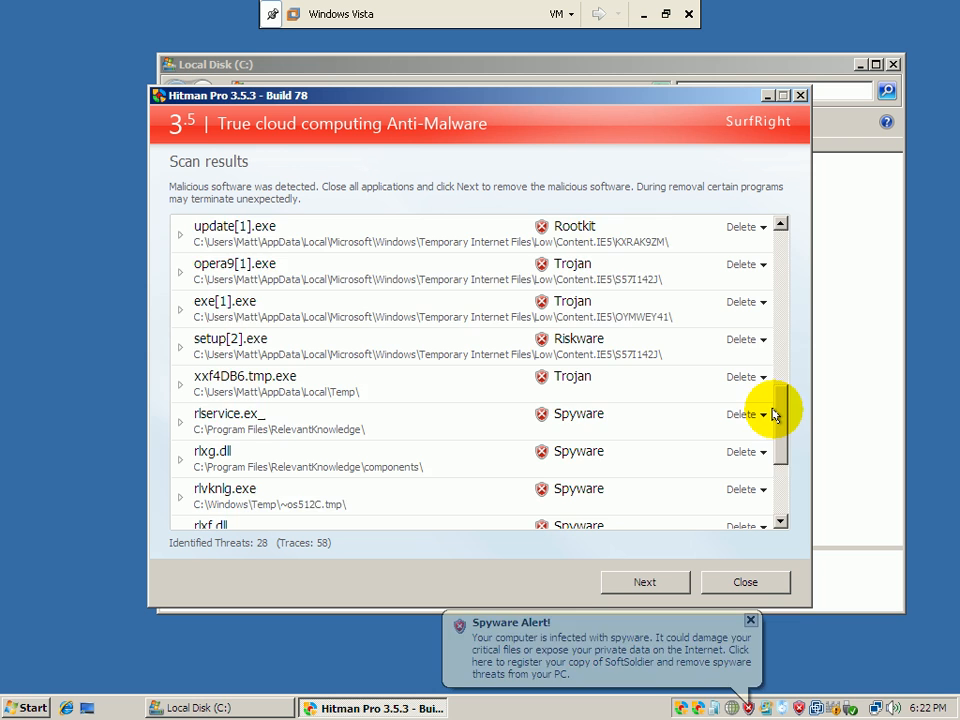
{"action": "scroll", "scroll_direction": "up", "scroll_amount": 3}
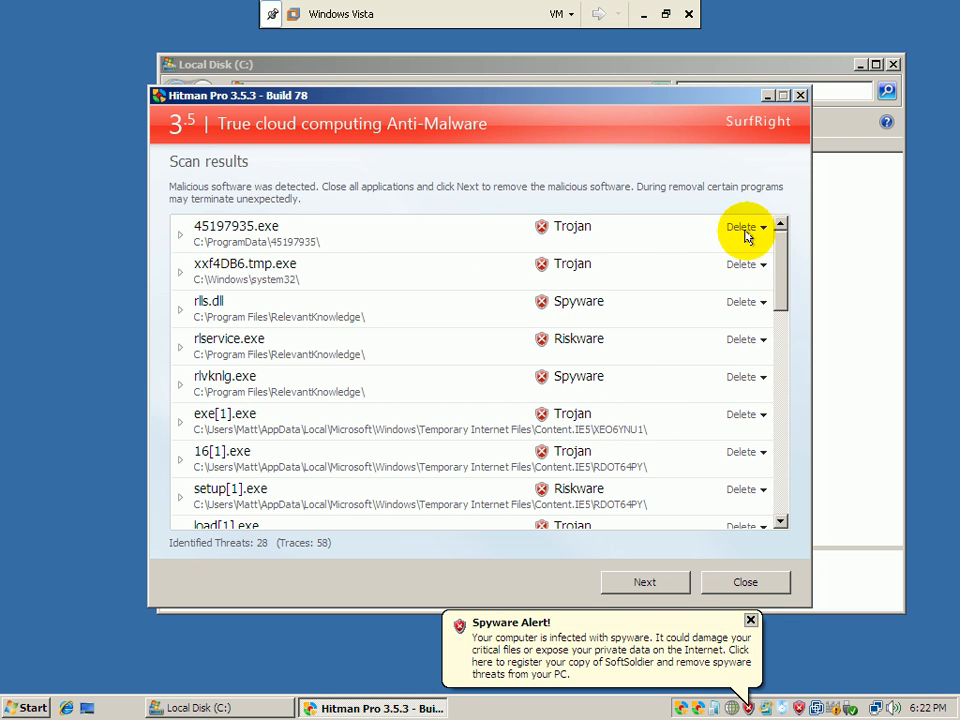
{"action": "left_click", "coordinate": [180, 308]}
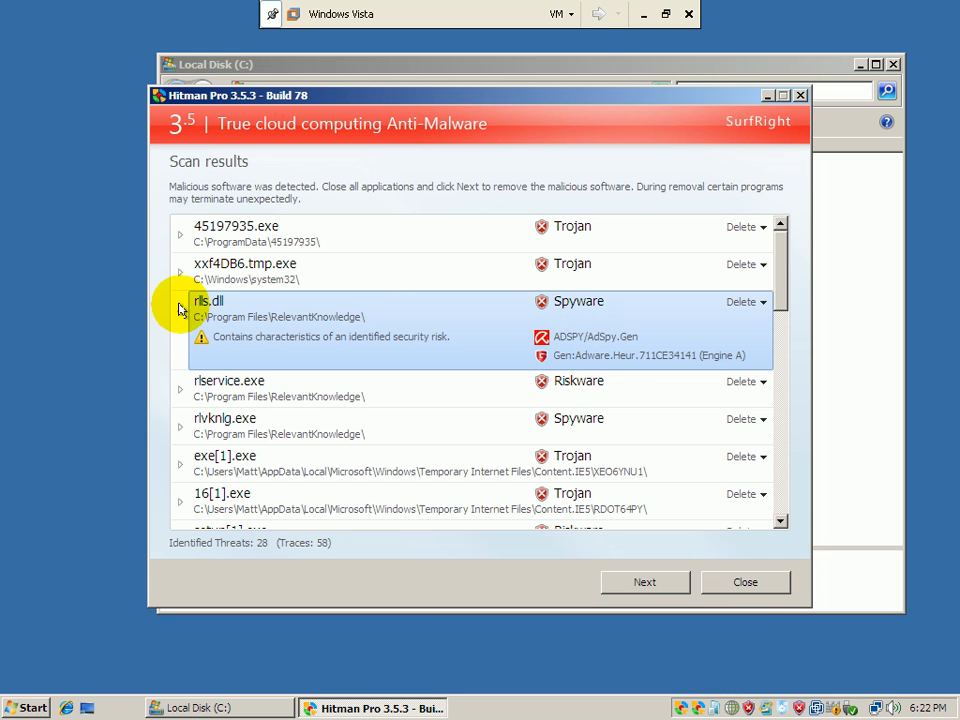
{"action": "left_click", "coordinate": [180, 309]}
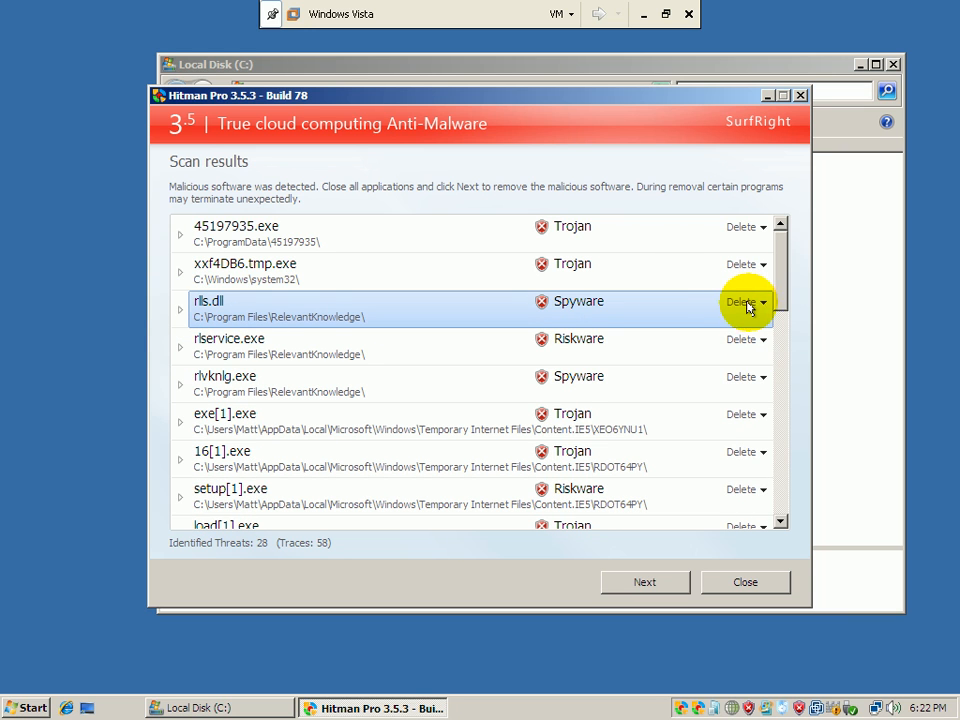
{"action": "mouse_move", "coordinate": [752, 270]}
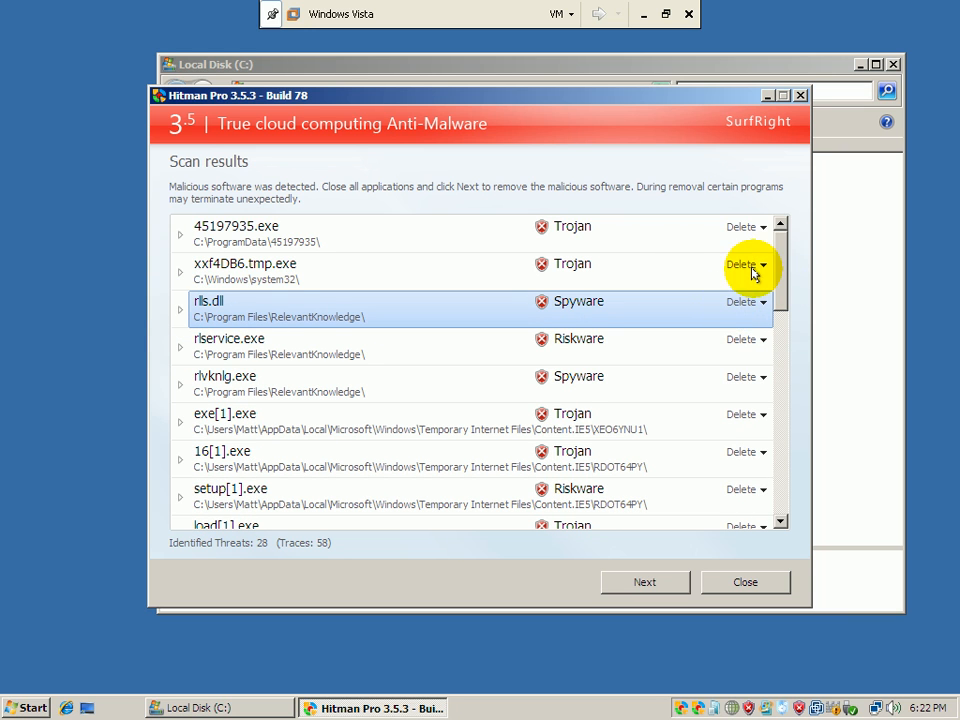
{"action": "left_click", "coordinate": [760, 264]}
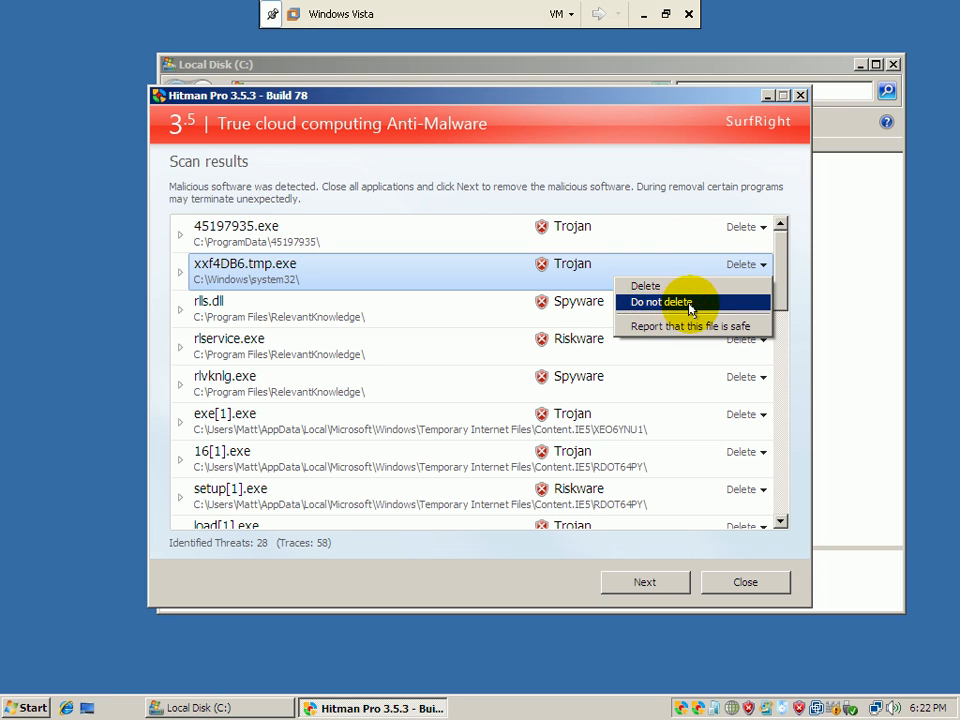
{"action": "mouse_move", "coordinate": [690, 326]}
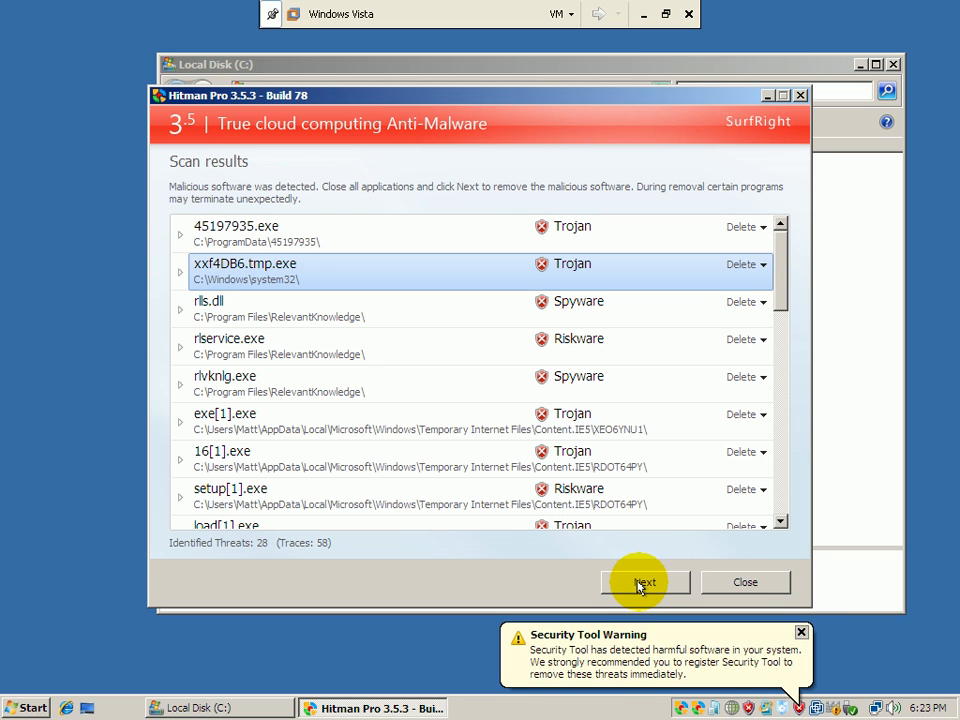
- Activate the free 30-day license, dismiss its success message, and begin threat removal
{"action": "left_click", "coordinate": [645, 582]}
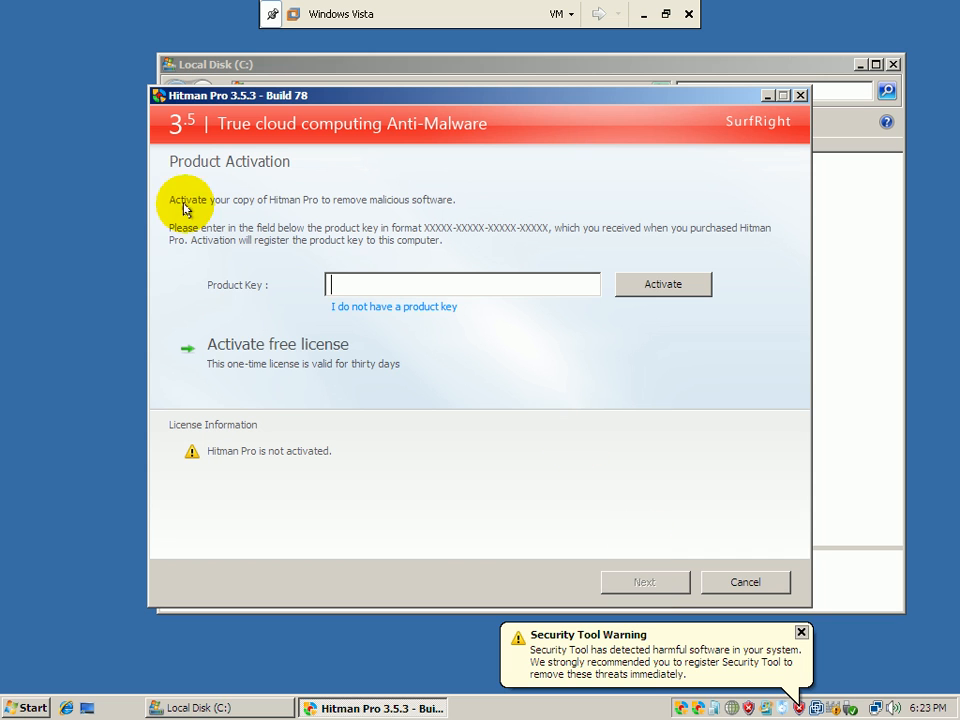
{"action": "mouse_move", "coordinate": [290, 410]}
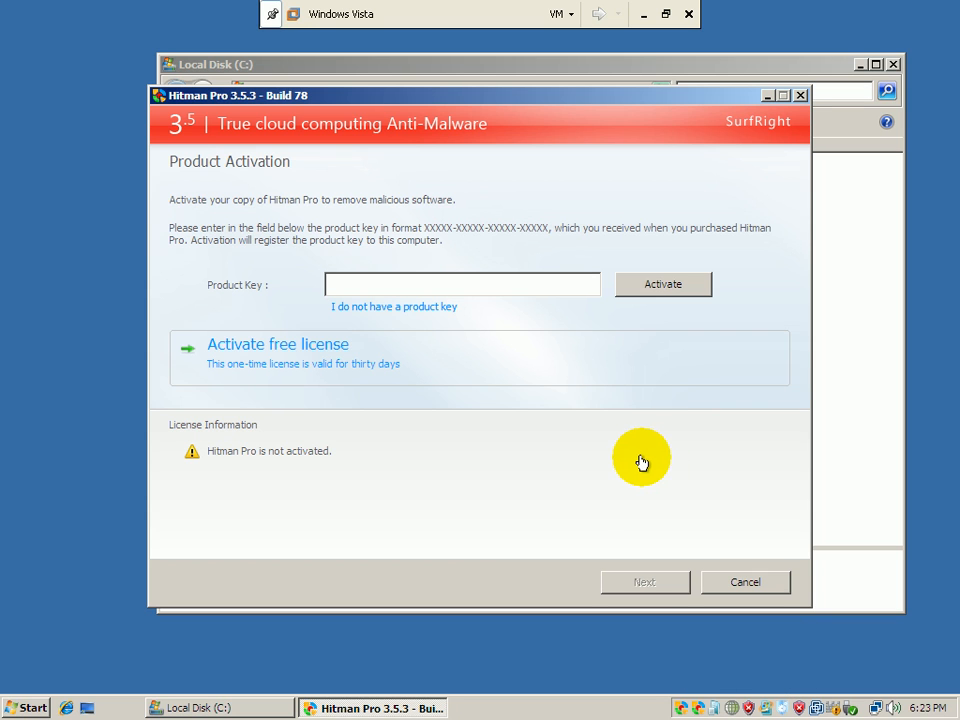
{"action": "mouse_move", "coordinate": [309, 345]}
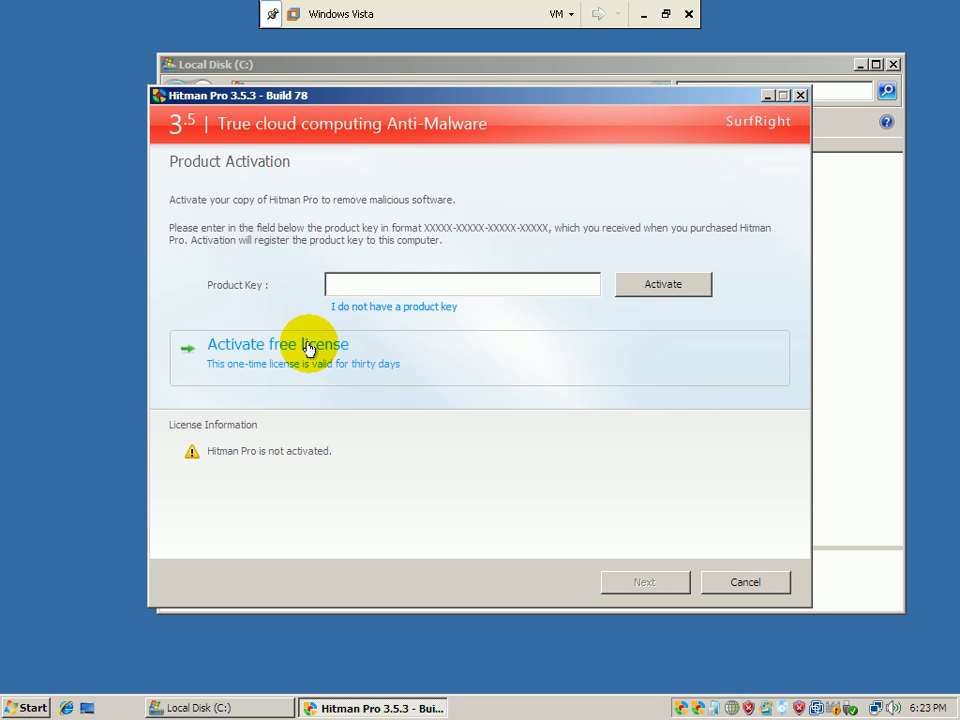
{"action": "left_click", "coordinate": [277, 344]}
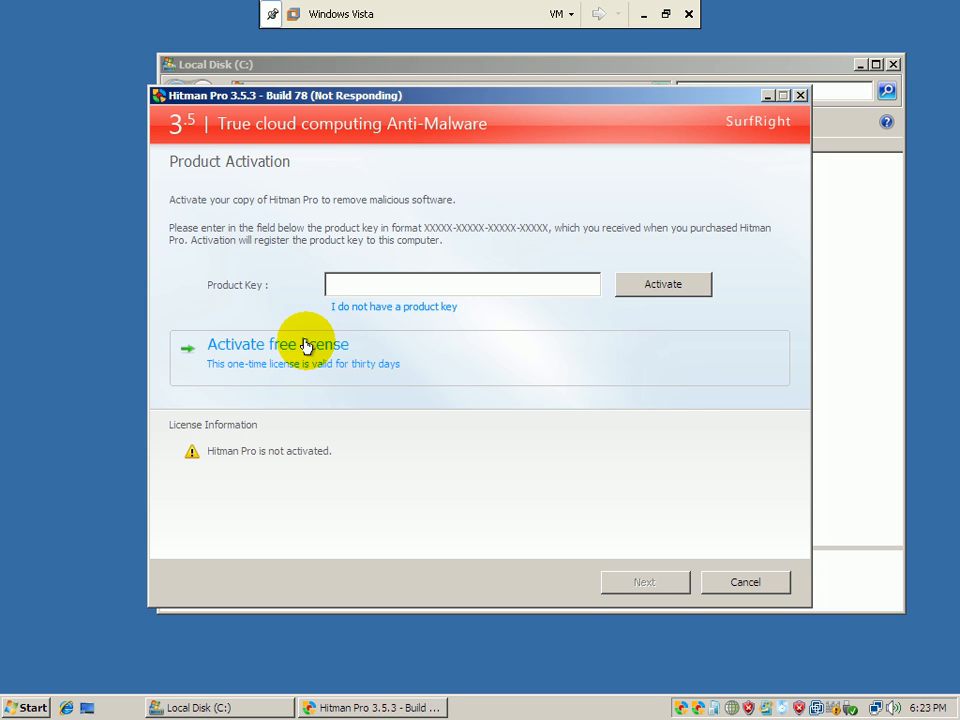
{"action": "left_click", "coordinate": [277, 344]}
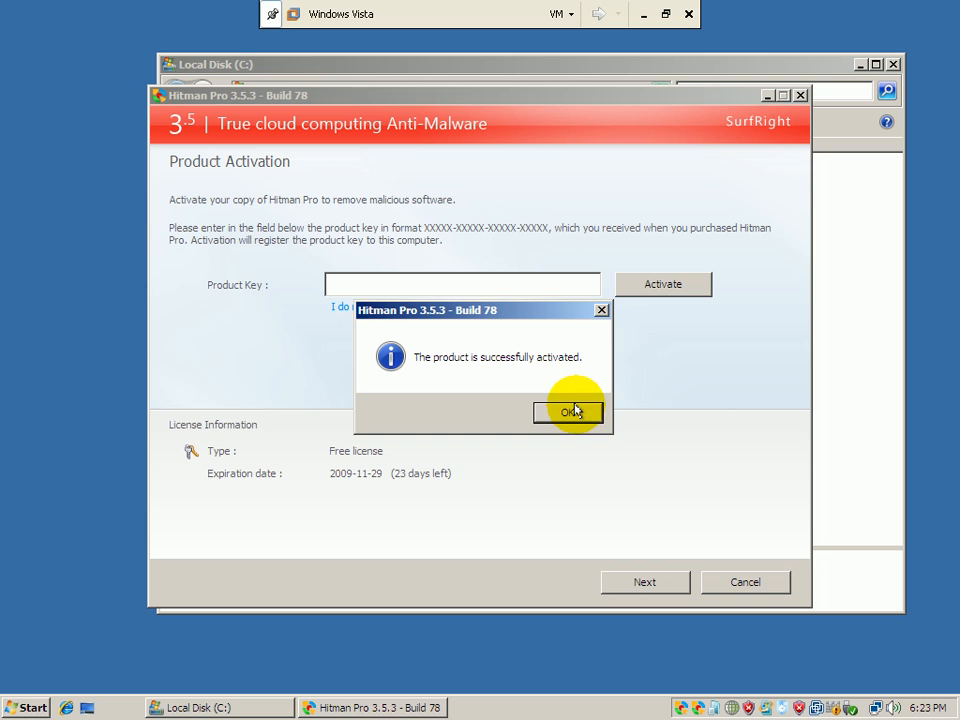
{"action": "left_click", "coordinate": [568, 412]}
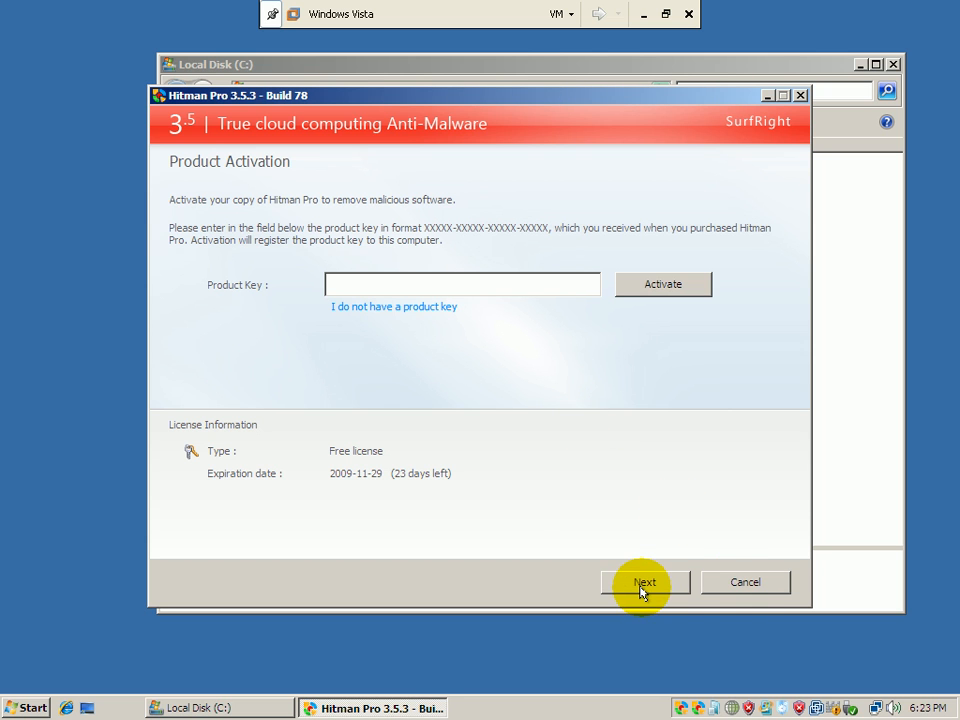
{"action": "left_click", "coordinate": [645, 582]}
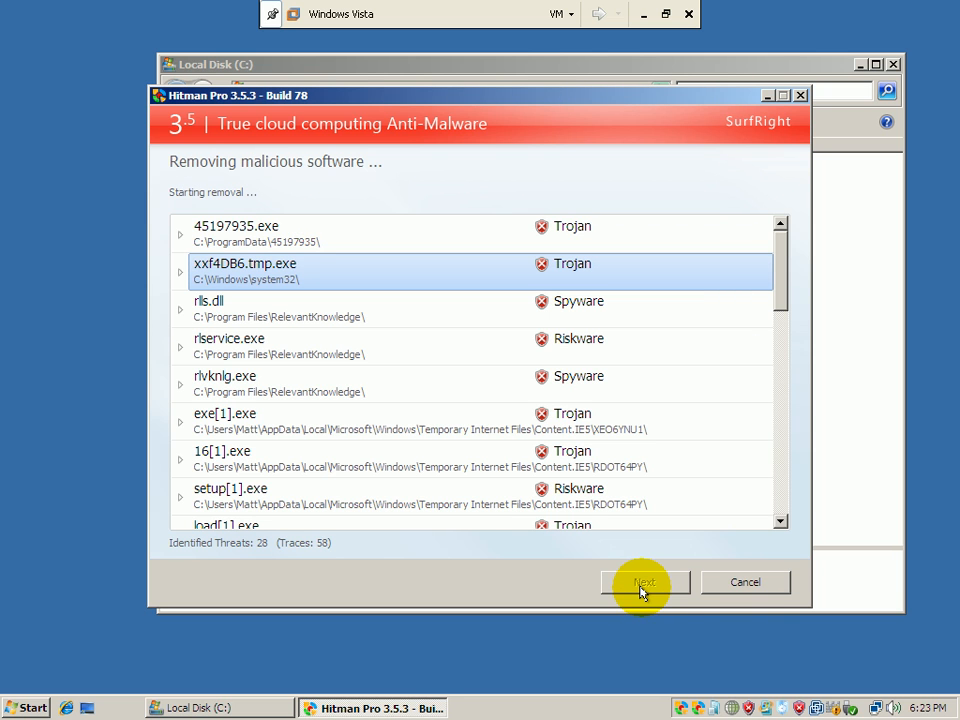
- Advance until removal results list items deleted or marked delete on reboot
{"action": "left_click", "coordinate": [644, 582]}
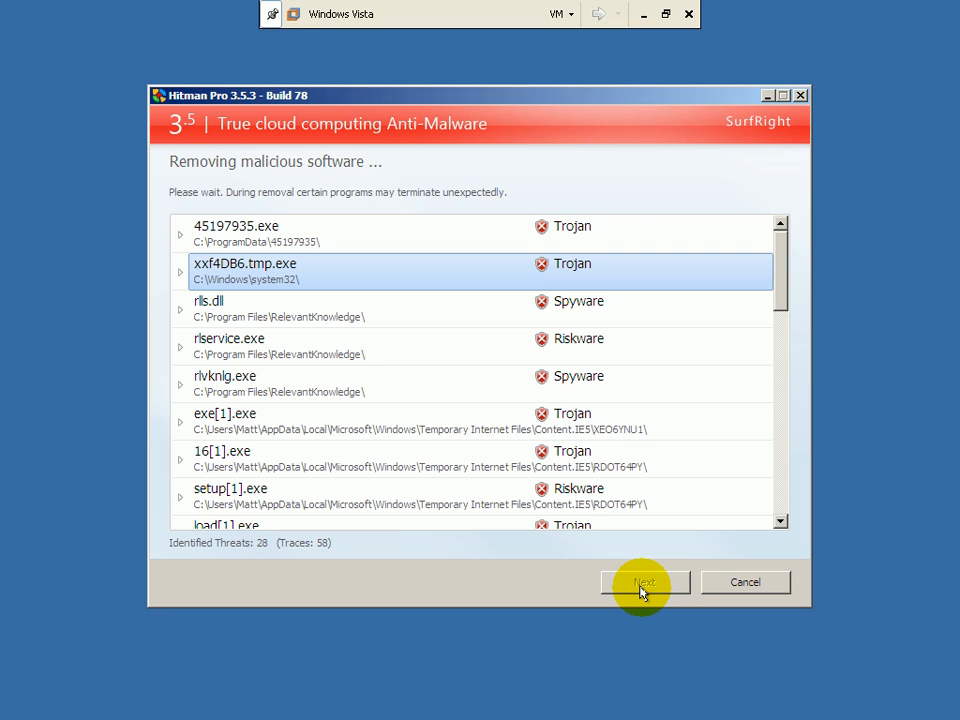
{"action": "left_click", "coordinate": [644, 582]}
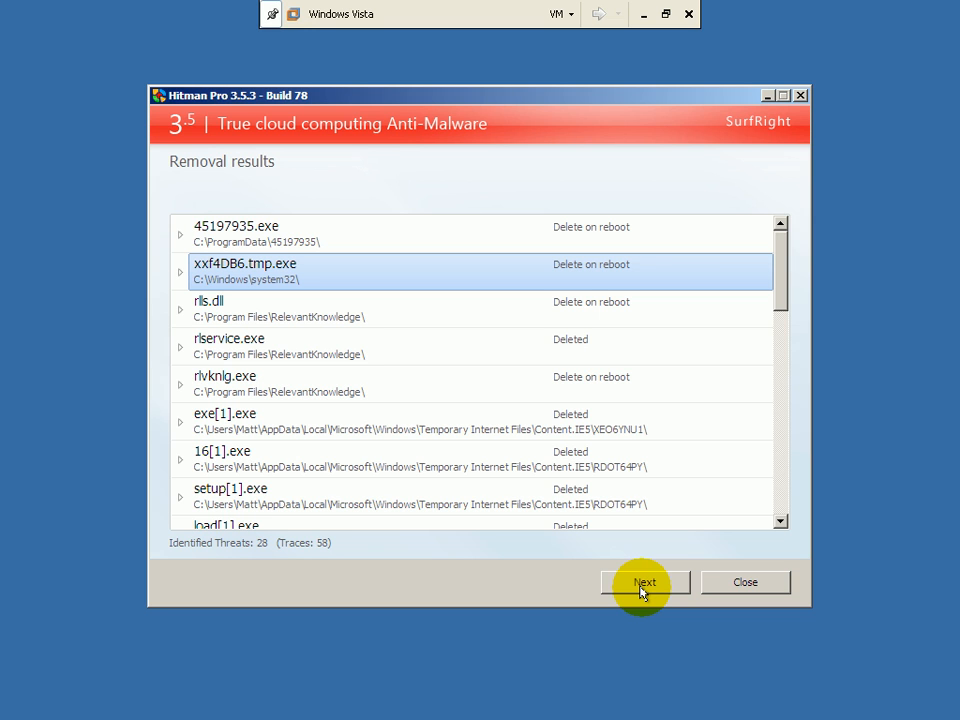
{"action": "mouse_move", "coordinate": [778, 272]}
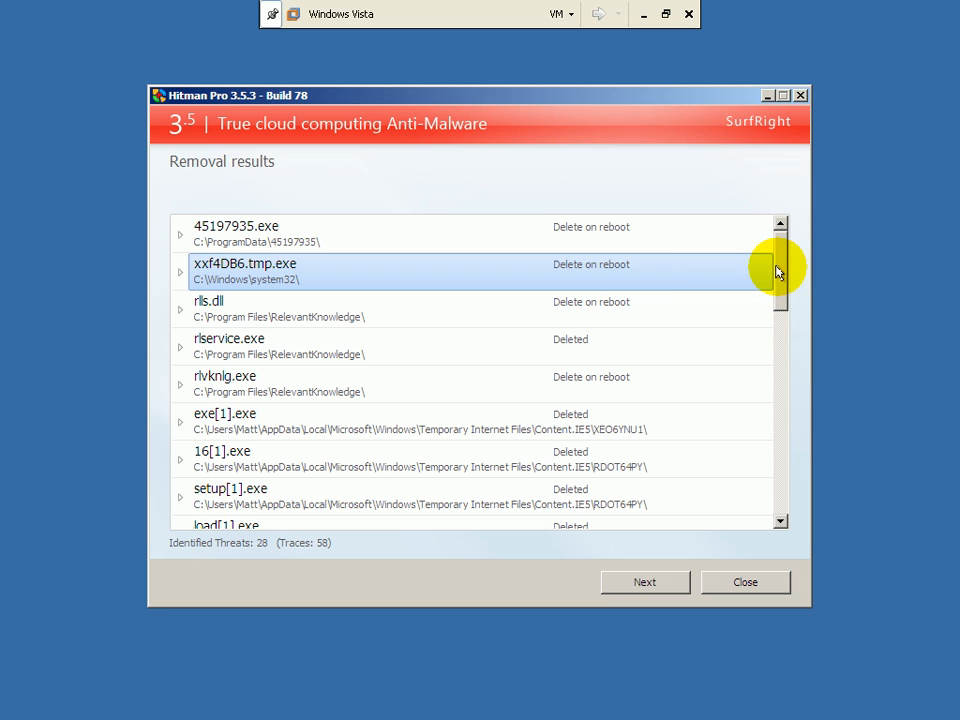
{"action": "mouse_move", "coordinate": [538, 347]}
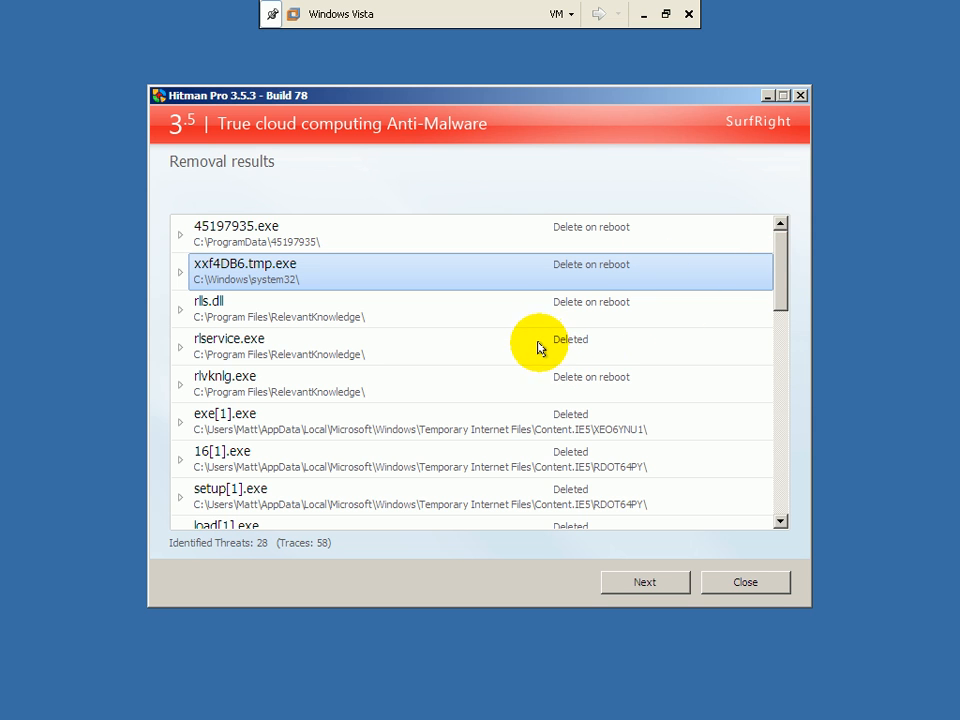
- Review the Removal results list and continue to the summary of 5751 files and 58 traces
{"action": "scroll", "scroll_direction": "down", "scroll_amount": 3}
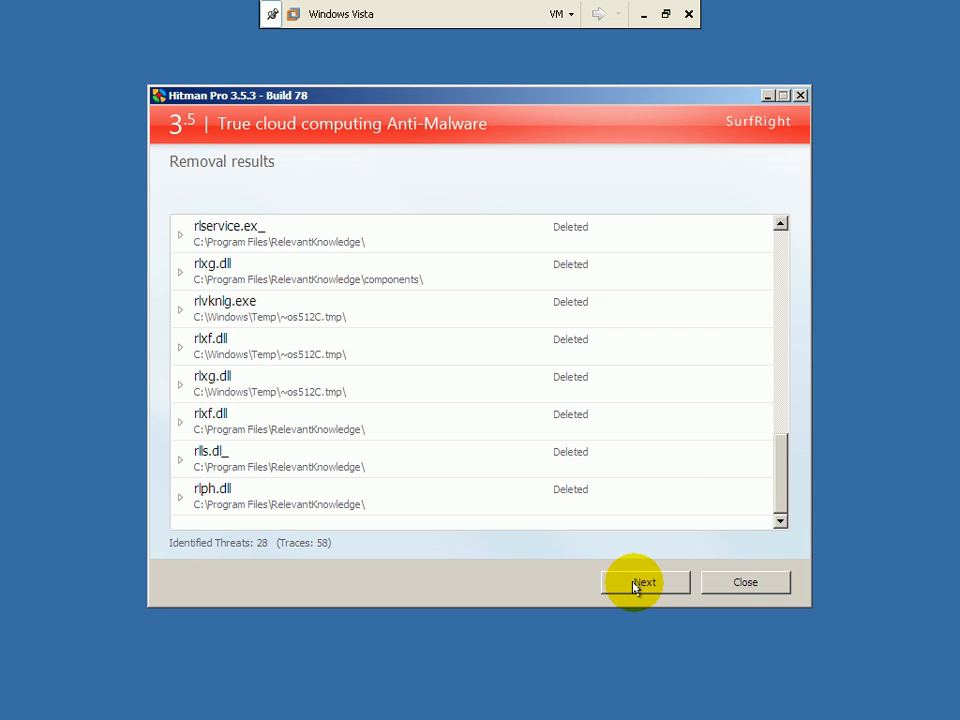
{"action": "left_click", "coordinate": [644, 582]}
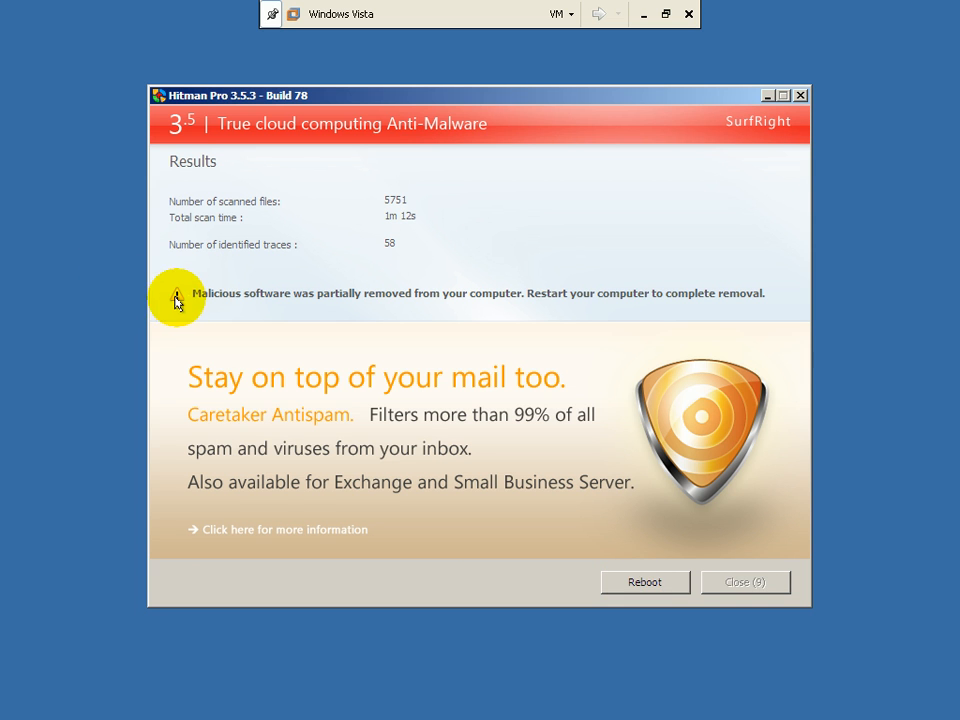
{"action": "mouse_move", "coordinate": [720, 302]}
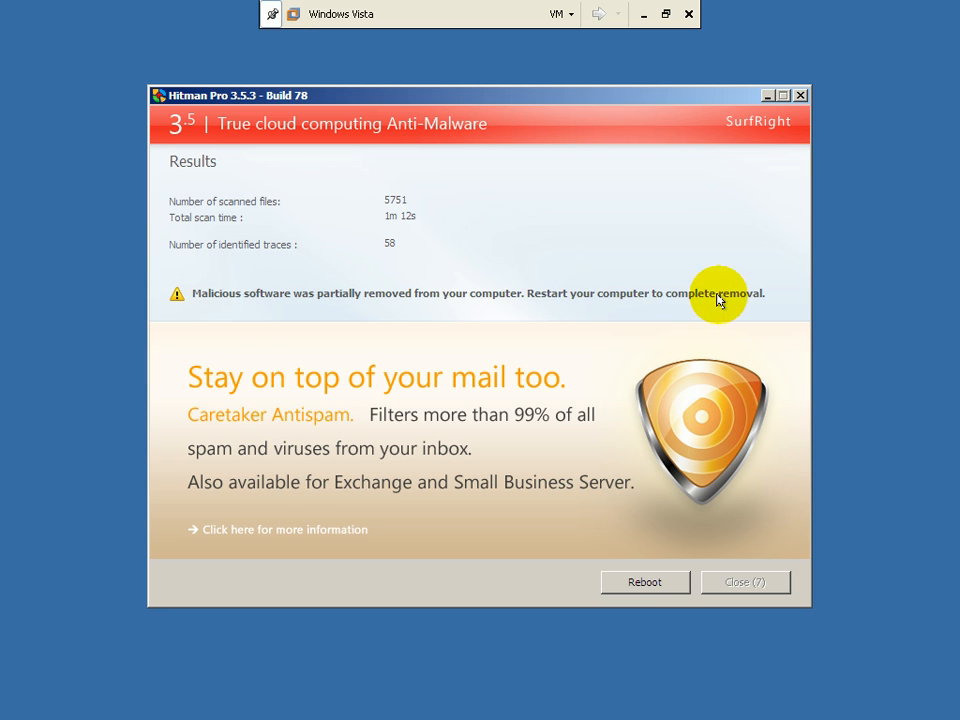
{"action": "mouse_move", "coordinate": [475, 466]}
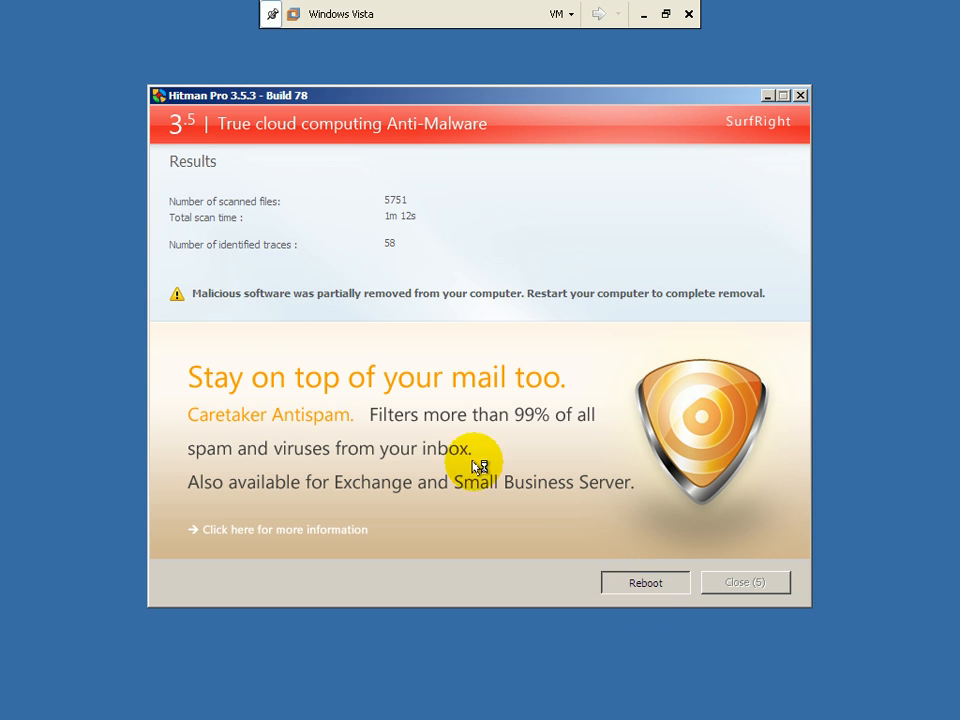
- Reboot Windows Vista from the Hitman Pro Results page to finish removal
{"action": "left_click", "coordinate": [745, 582]}
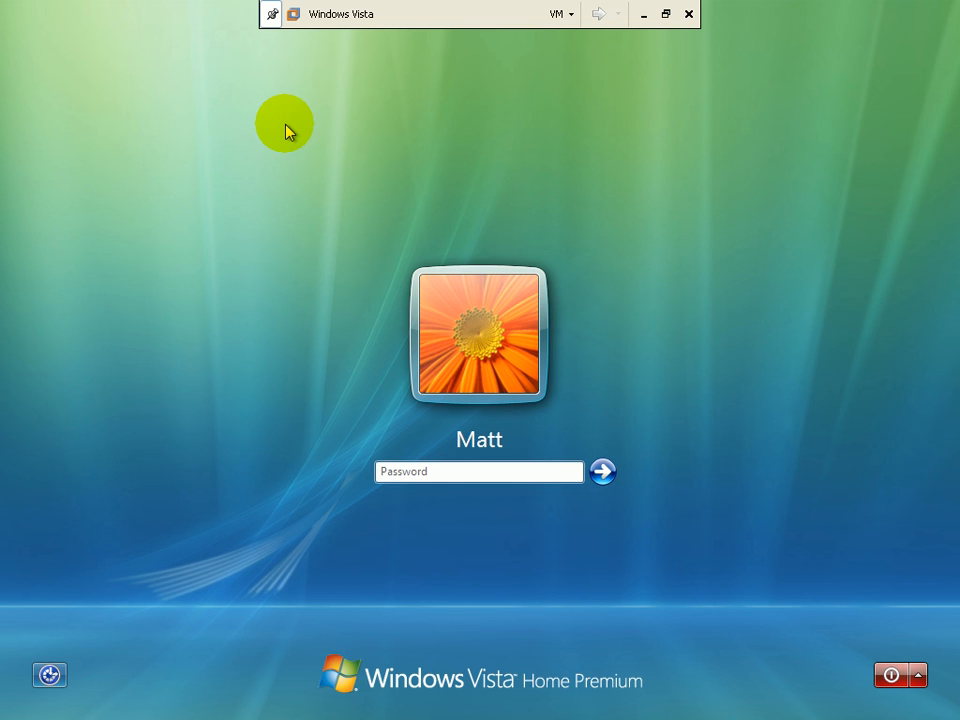
- Sign in with the old password, then replace the expired password with a new one
{"action": "type", "text": "••"}
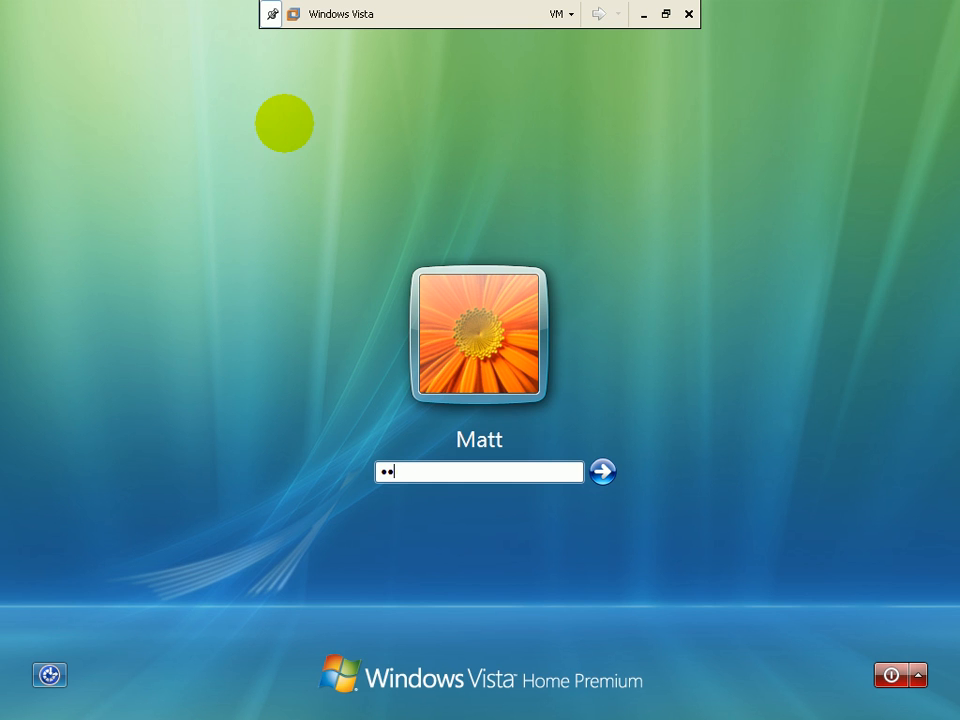
{"action": "left_click", "coordinate": [602, 471]}
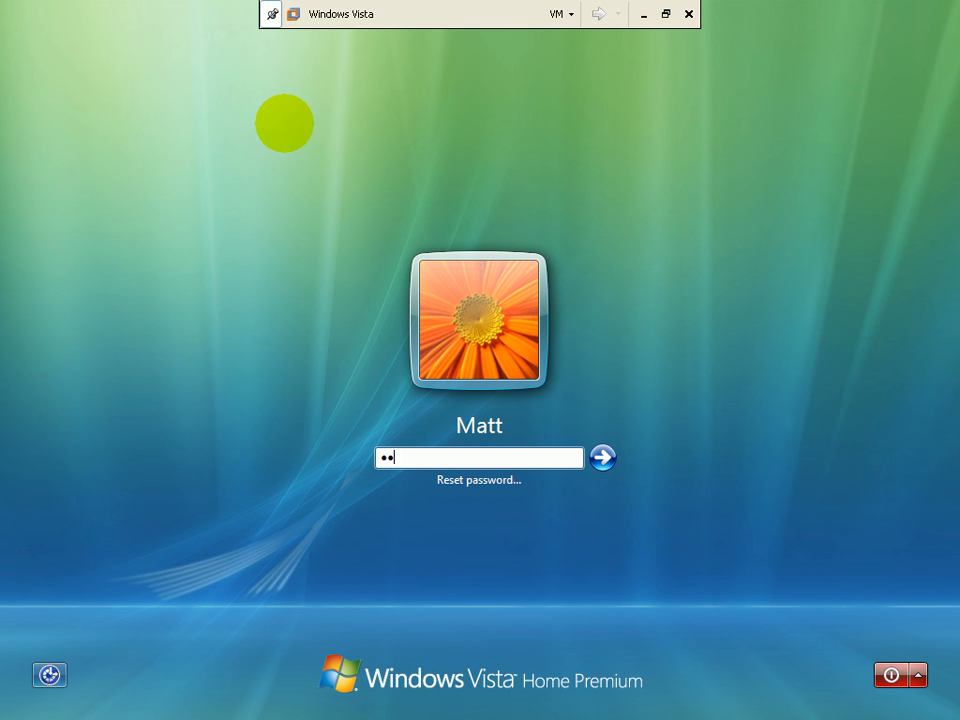
{"action": "left_click", "coordinate": [602, 457]}
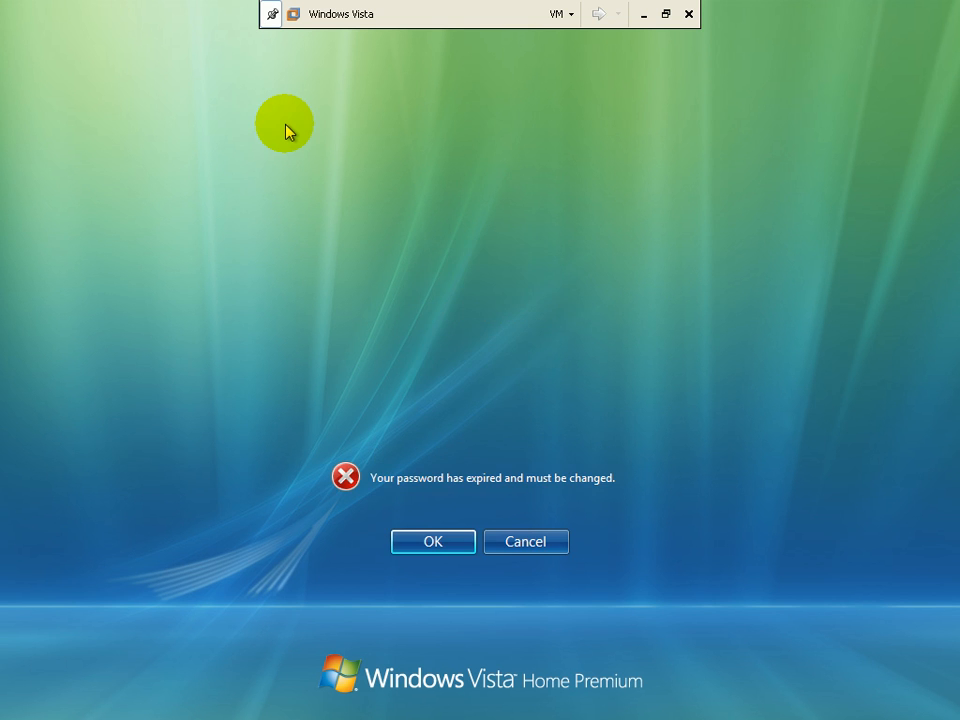
{"action": "left_click", "coordinate": [432, 541]}
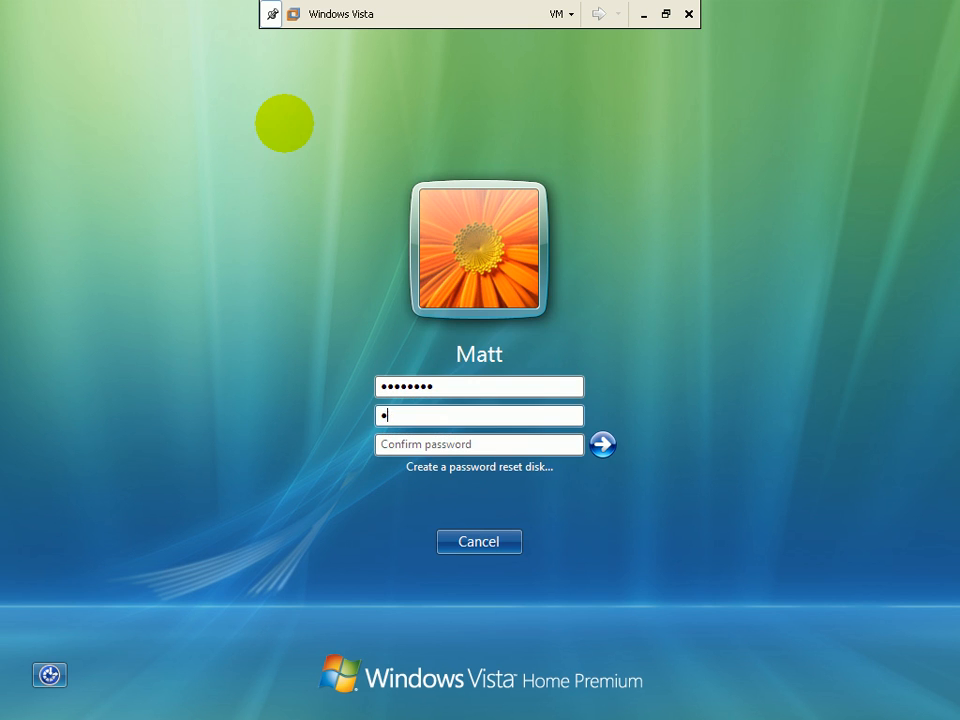
{"action": "type", "text": "••••••"}
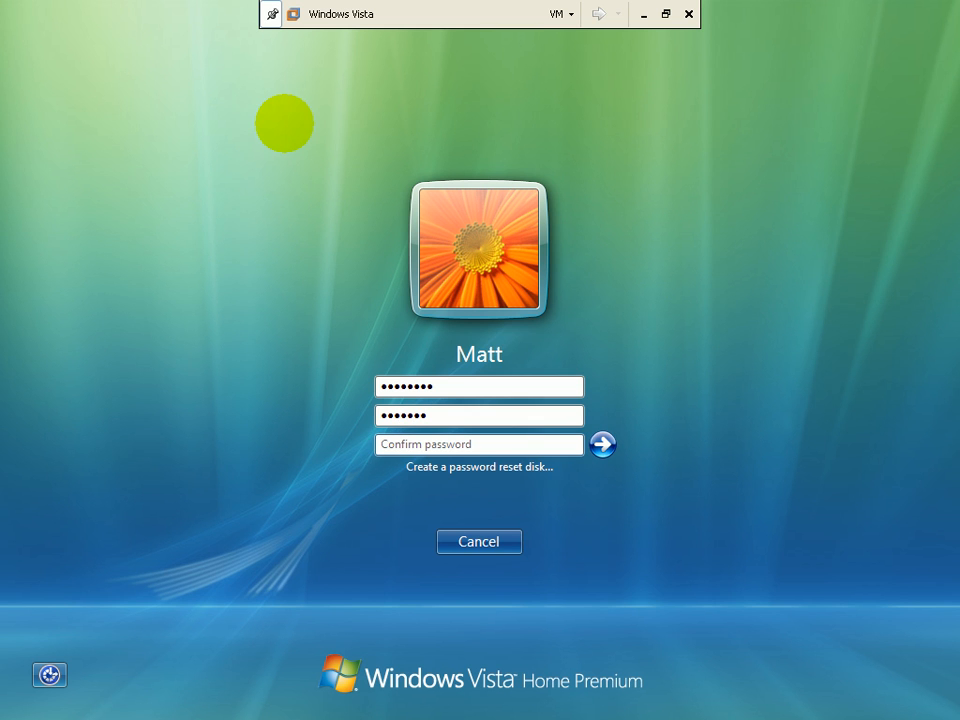
{"action": "left_click", "coordinate": [602, 444]}
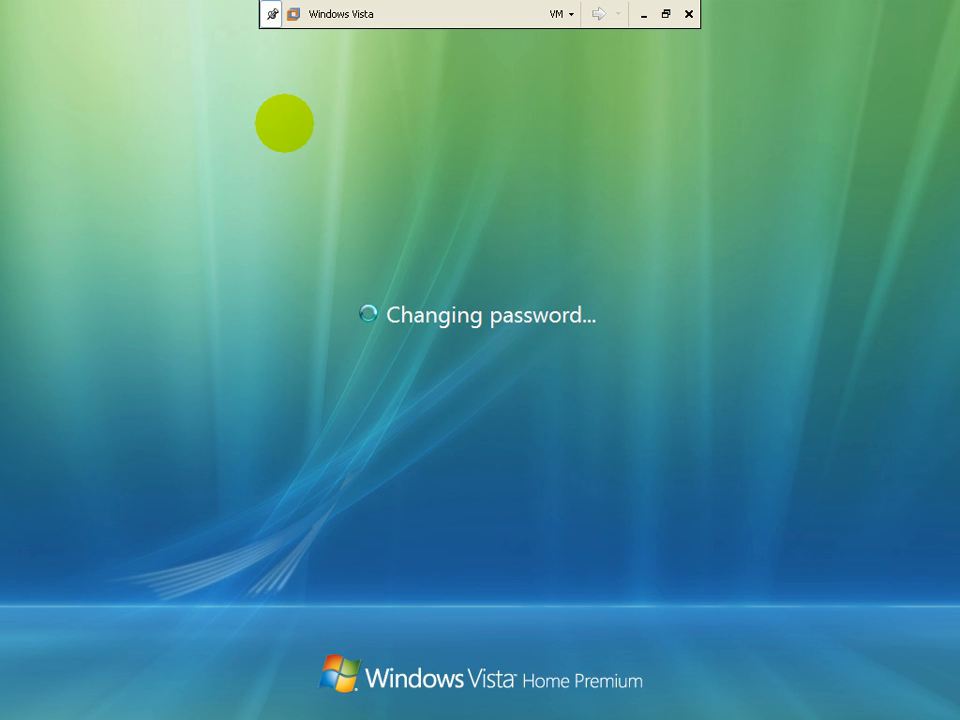
{"action": "mouse_move", "coordinate": [285, 130]}
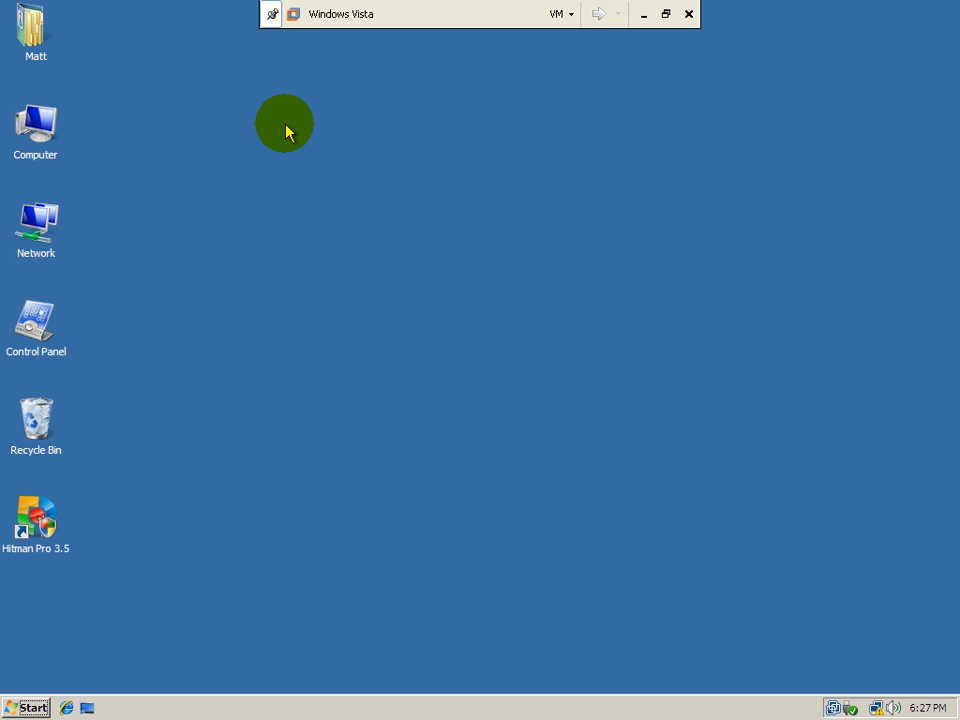
{"action": "mouse_move", "coordinate": [260, 62]}
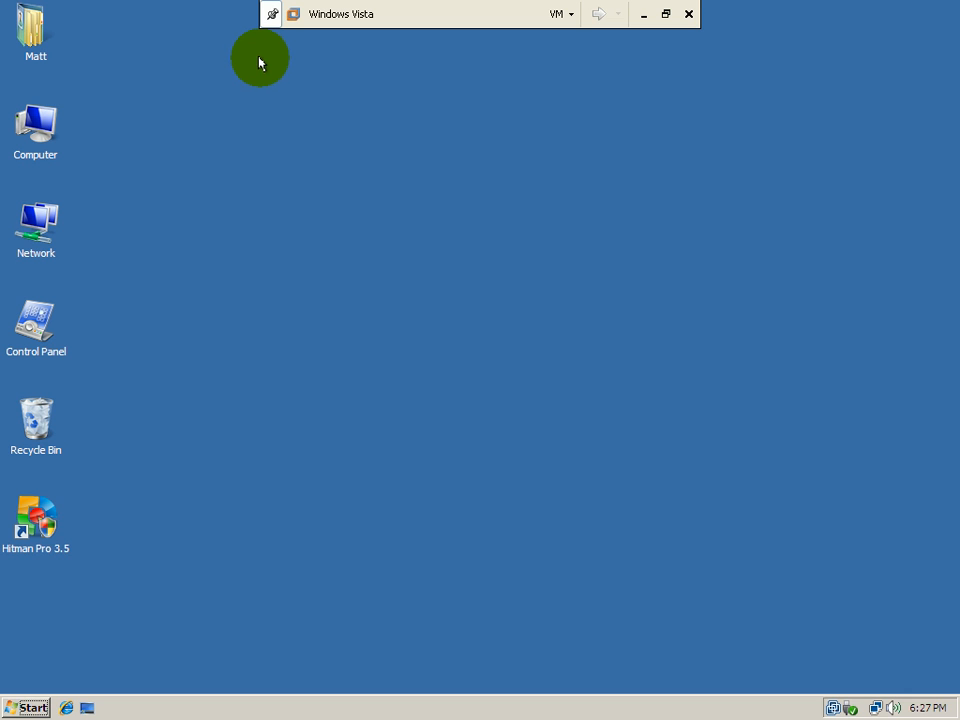
{"action": "mouse_move", "coordinate": [254, 60]}
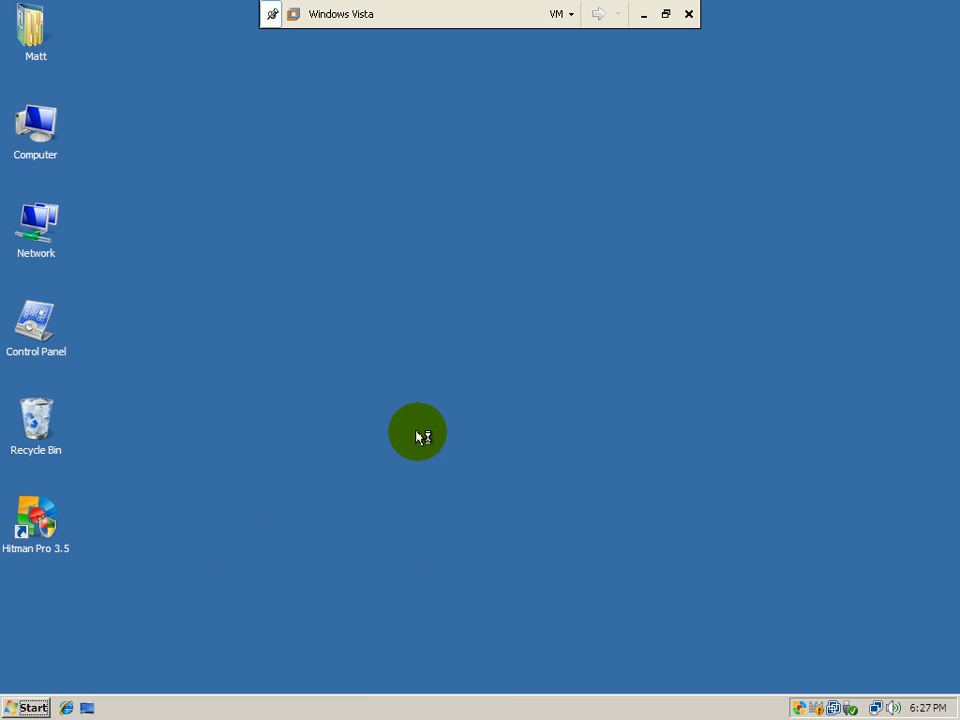
{"action": "mouse_move", "coordinate": [418, 295]}
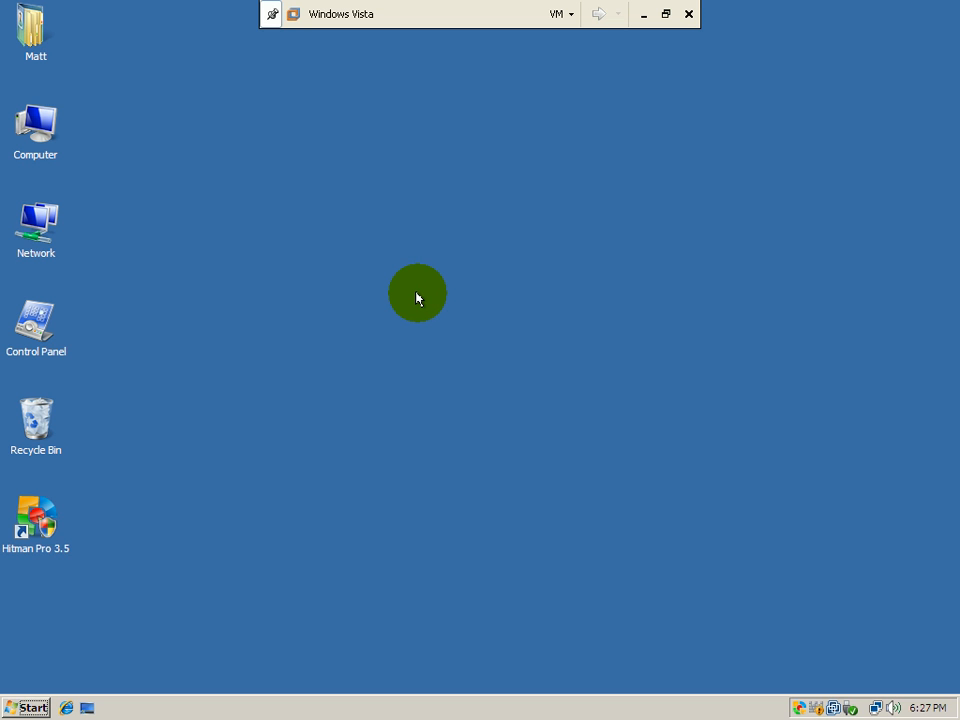
- Launch Internet Explorer from the Quick Launch bar
{"action": "left_click", "coordinate": [65, 708]}
{"action": "type", "text": "g"}
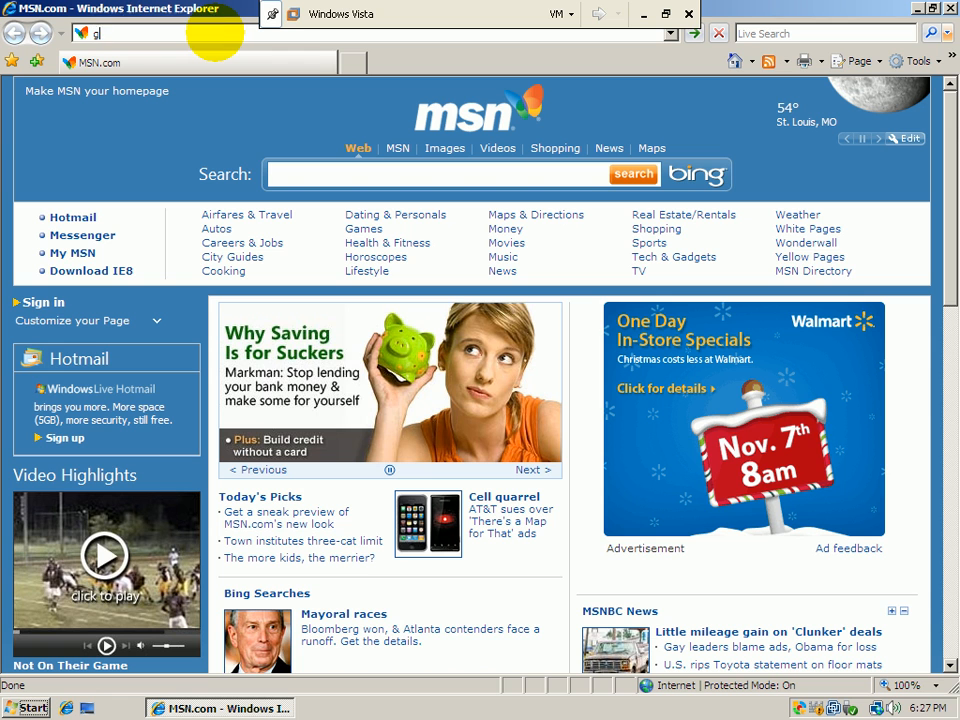
- Search google.com for 'free online games', open the Free Online Games result, then go back
{"action": "type", "text": "oogle.com/"}
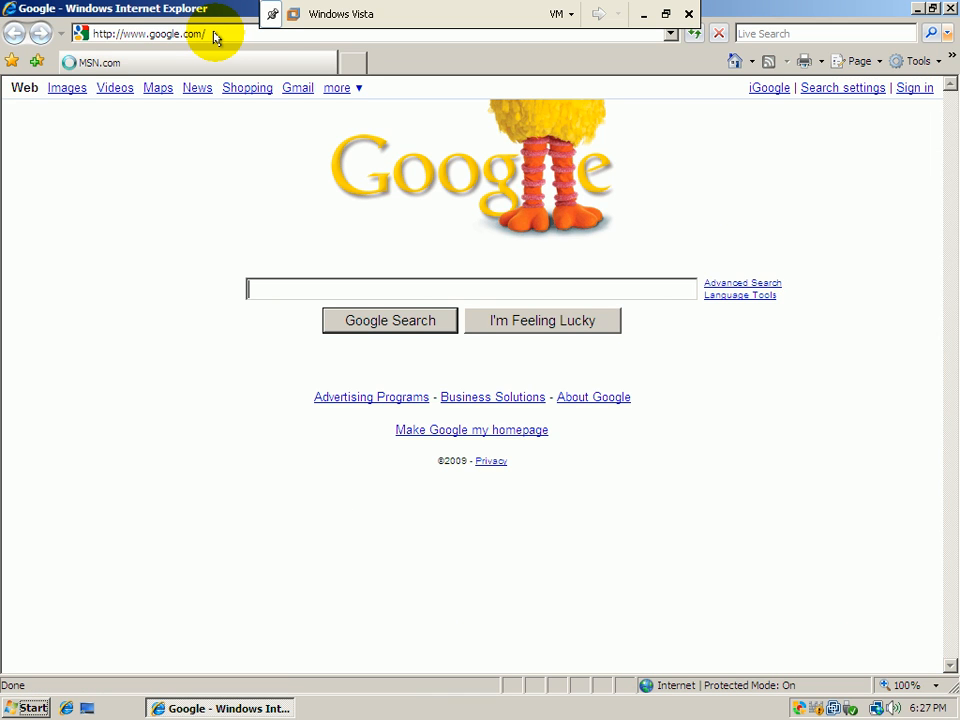
{"action": "type", "text": "free online games"}
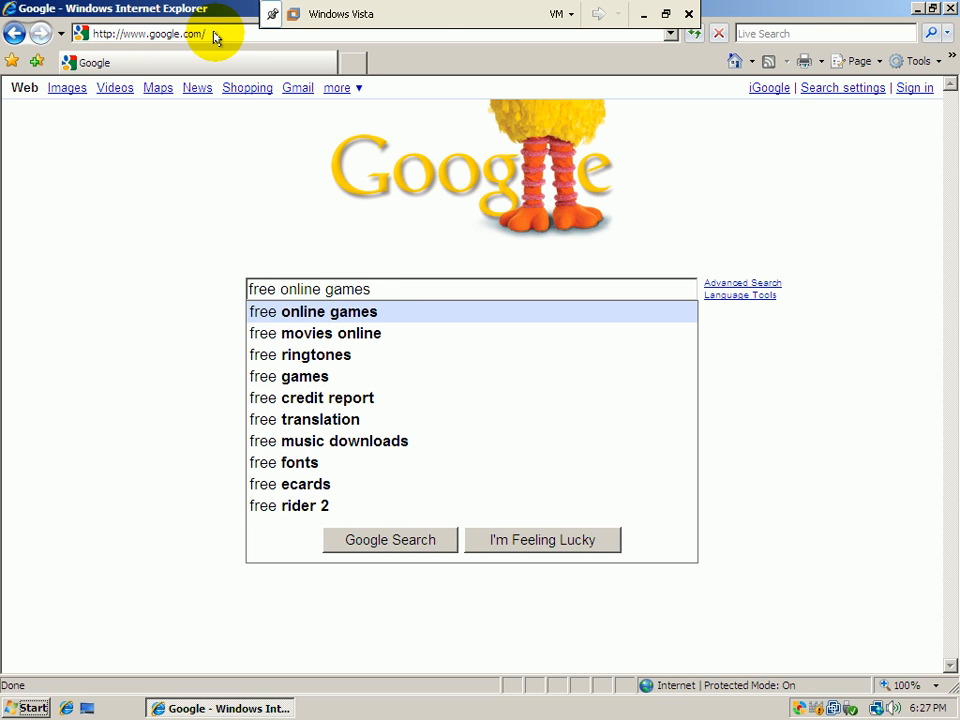
{"action": "left_click", "coordinate": [390, 540]}
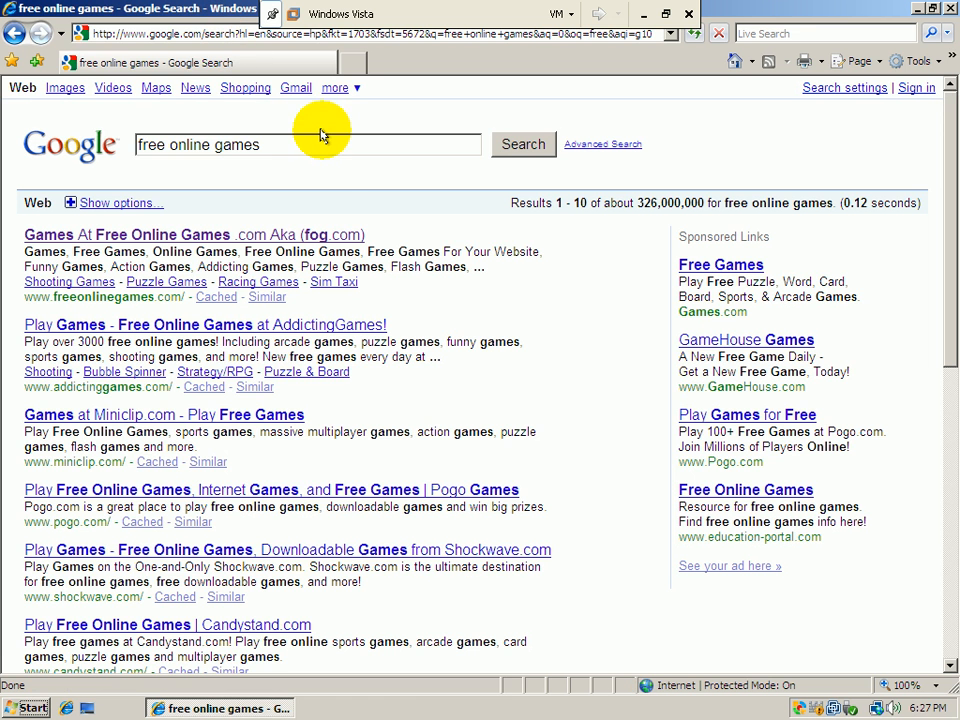
{"action": "mouse_move", "coordinate": [228, 245]}
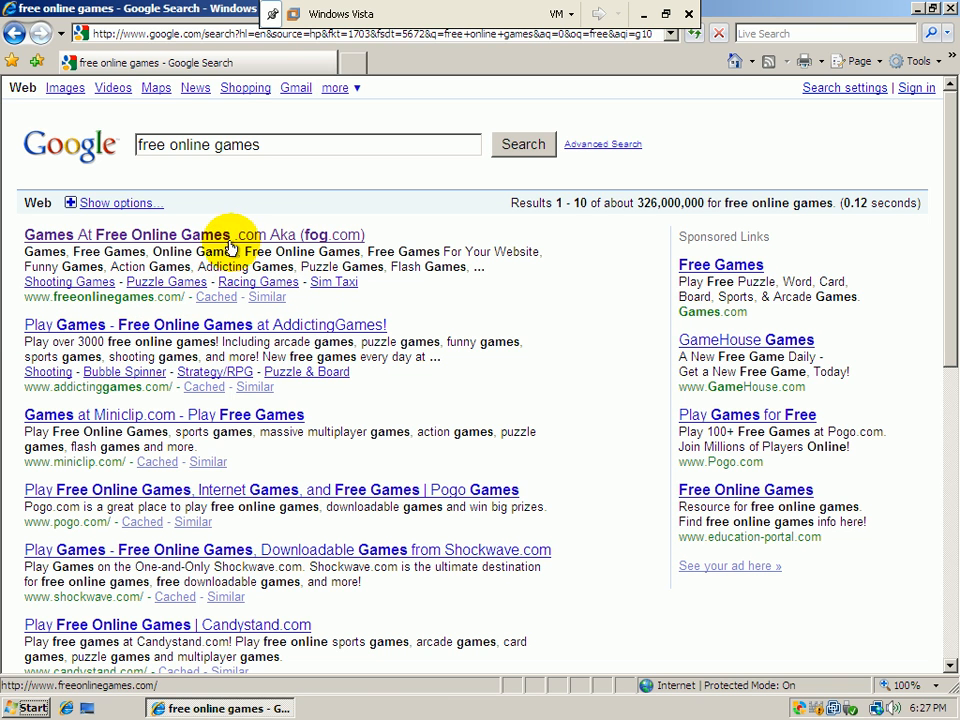
{"action": "left_click", "coordinate": [194, 234]}
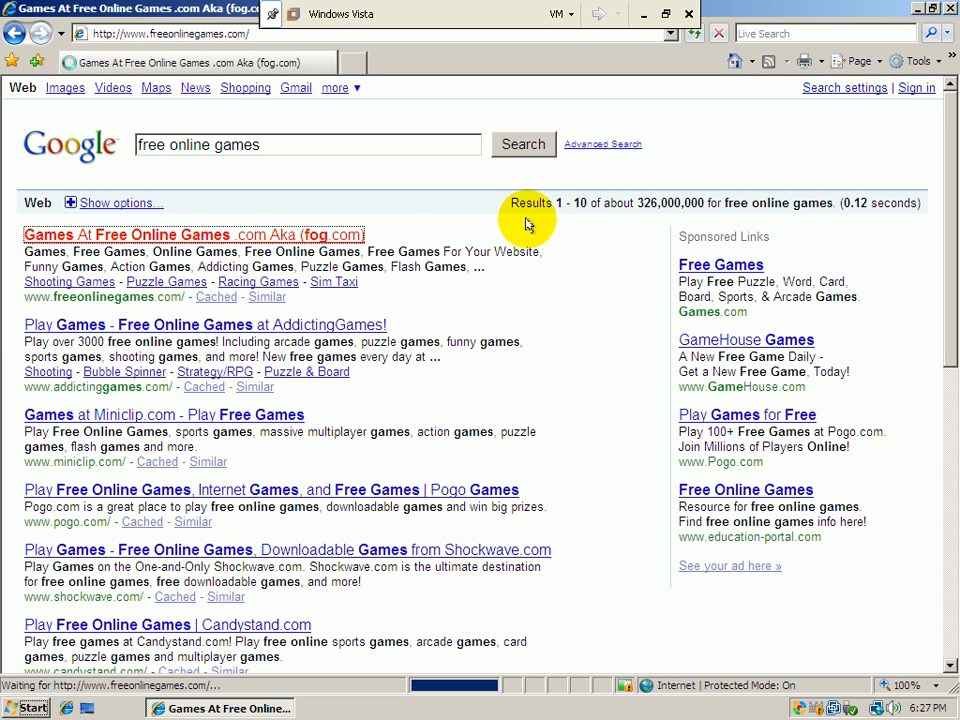
{"action": "left_click", "coordinate": [193, 234]}
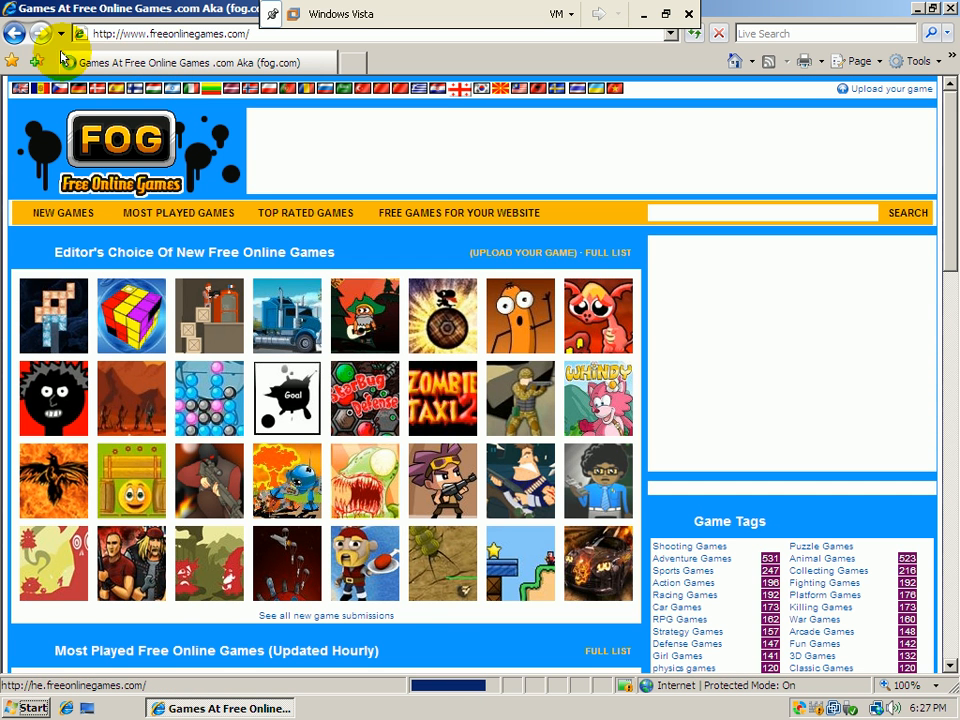
{"action": "mouse_move", "coordinate": [405, 218]}
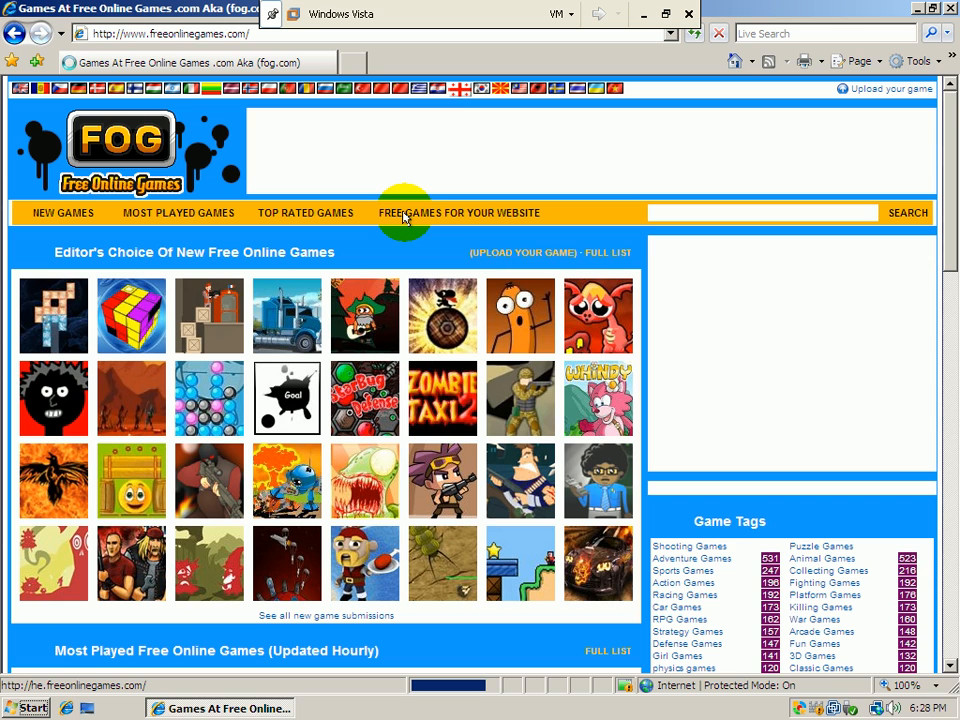
{"action": "mouse_move", "coordinate": [5, 145]}
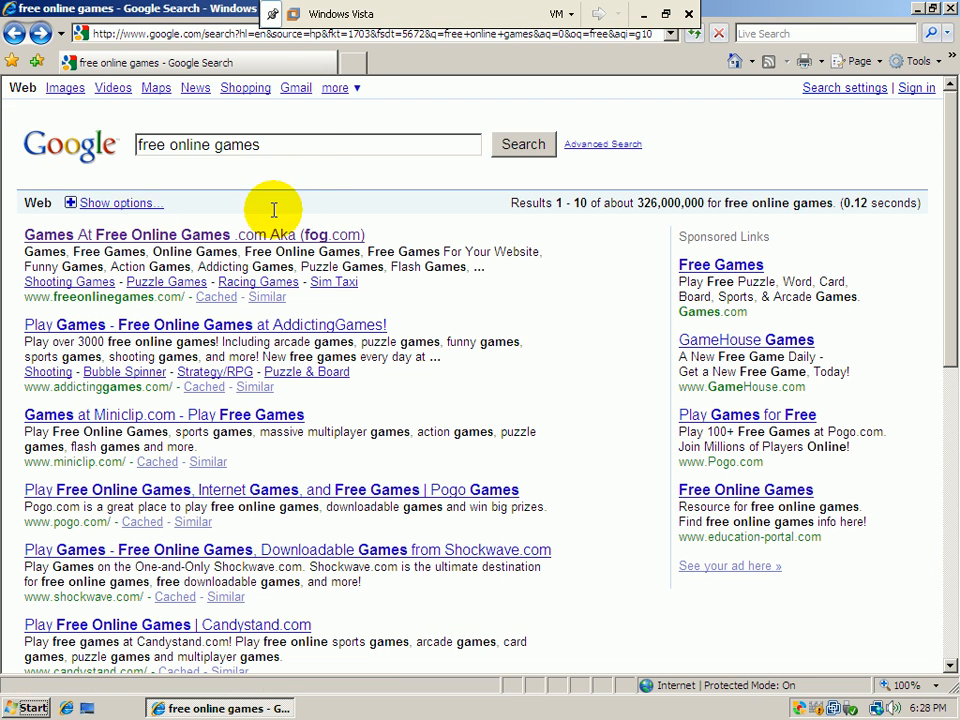
- Search 'free antivirus', open the AVG Free result, then visit Facebook
{"action": "triple_click", "coordinate": [307, 144]}
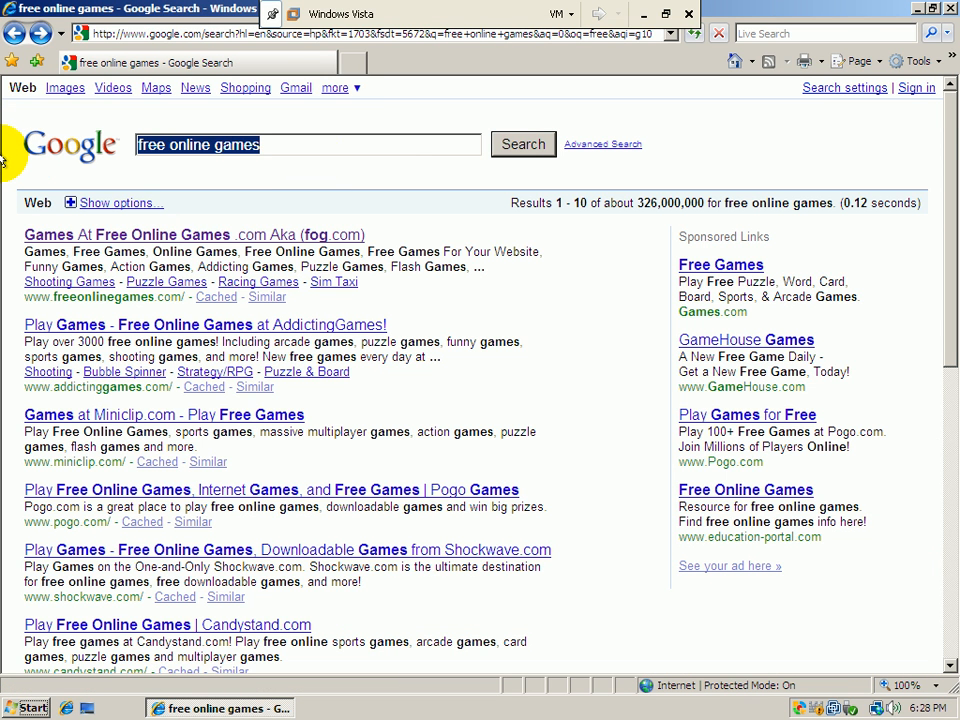
{"action": "type", "text": "free antivirus"}
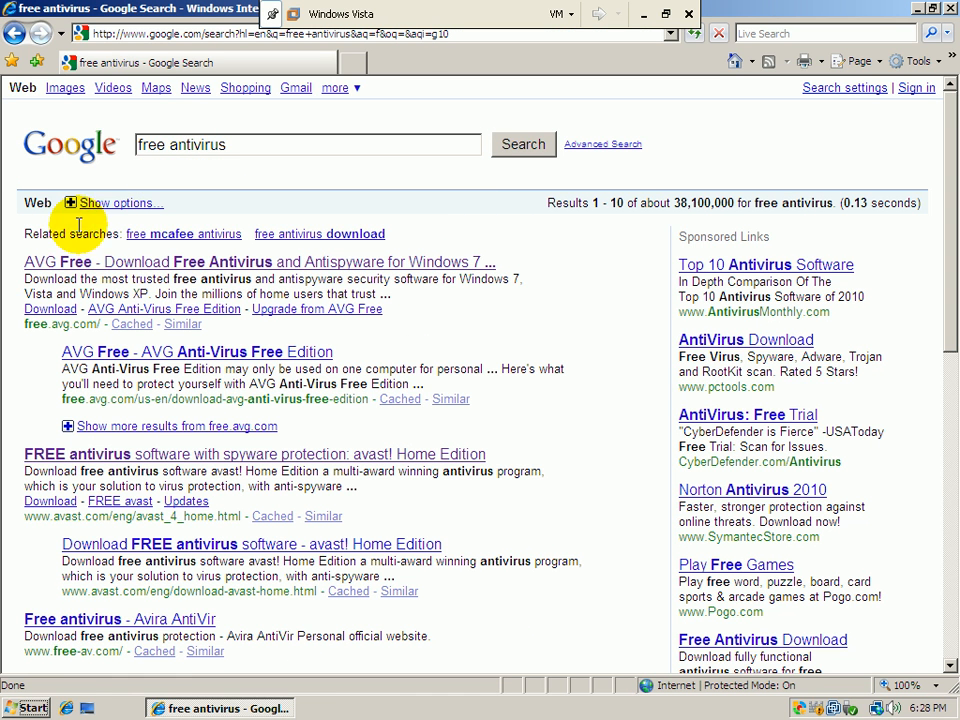
{"action": "left_click", "coordinate": [258, 261]}
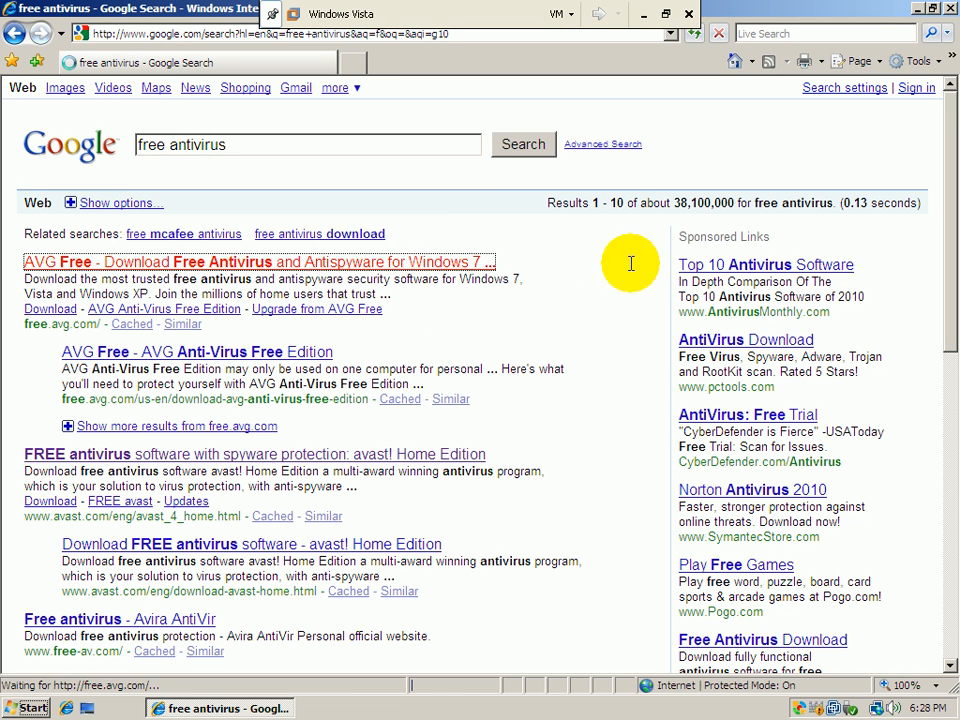
{"action": "left_click", "coordinate": [259, 261]}
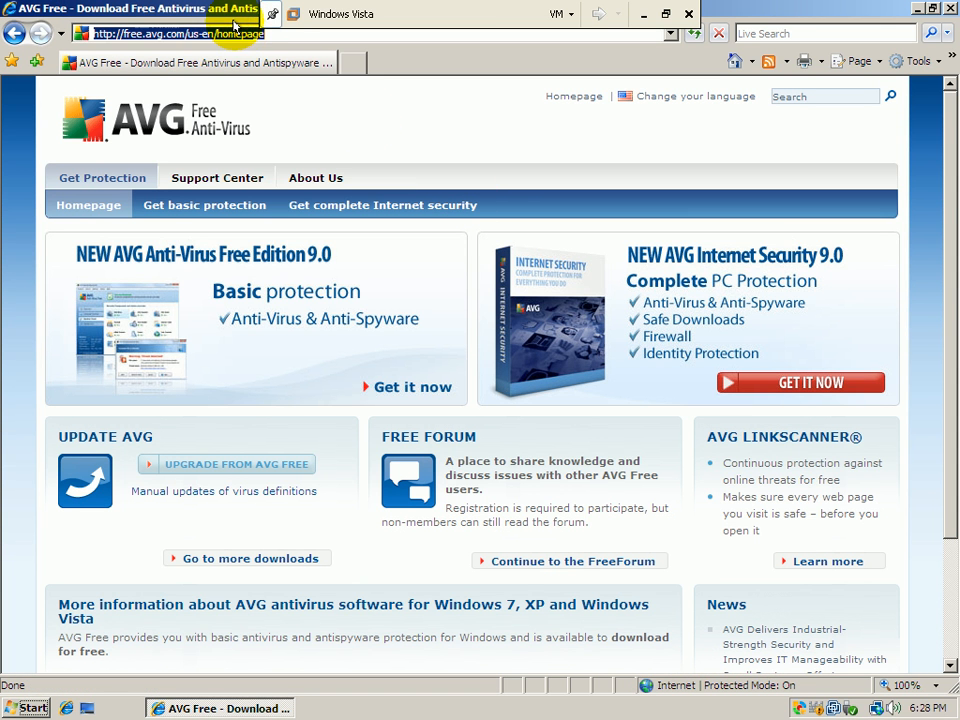
{"action": "type", "text": "facebo"}
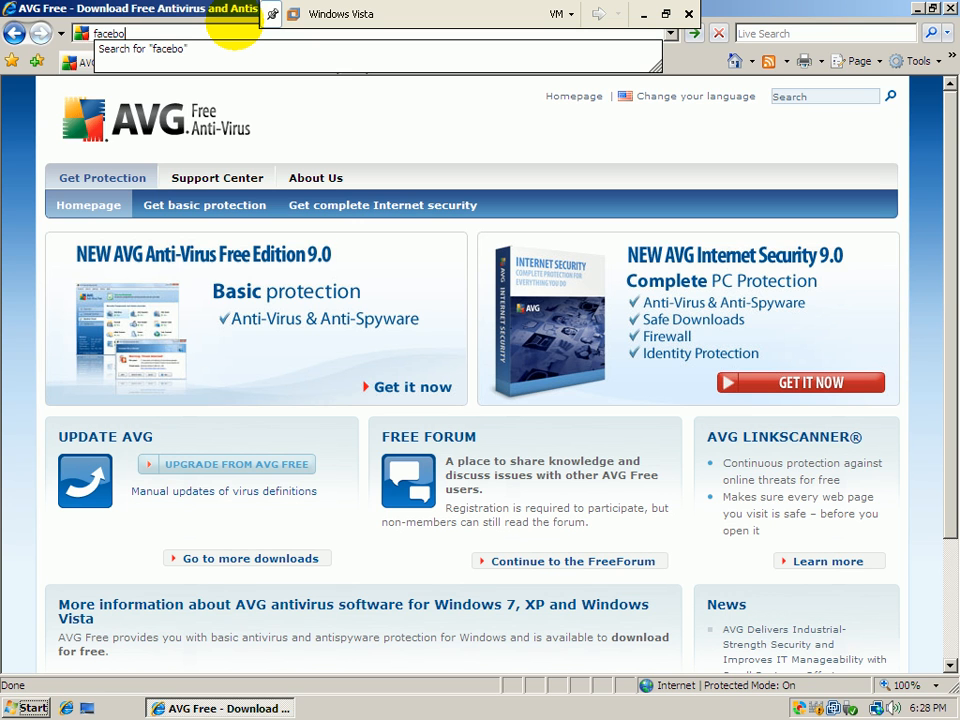
{"action": "key", "text": "Return"}
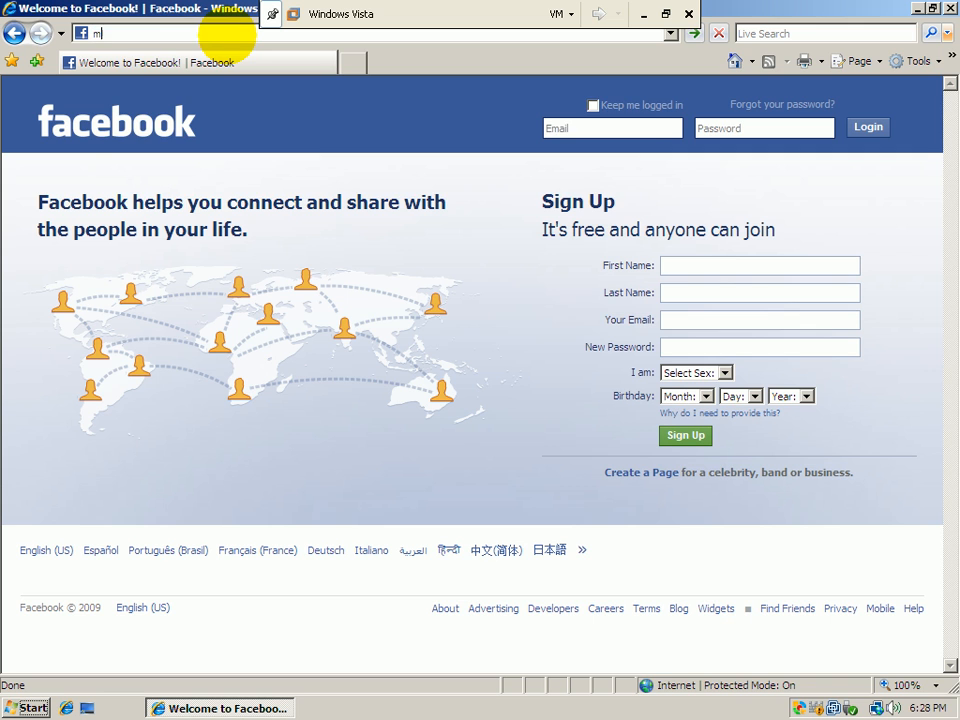
- Go to microsoft.com/security_essentials and start the installer download
{"action": "type", "text": "icrosoft.c"}
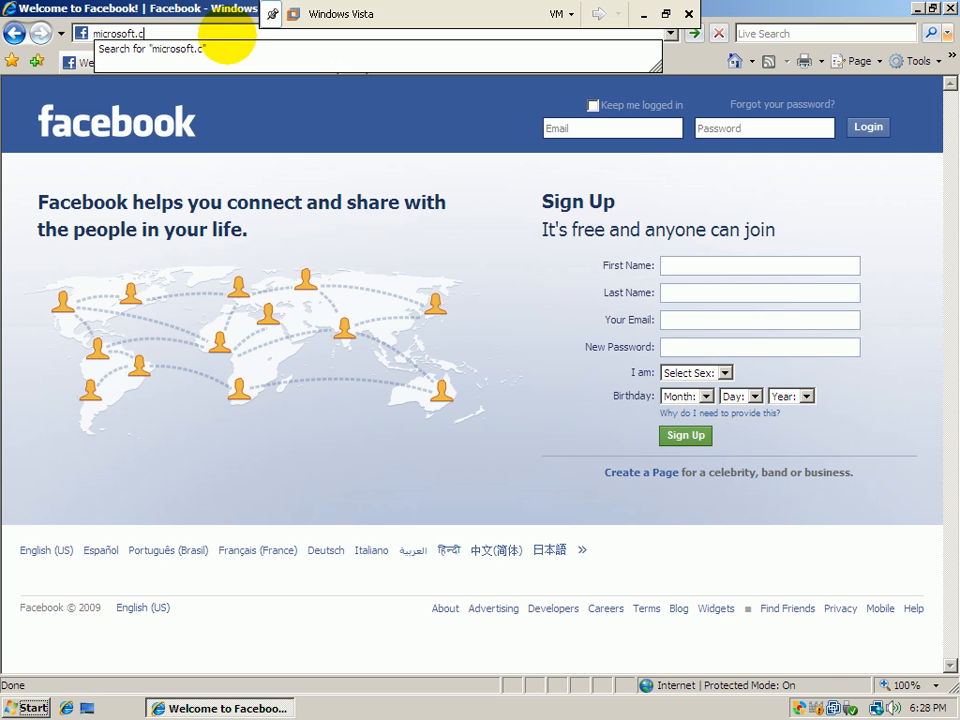
{"action": "type", "text": "o"}
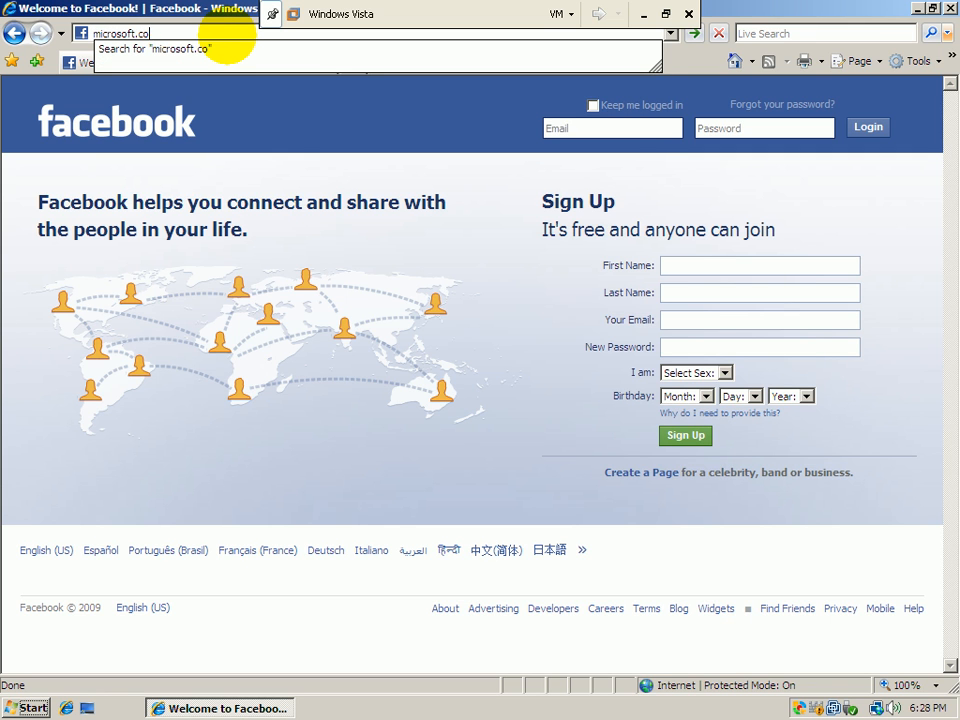
{"action": "type", "text": "m/"}
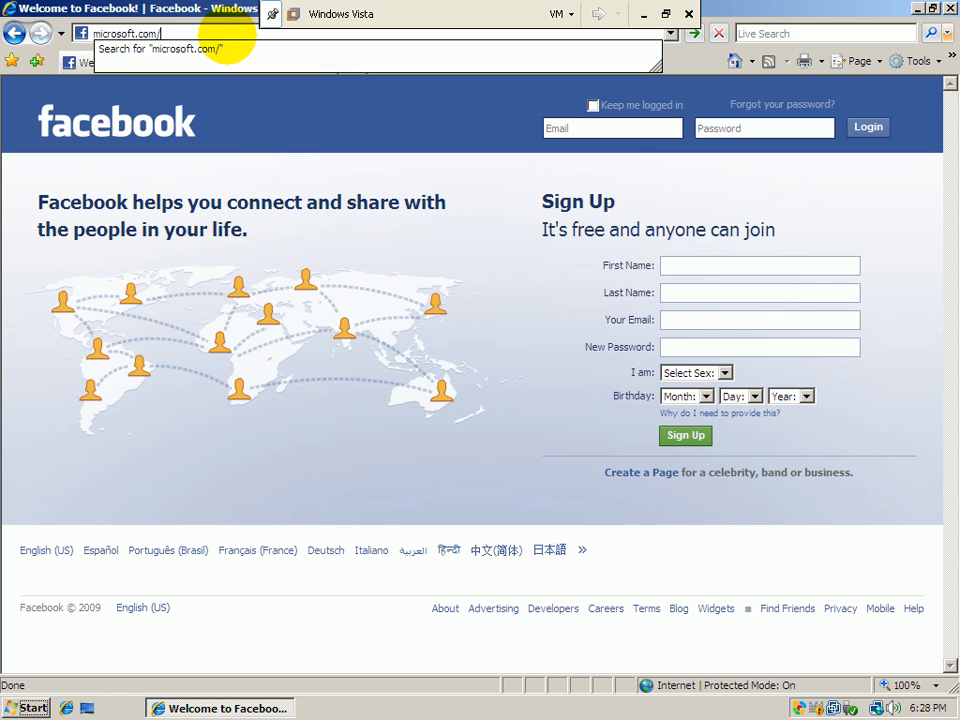
{"action": "type", "text": "security)"}
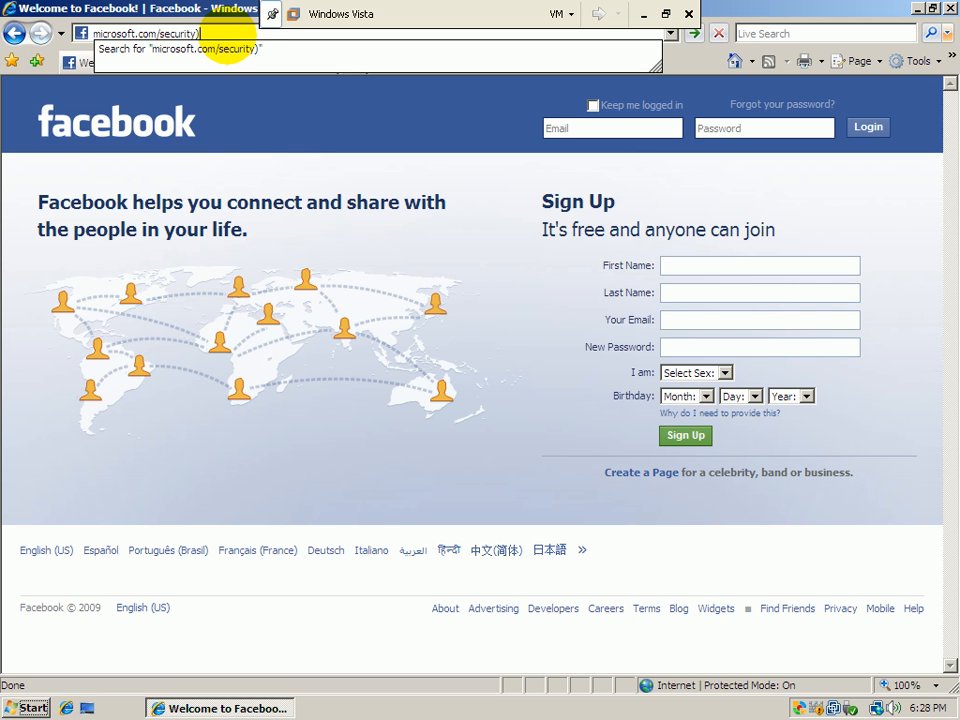
{"action": "type", "text": "_esse"}
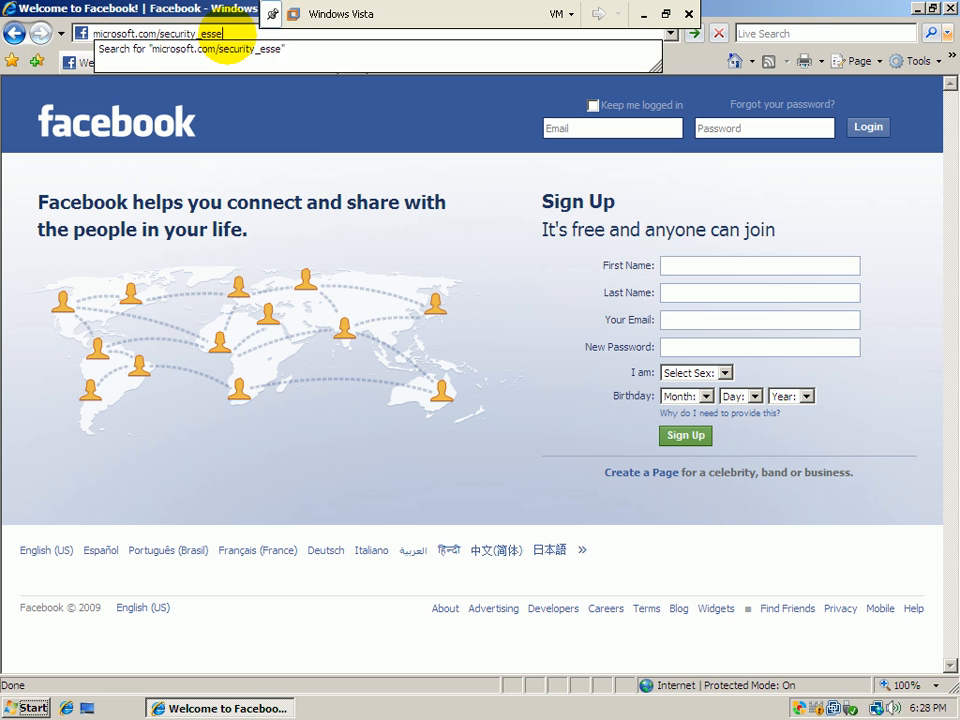
{"action": "key", "text": "Return"}
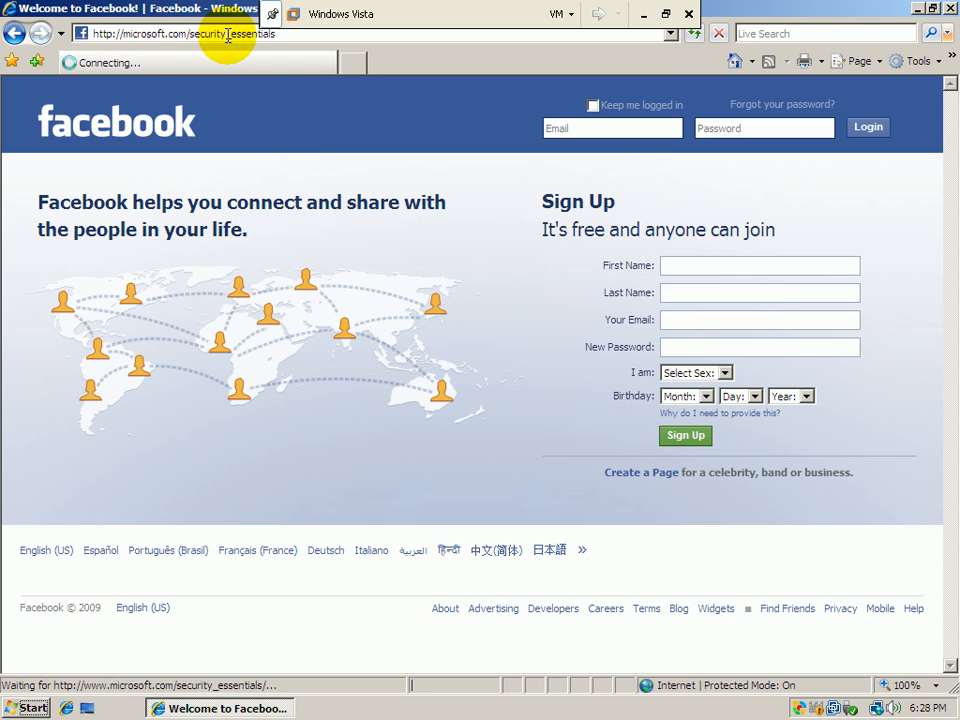
{"action": "key", "text": "Return"}
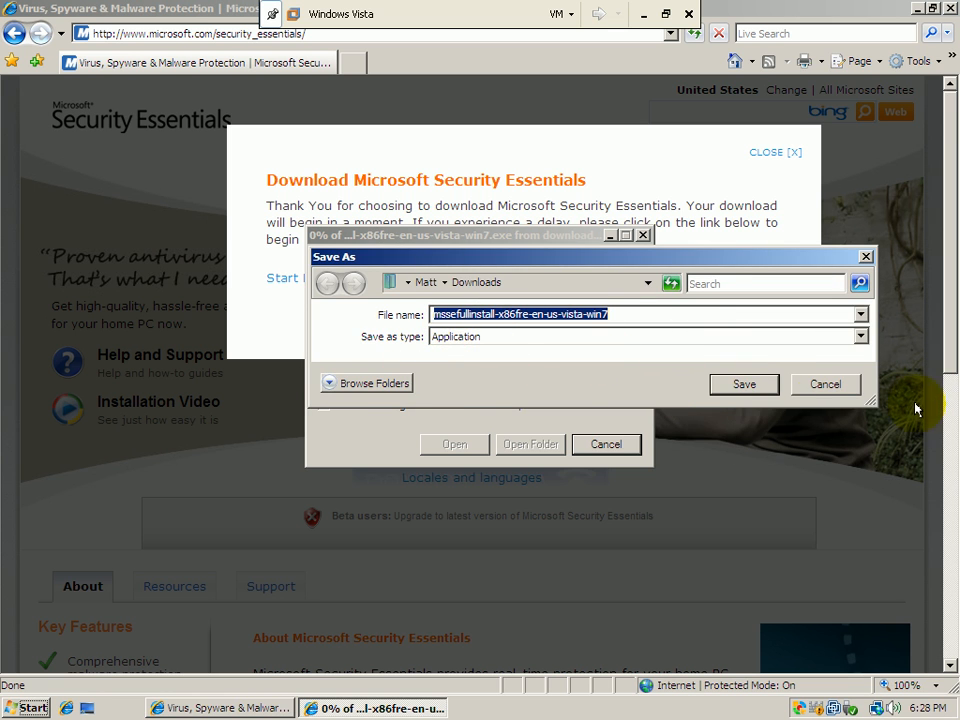
- Save the Security Essentials installer to Downloads, run it, and approve the security prompts
{"action": "left_click", "coordinate": [743, 384]}
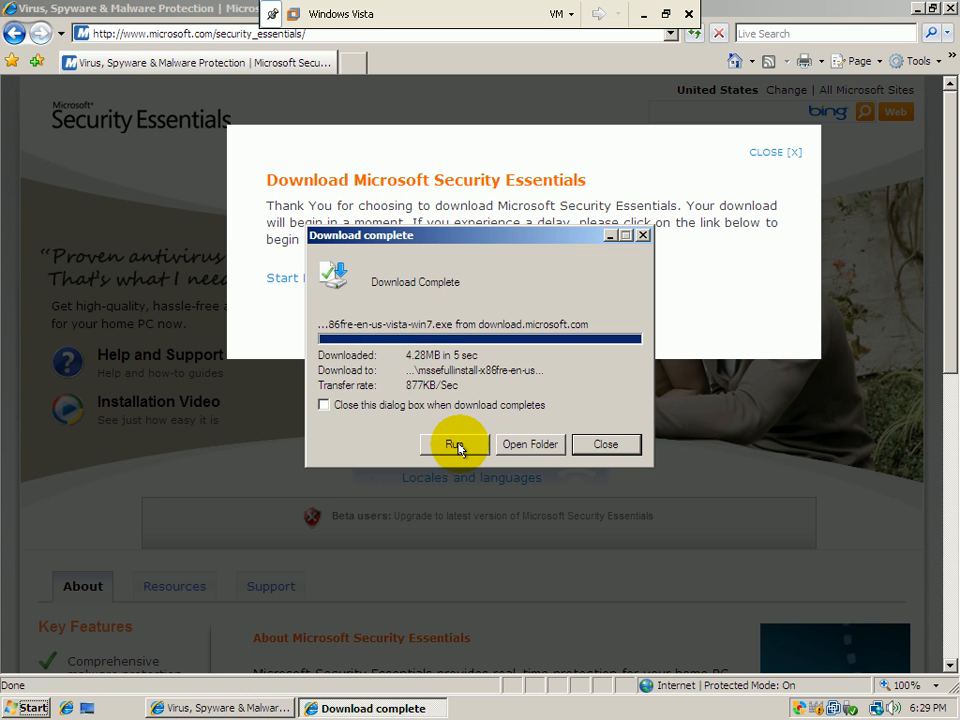
{"action": "left_click", "coordinate": [454, 444]}
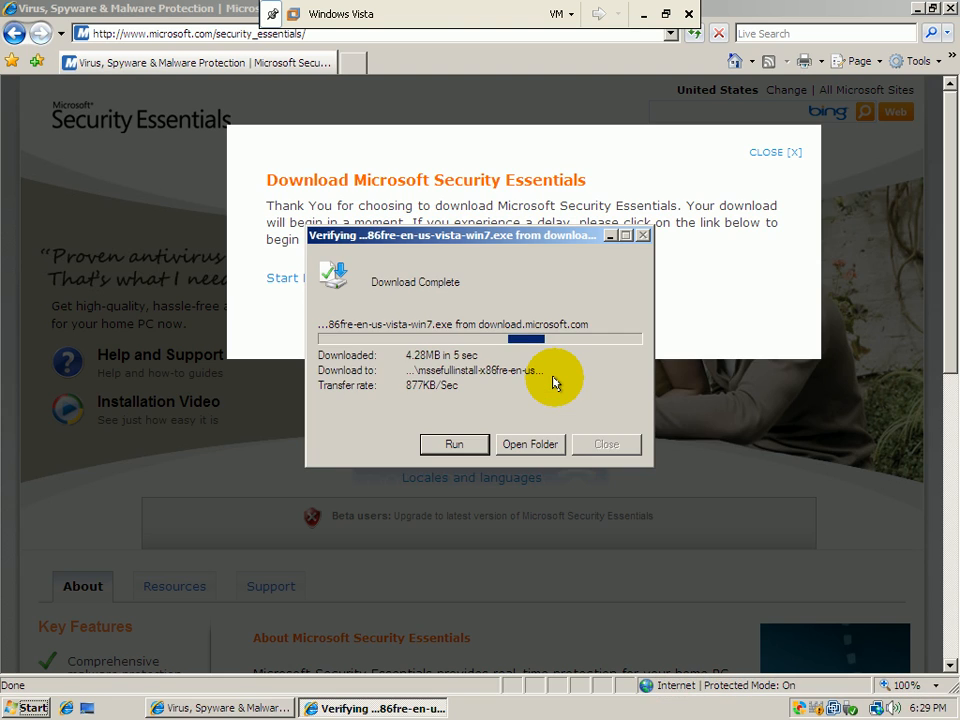
{"action": "left_click", "coordinate": [606, 444]}
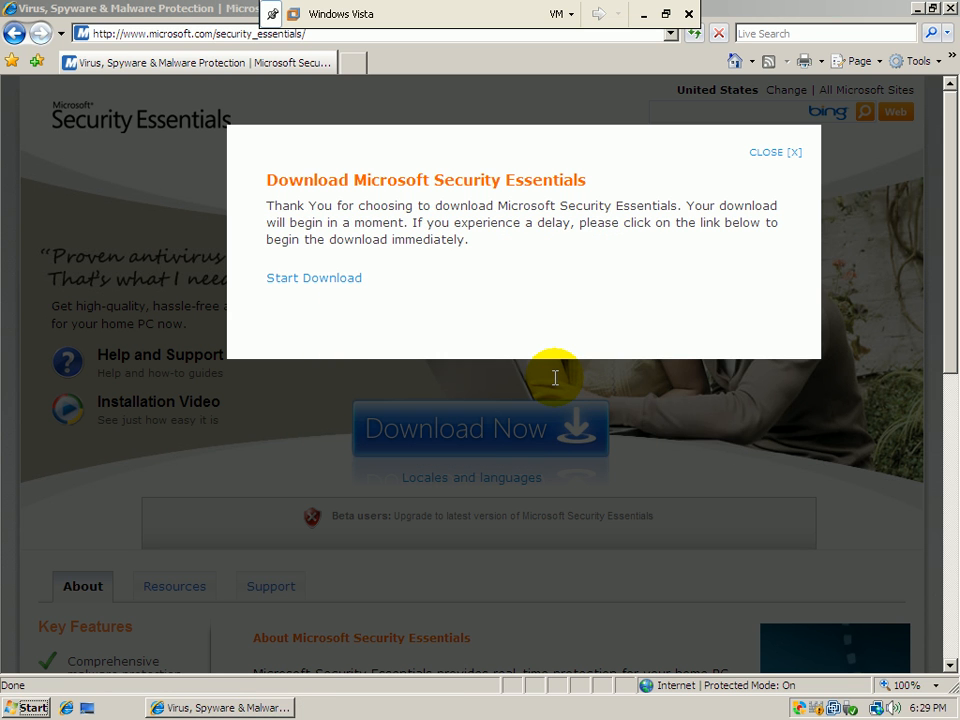
{"action": "left_click", "coordinate": [314, 277]}
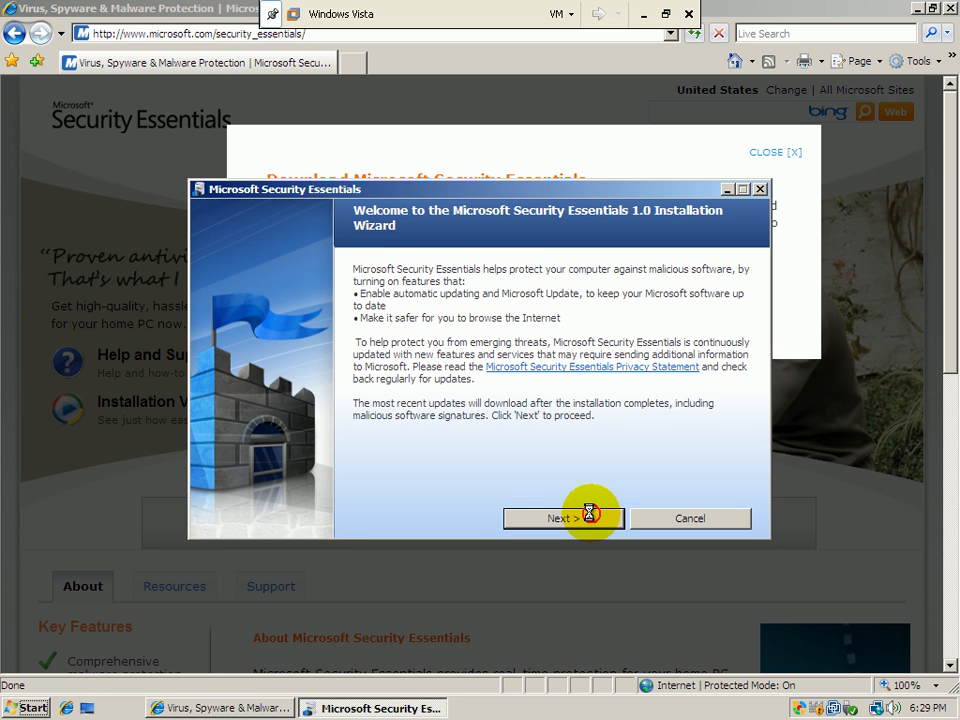
- Continue past the welcome screen, then click Finish once installation completes
{"action": "left_click", "coordinate": [563, 518]}
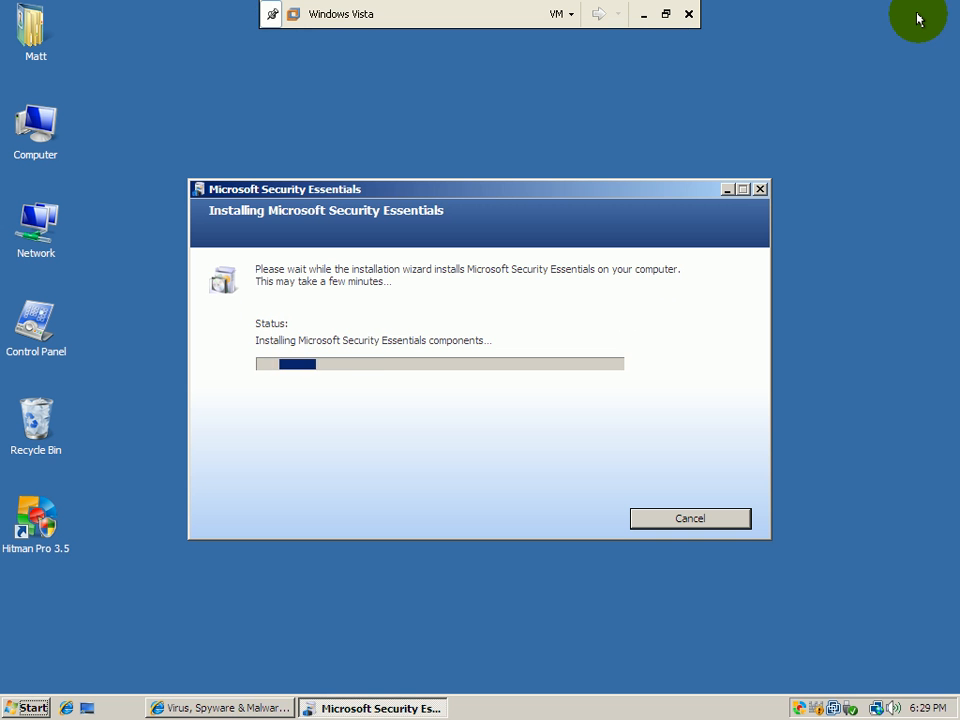
{"action": "mouse_move", "coordinate": [57, 467]}
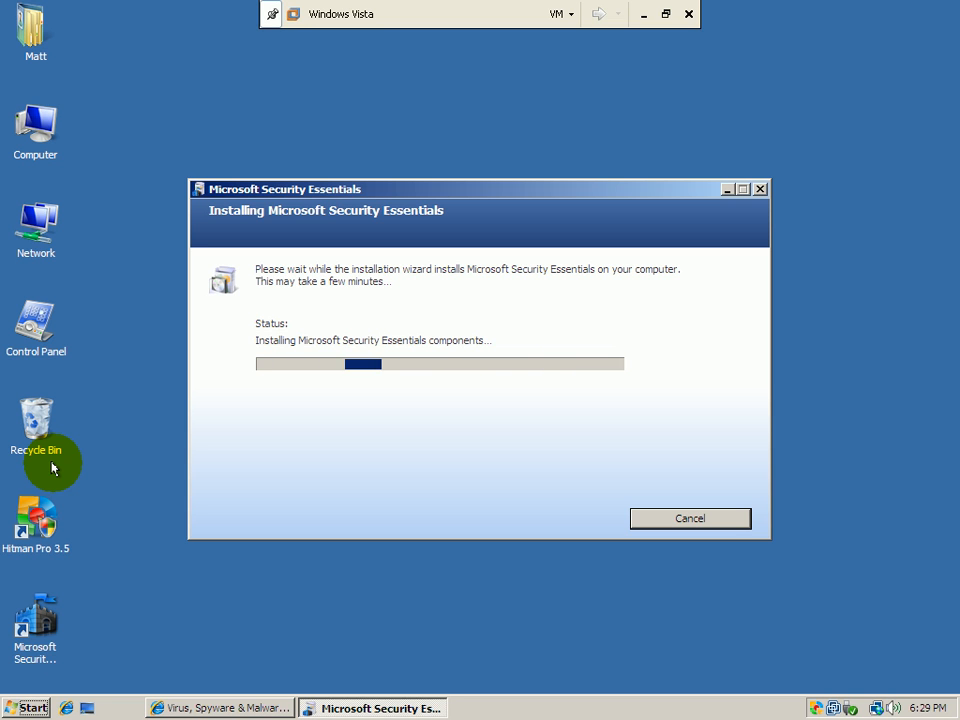
{"action": "mouse_move", "coordinate": [68, 498]}
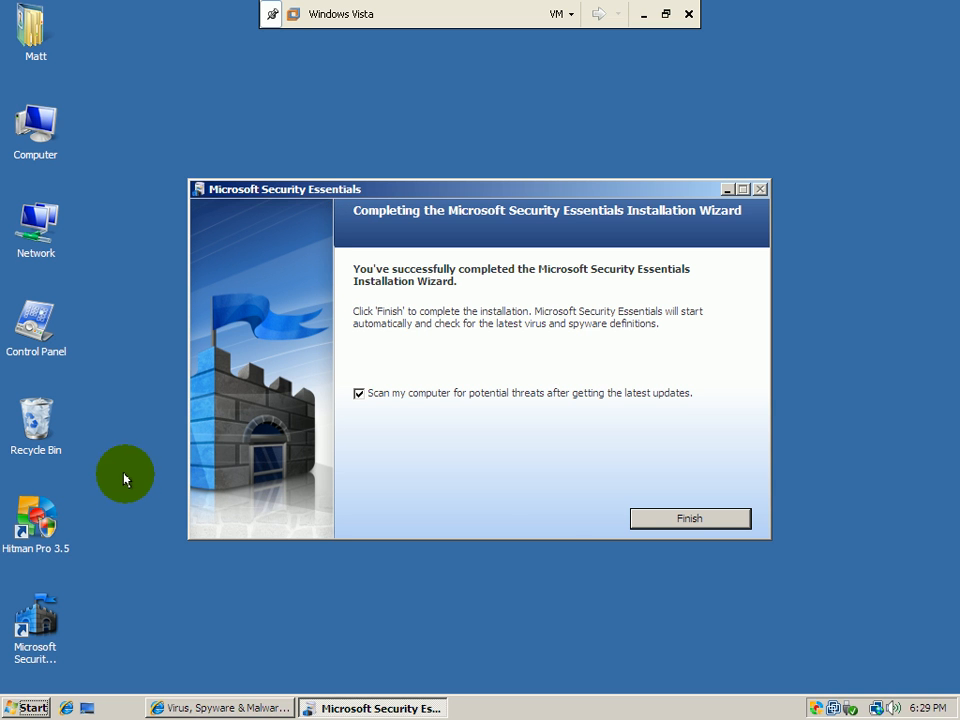
{"action": "left_click", "coordinate": [689, 518]}
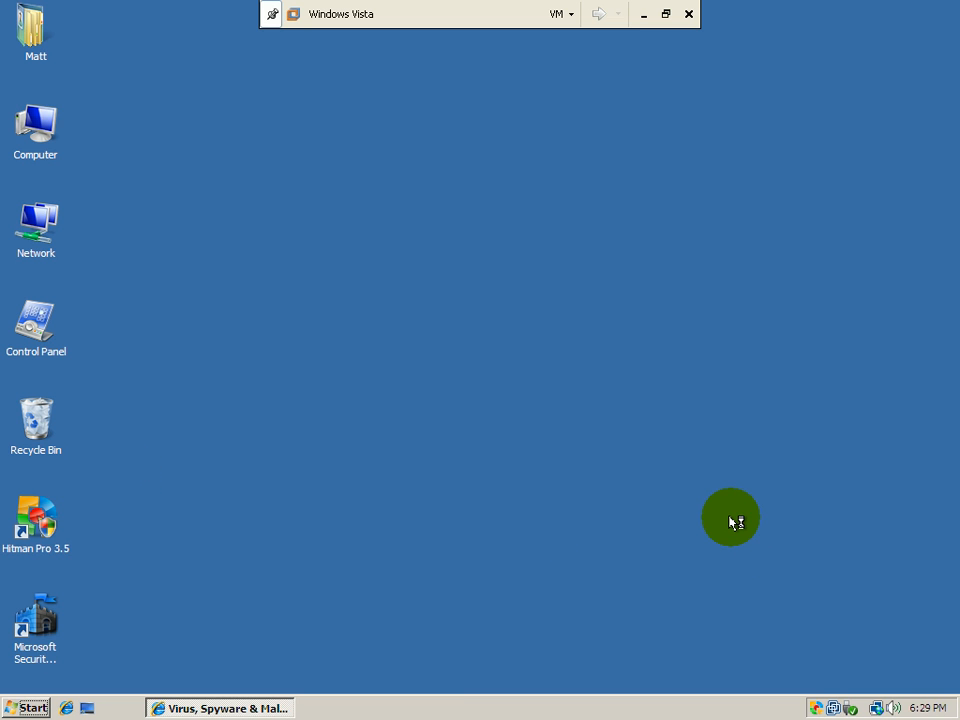
- Open Security Essentials from its desktop shortcut and run a definitions update
{"action": "double_click", "coordinate": [35, 620]}
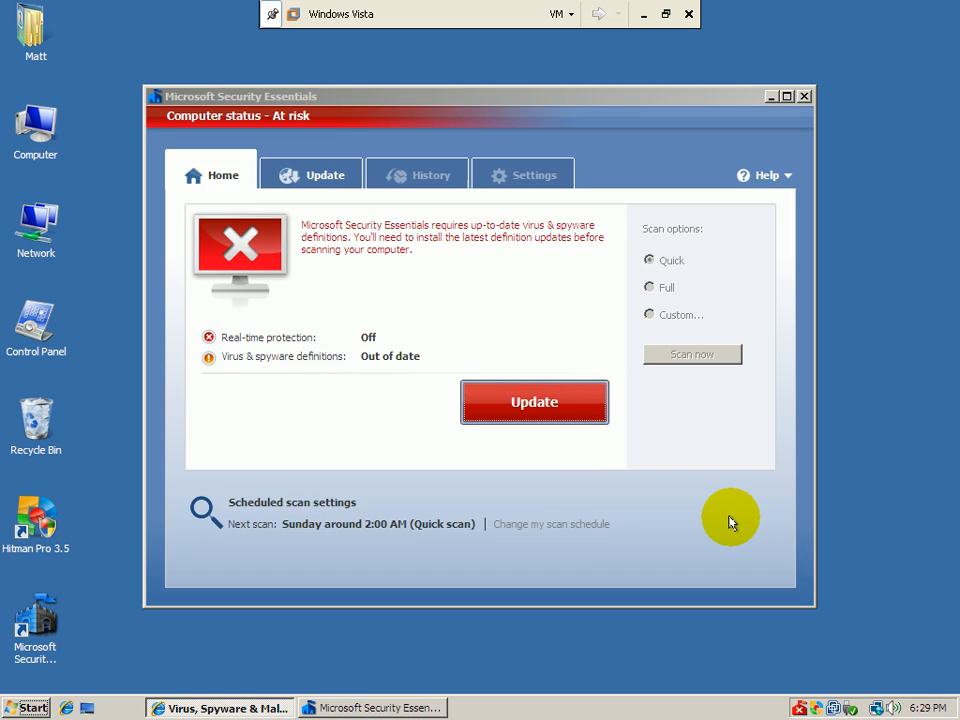
{"action": "left_click", "coordinate": [534, 401]}
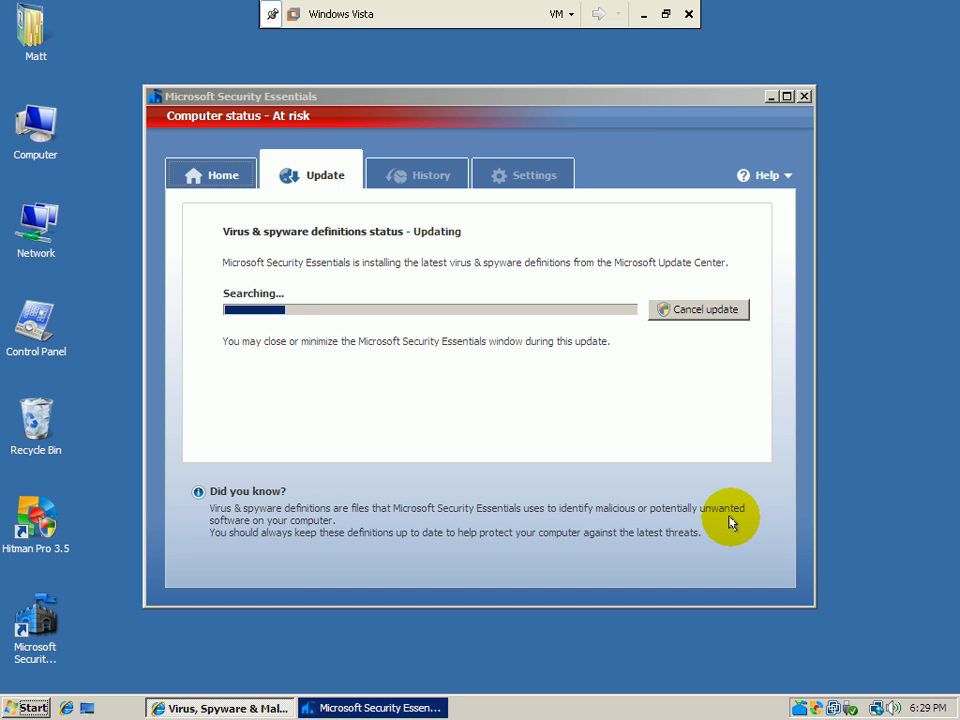
{"action": "mouse_move", "coordinate": [537, 481]}
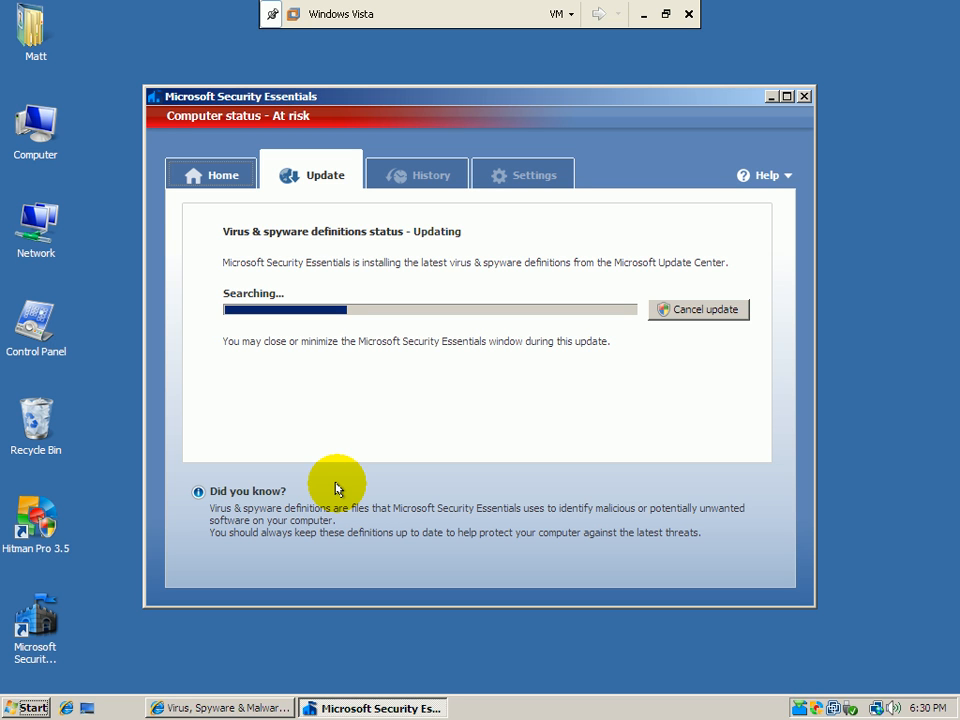
{"action": "left_click", "coordinate": [210, 174]}
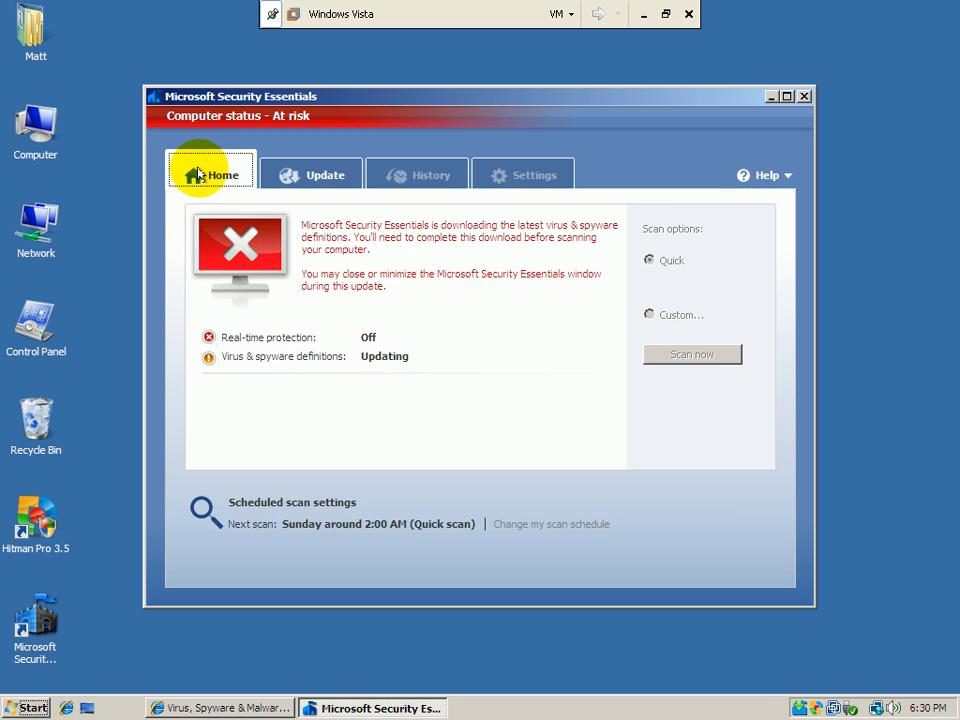
{"action": "mouse_move", "coordinate": [325, 175]}
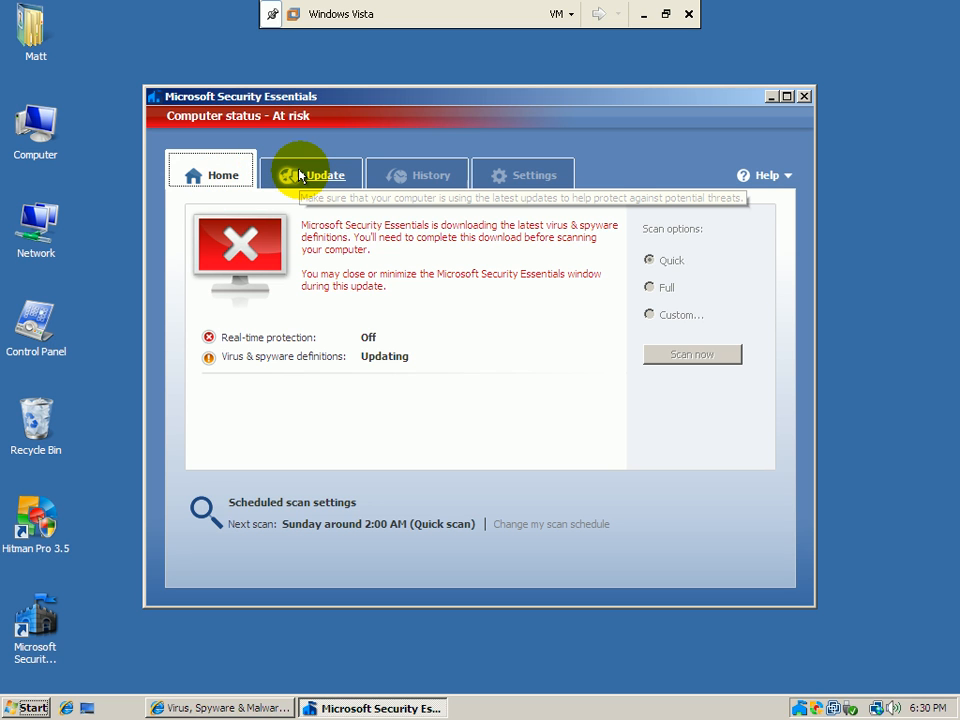
{"action": "left_click", "coordinate": [324, 175]}
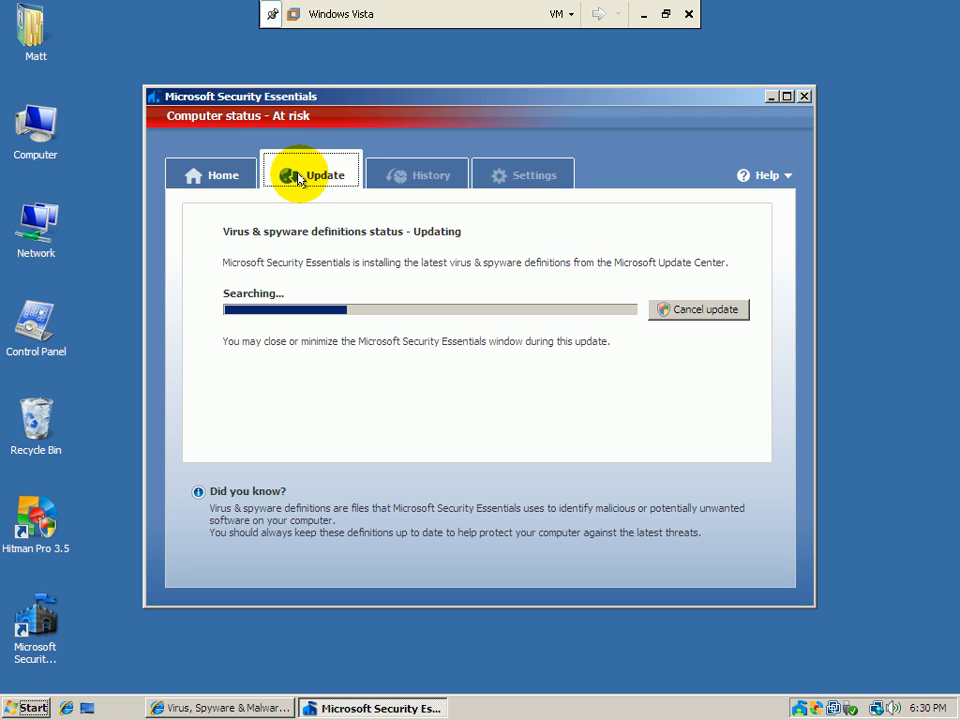
{"action": "left_click", "coordinate": [210, 174]}
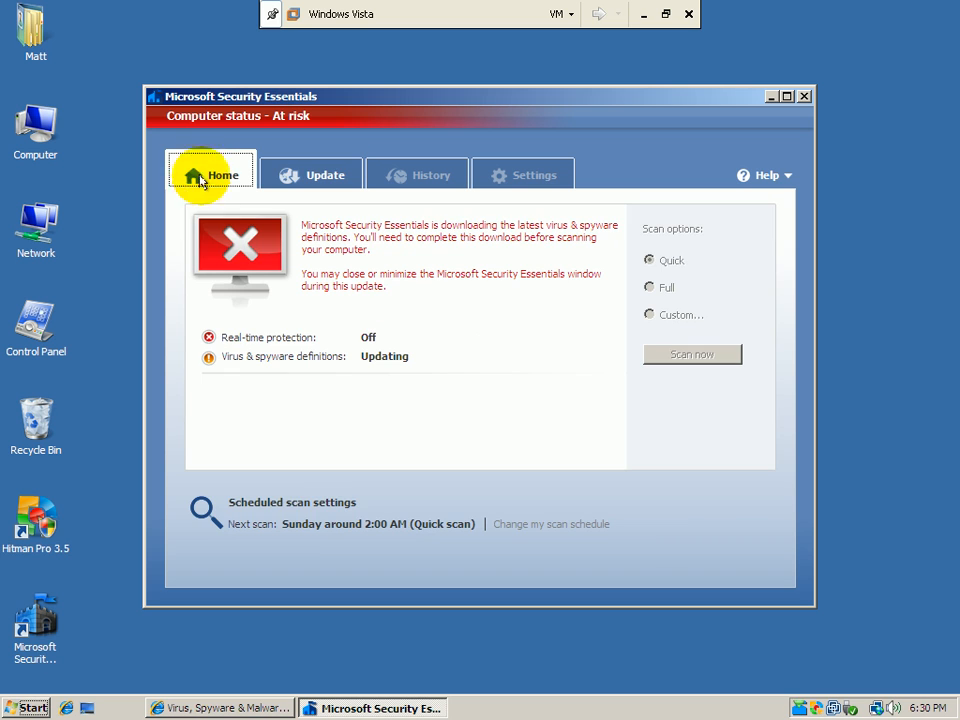
{"action": "mouse_move", "coordinate": [35, 525]}
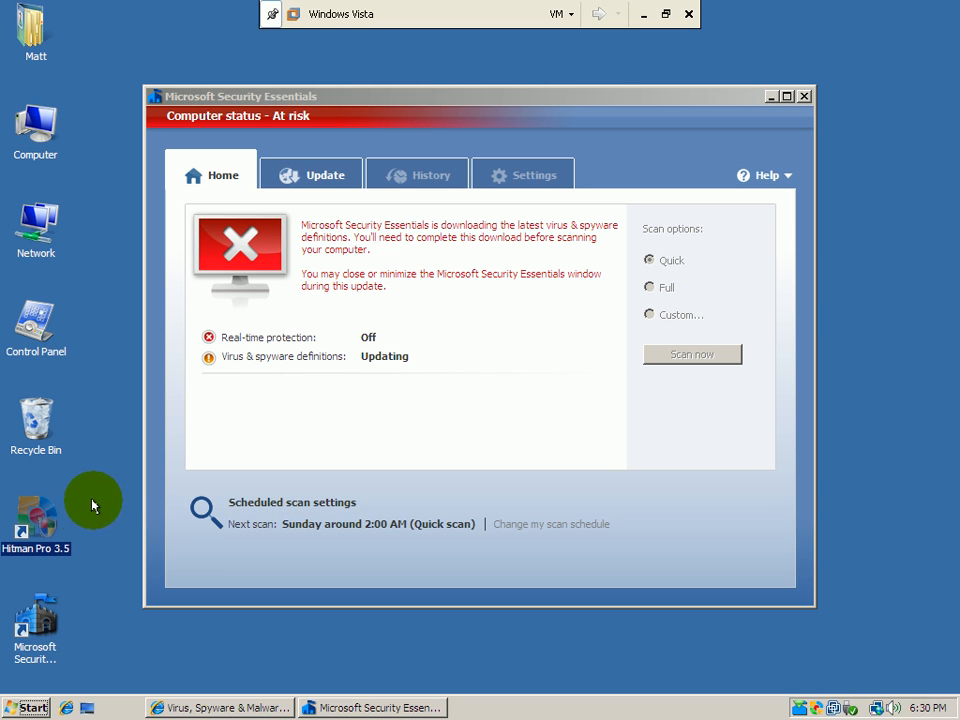
{"action": "mouse_move", "coordinate": [398, 437]}
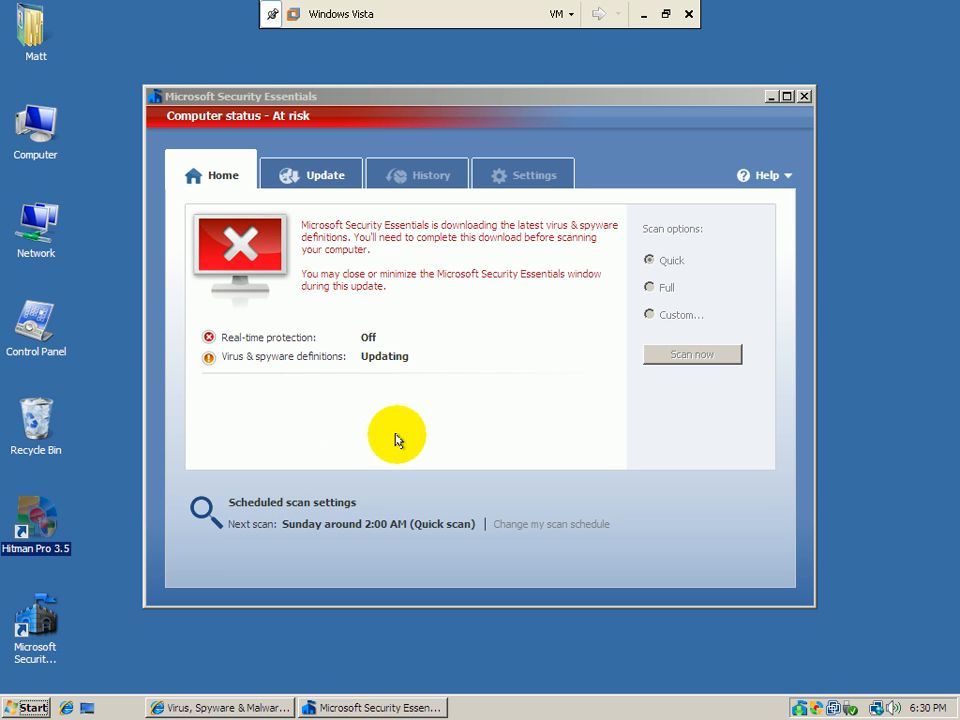
{"action": "mouse_move", "coordinate": [273, 371]}
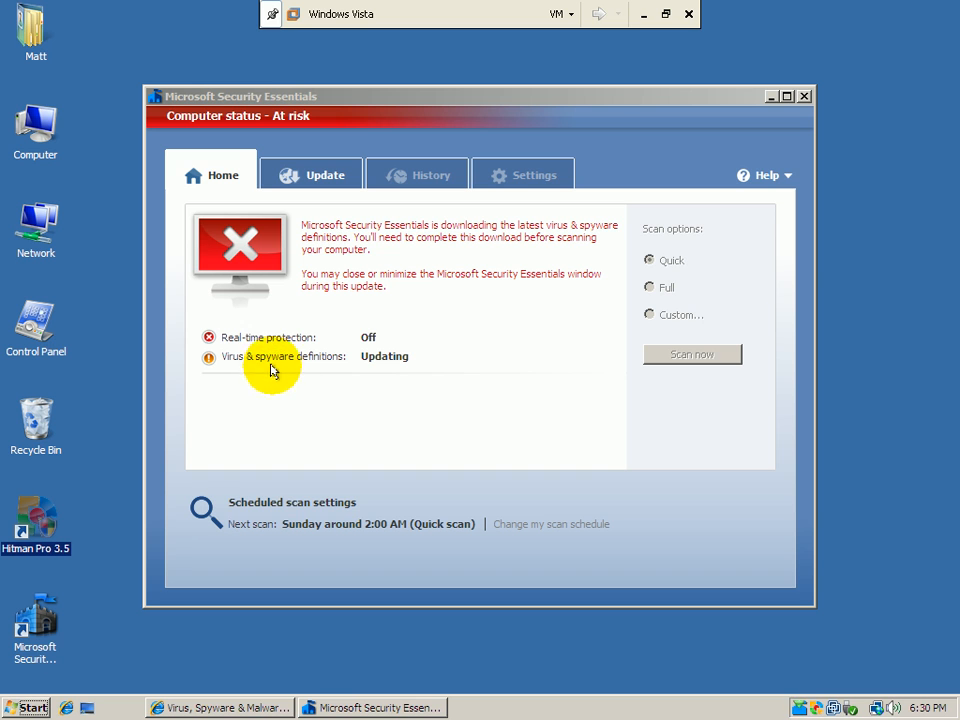
{"action": "mouse_move", "coordinate": [342, 305]}
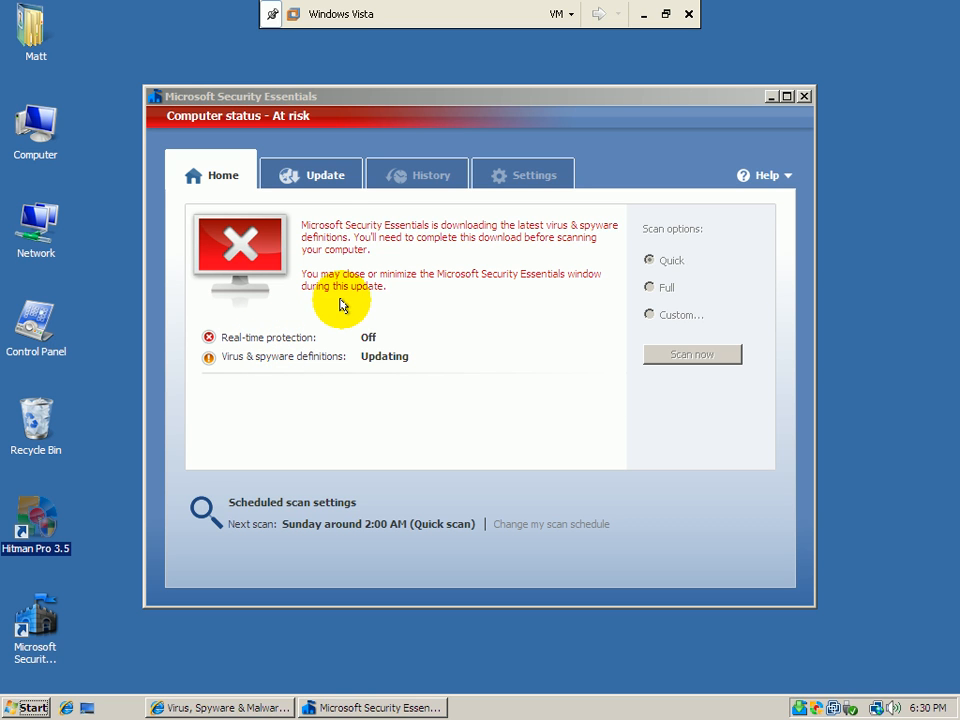
{"action": "left_click", "coordinate": [311, 174]}
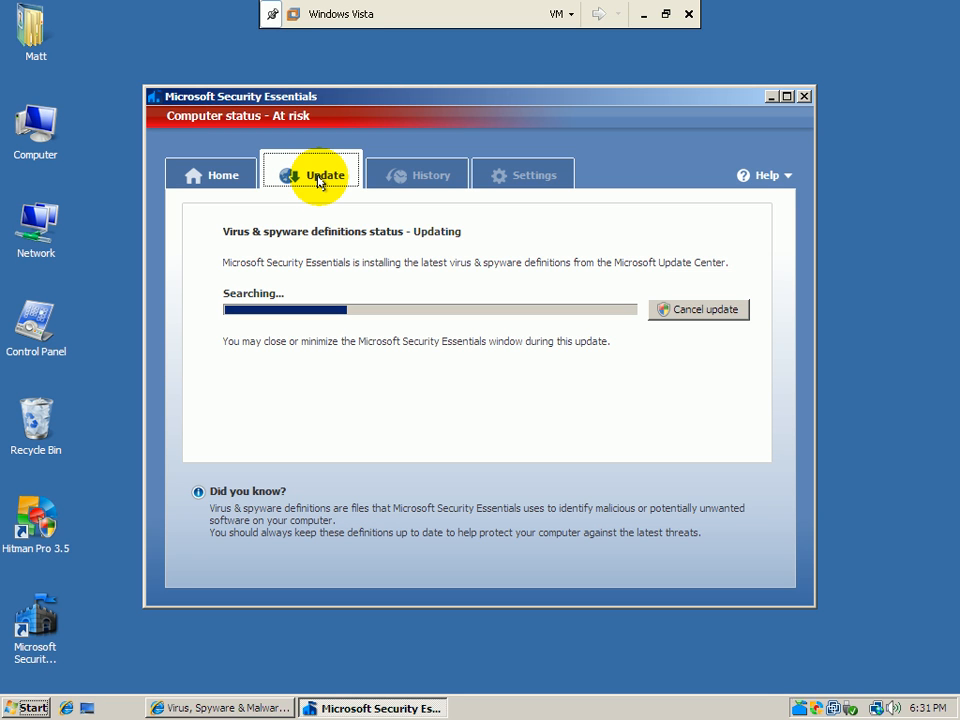
{"action": "mouse_move", "coordinate": [429, 216]}
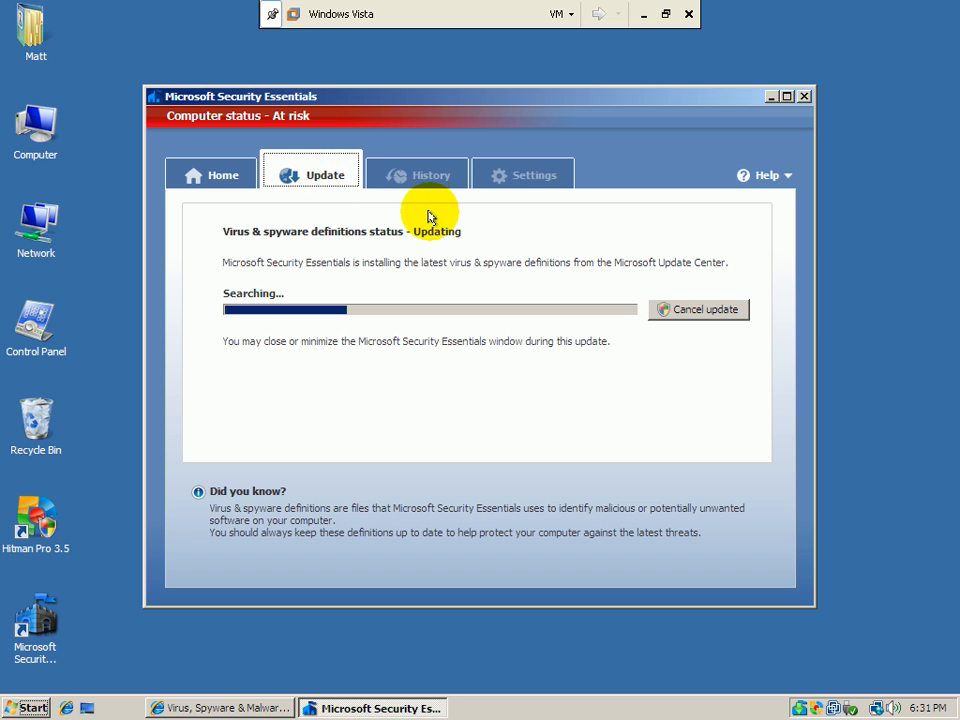
{"action": "mouse_move", "coordinate": [572, 46]}
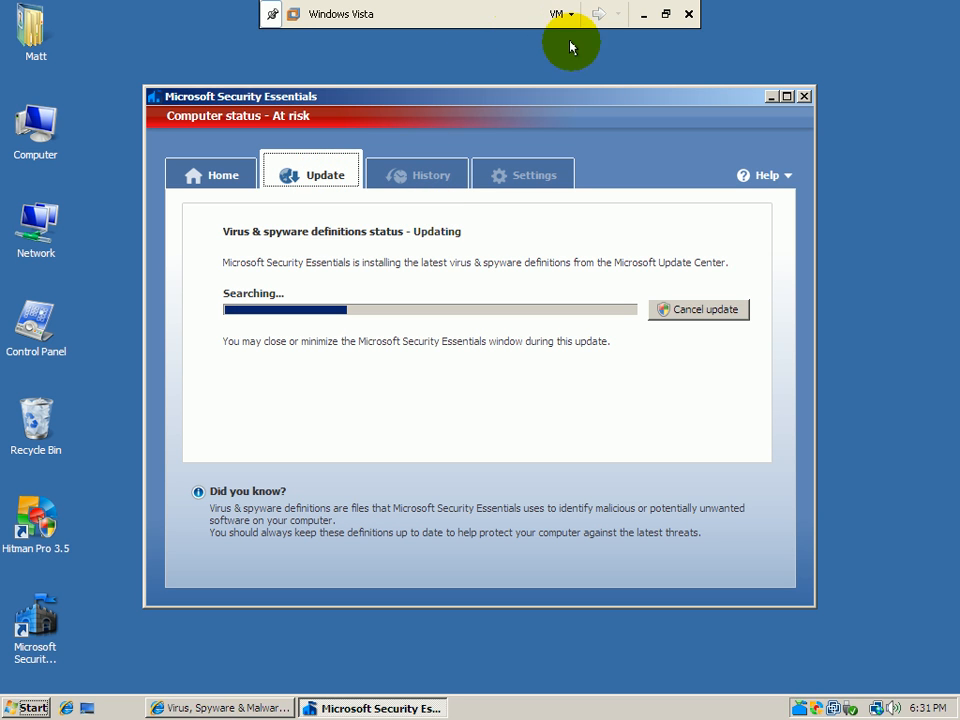
{"action": "mouse_move", "coordinate": [495, 98]}
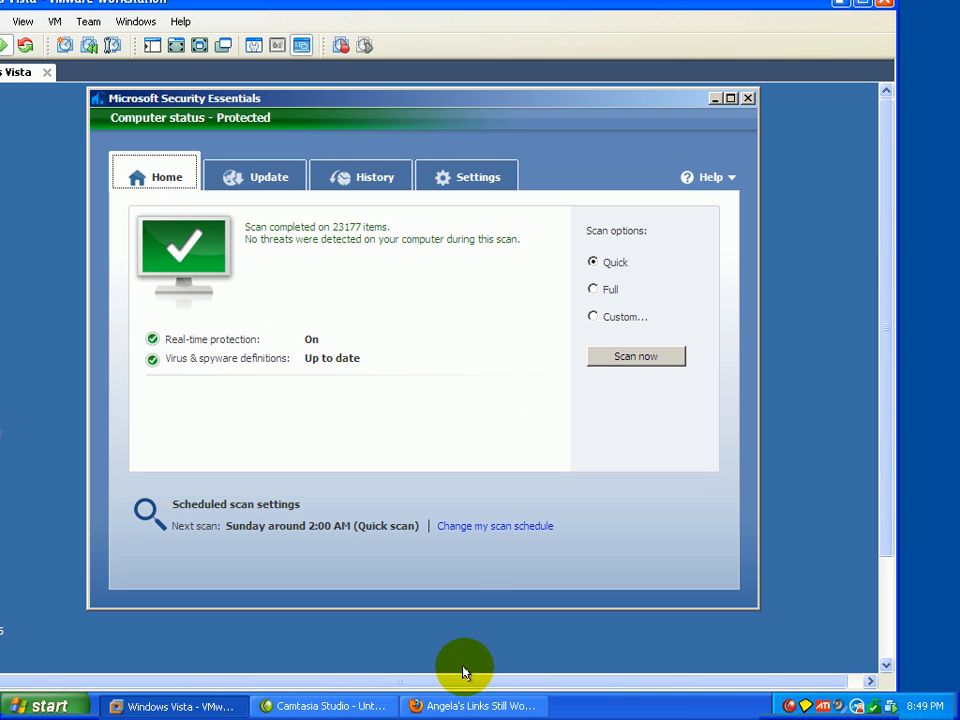
{"action": "mouse_move", "coordinate": [215, 55]}
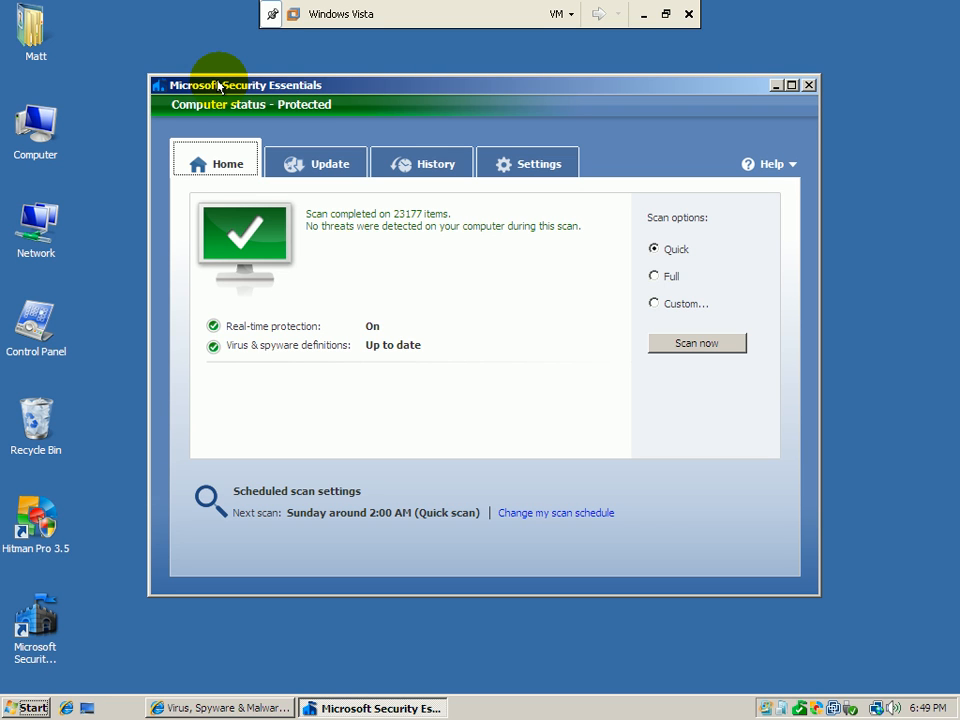
{"action": "mouse_move", "coordinate": [268, 103]}
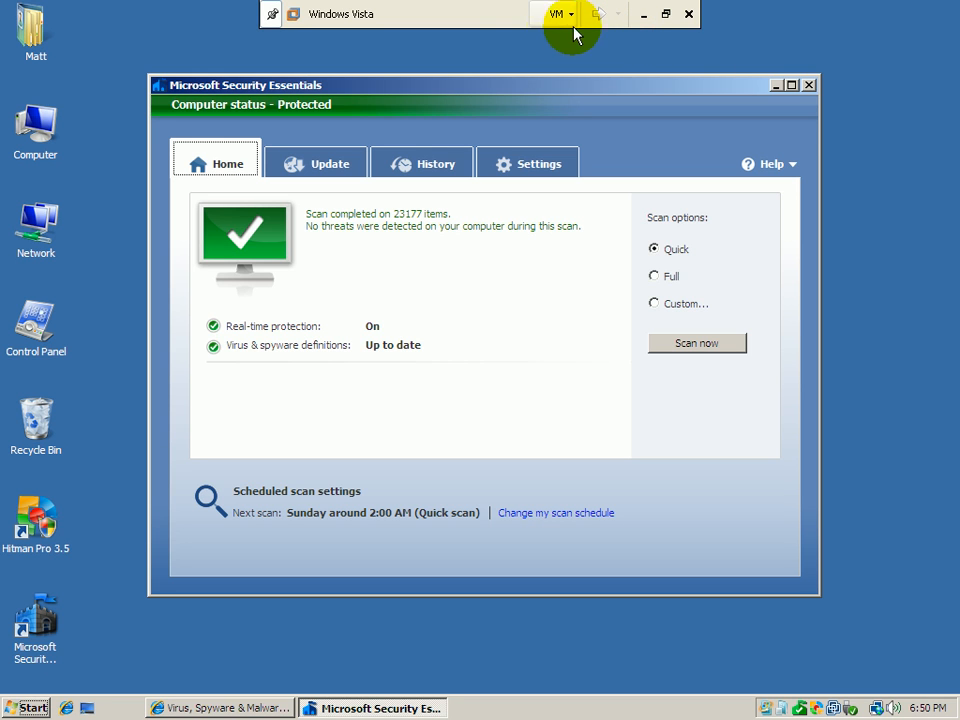
{"action": "mouse_move", "coordinate": [490, 16]}
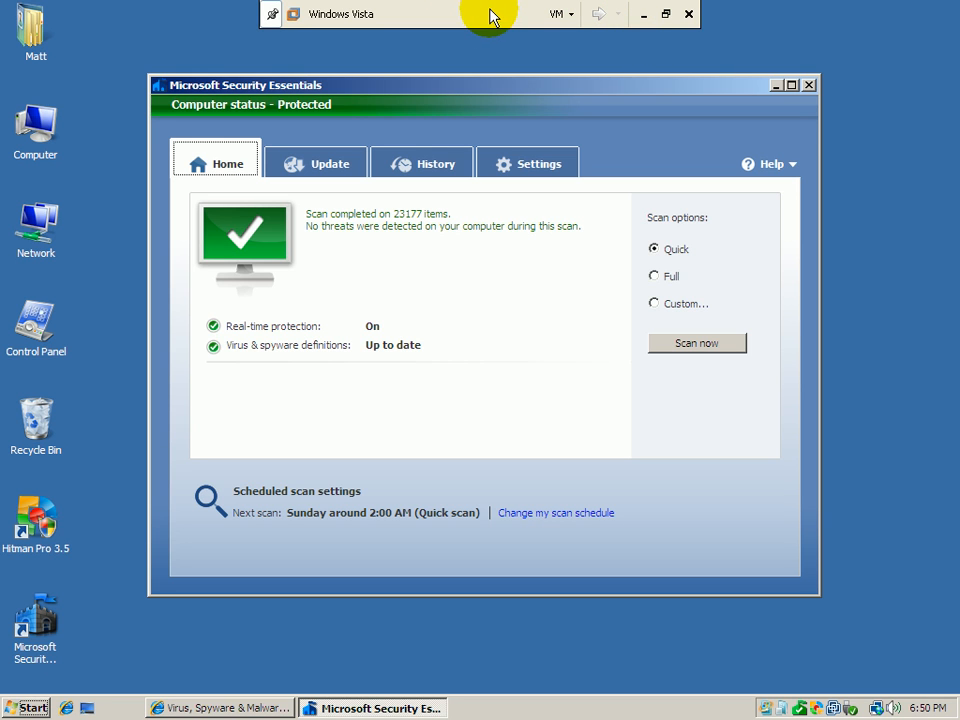